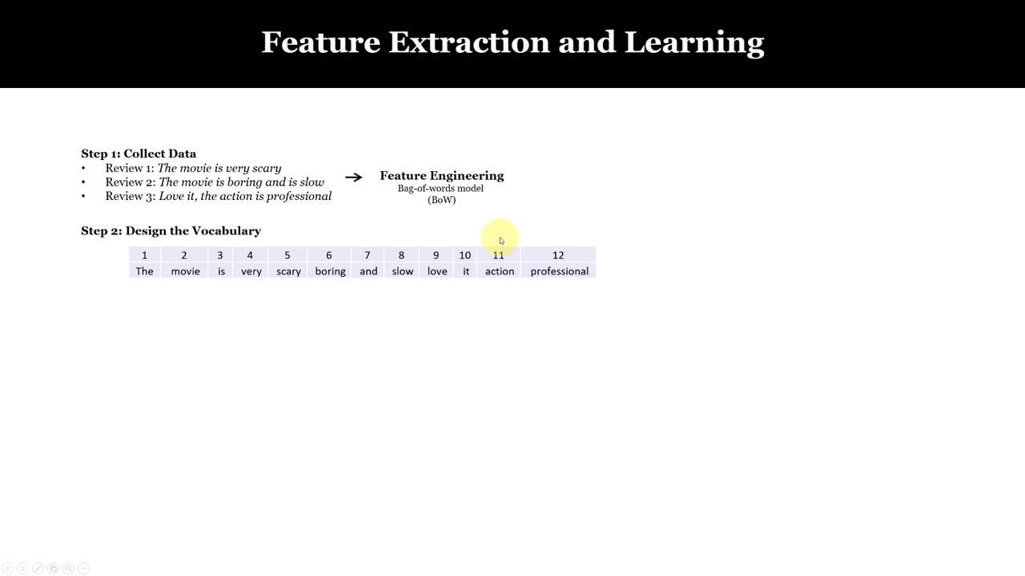
pyautogui.moveTo(237, 189)
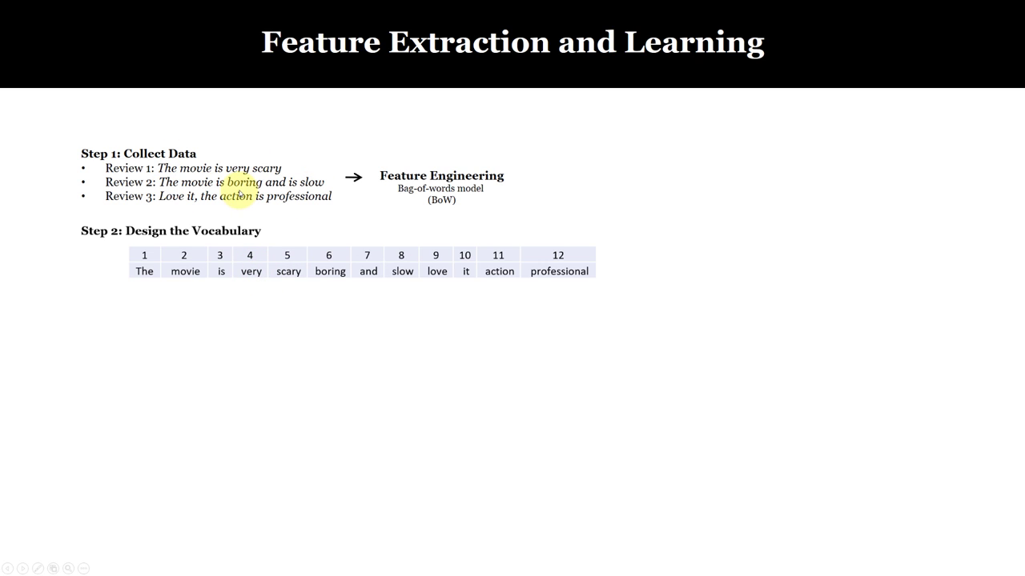
pyautogui.moveTo(292, 375)
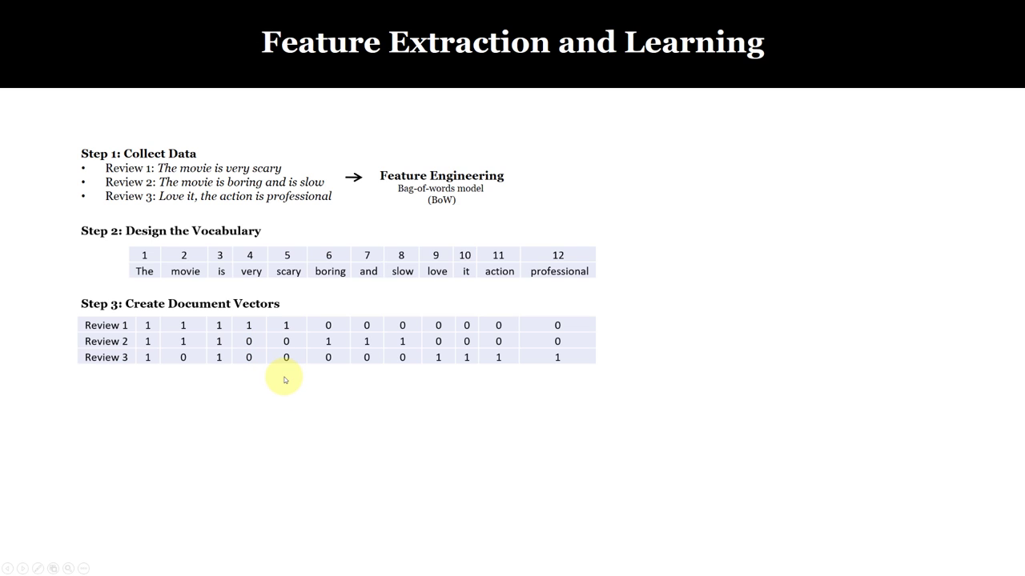
pyautogui.moveTo(144, 270)
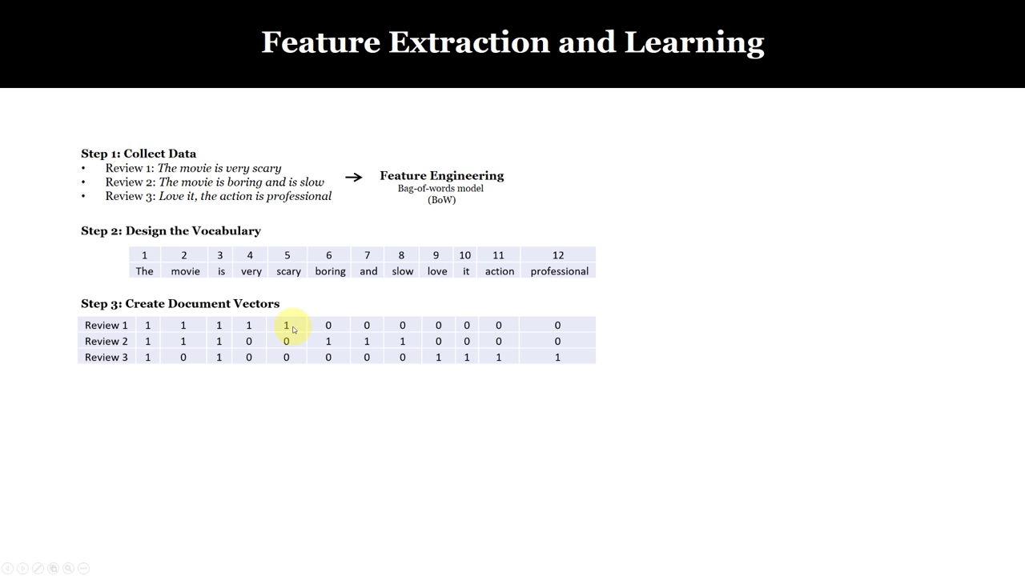
pyautogui.moveTo(254, 423)
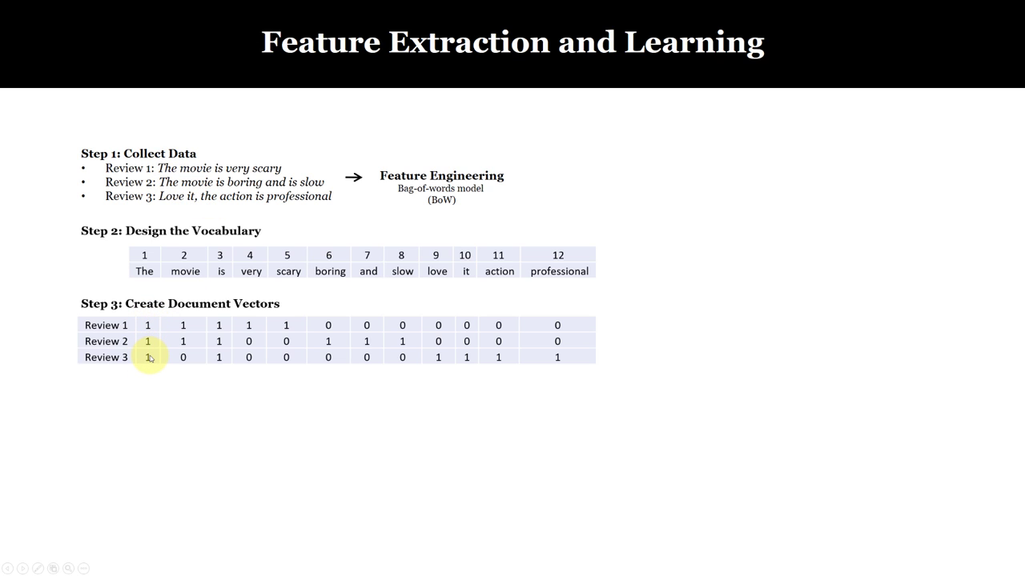
pyautogui.moveTo(339, 216)
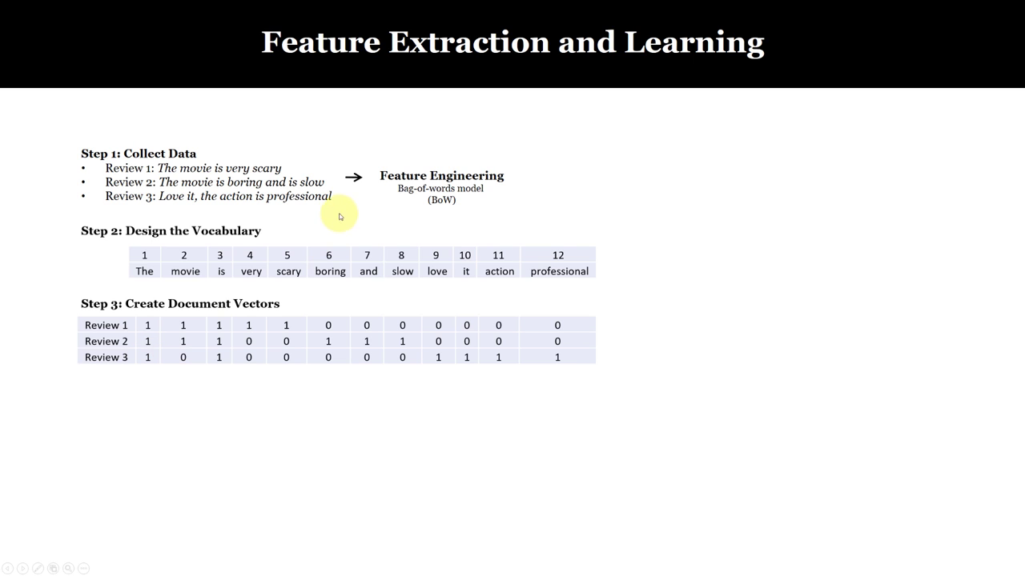
pyautogui.moveTo(557, 352)
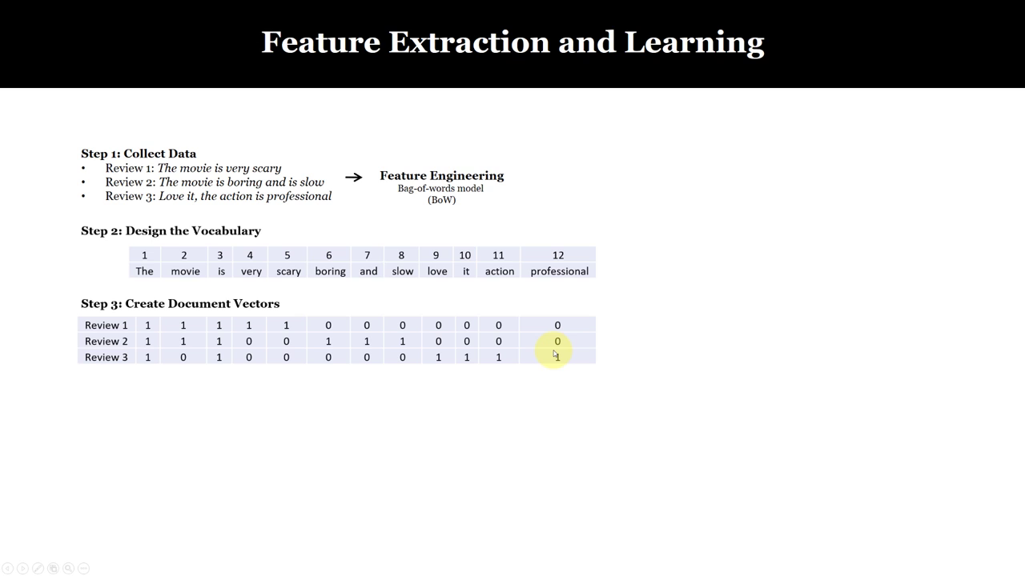
pyautogui.moveTo(359, 465)
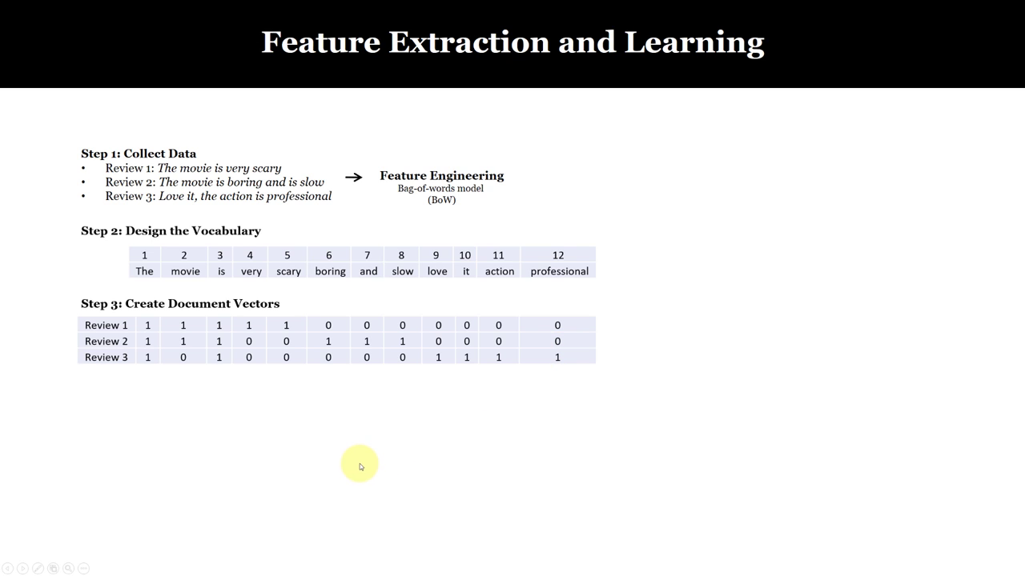
pyautogui.moveTo(147, 325)
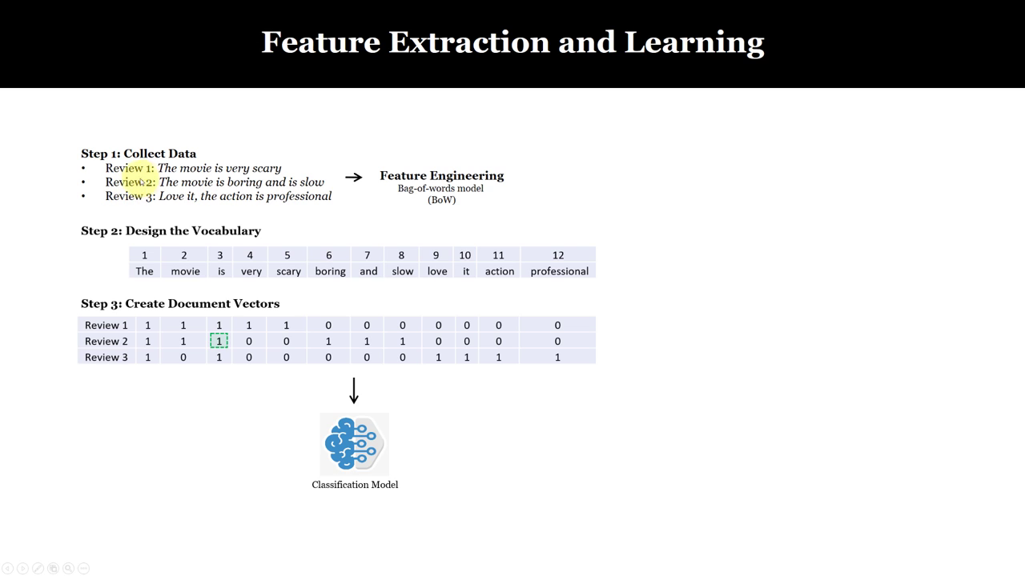
pyautogui.moveTo(215, 417)
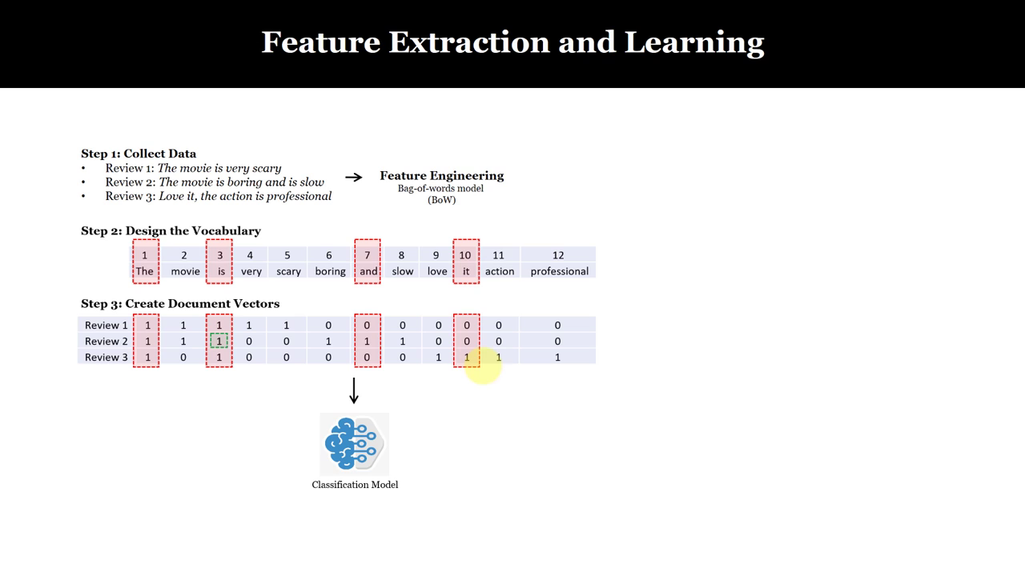
pyautogui.moveTo(458, 413)
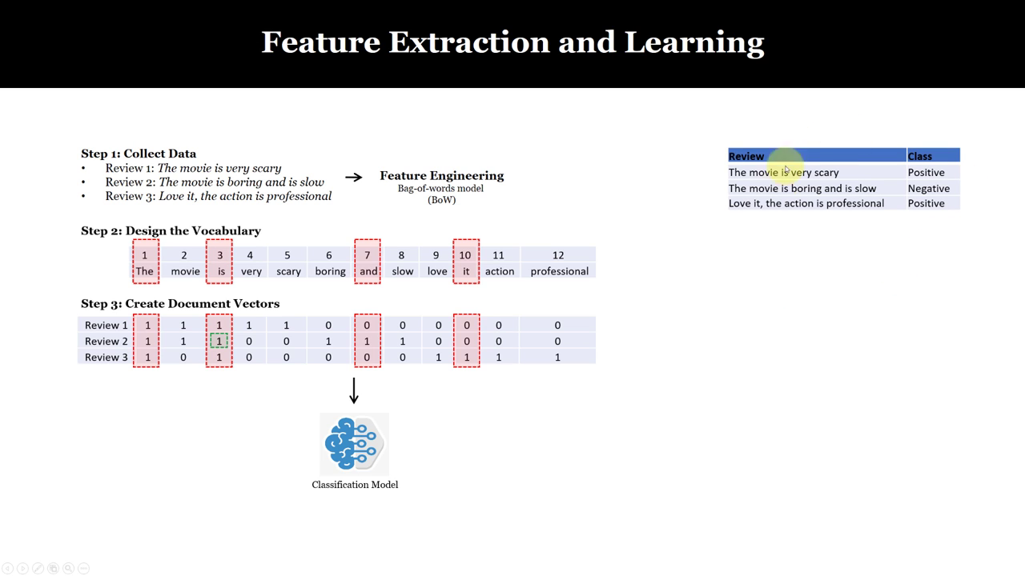
pyautogui.moveTo(371, 462)
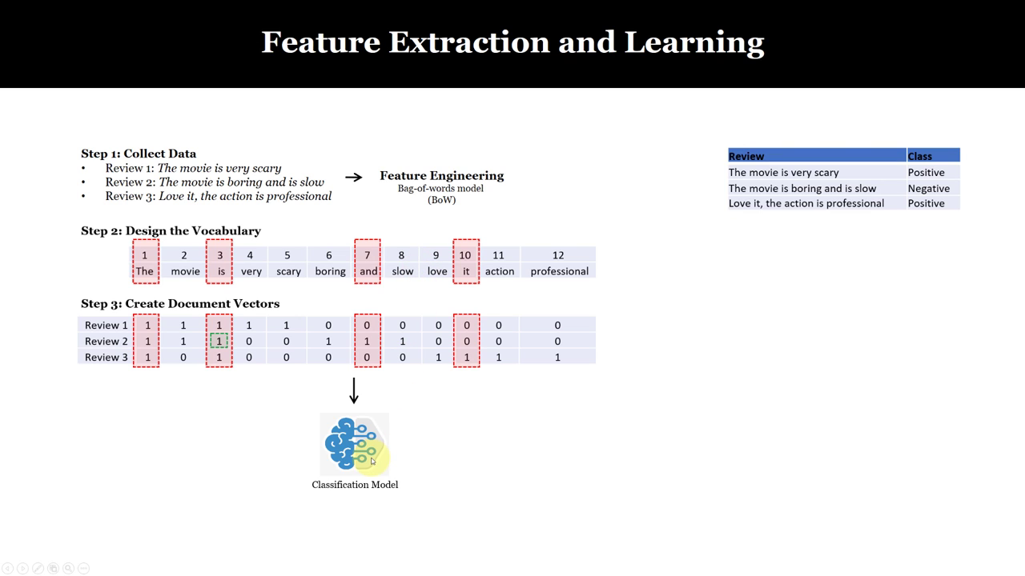
pyautogui.moveTo(735, 343)
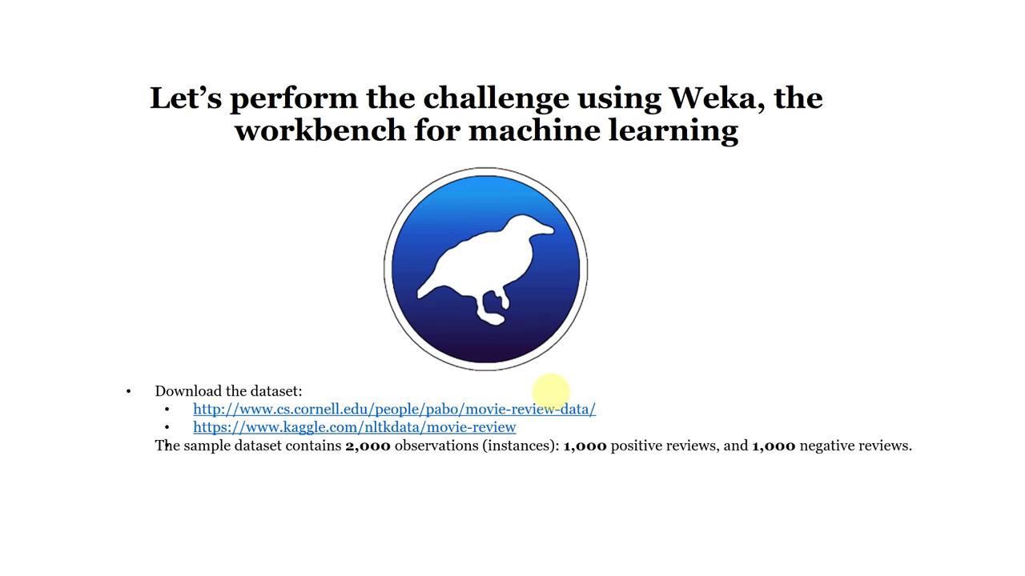
pyautogui.moveTo(573, 384)
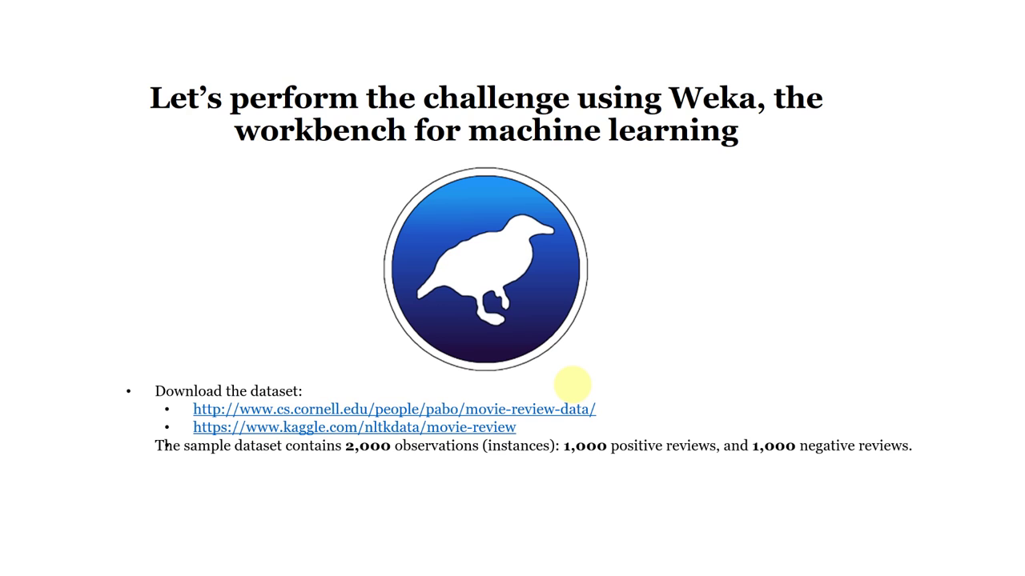
pyautogui.moveTo(682, 336)
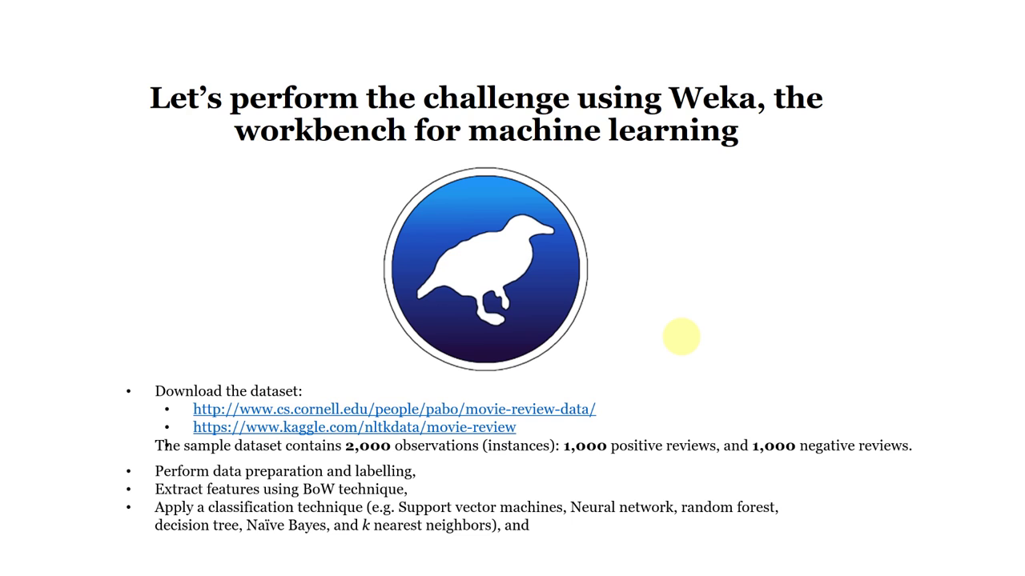
pyautogui.moveTo(655, 352)
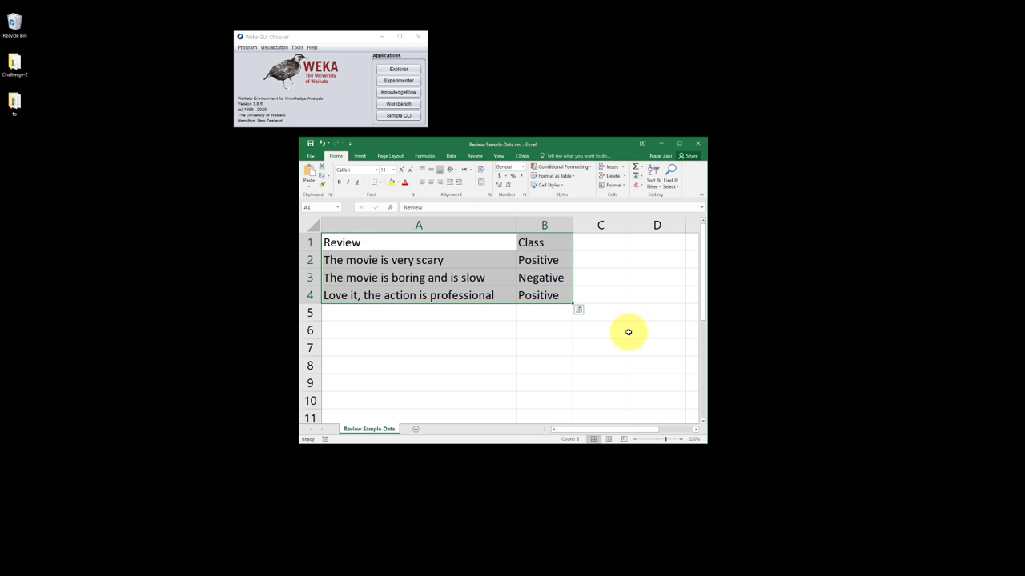
# Highlight the Review and Class sample table in Excel, move the window down and launch Weka Explorer
pyautogui.click(599, 383)
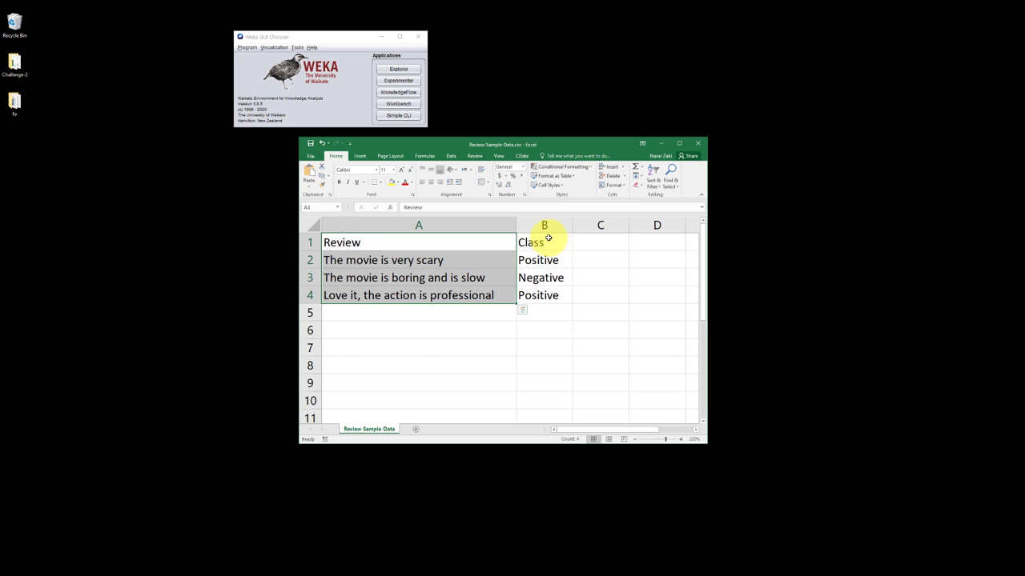
pyautogui.click(532, 241)
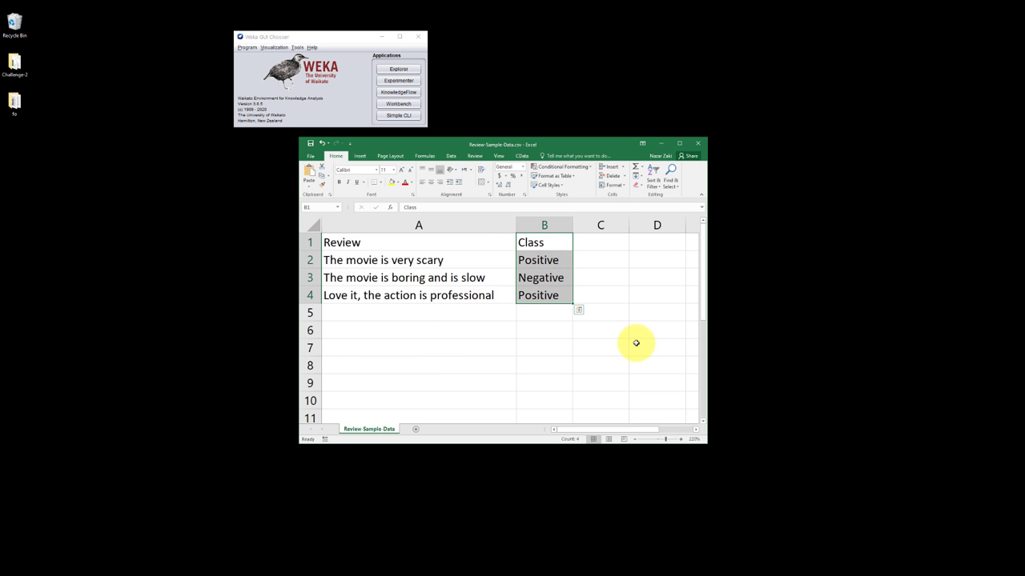
pyautogui.moveTo(419, 242); pyautogui.dragTo(600, 260)
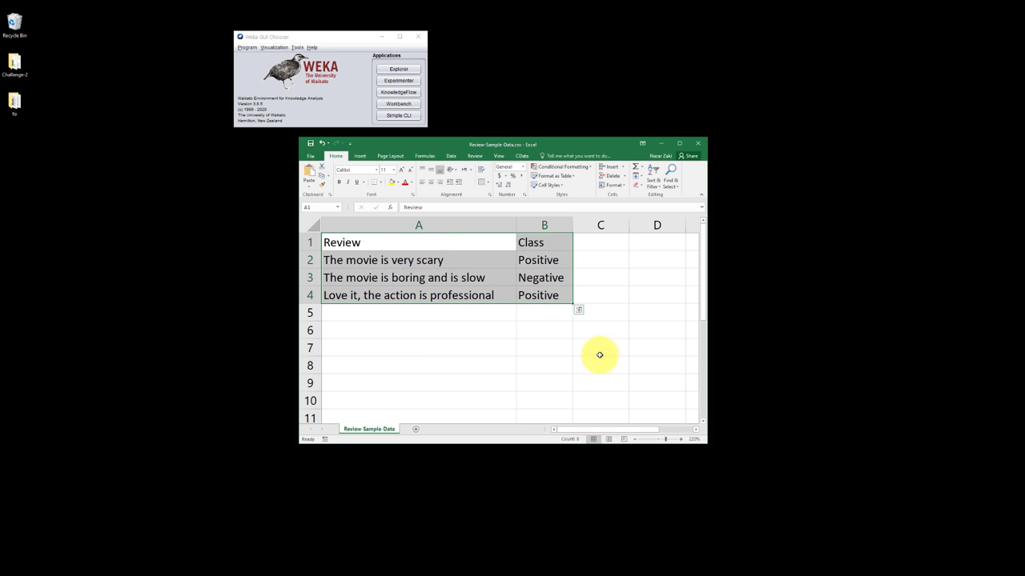
pyautogui.moveTo(502, 144); pyautogui.dragTo(474, 151)
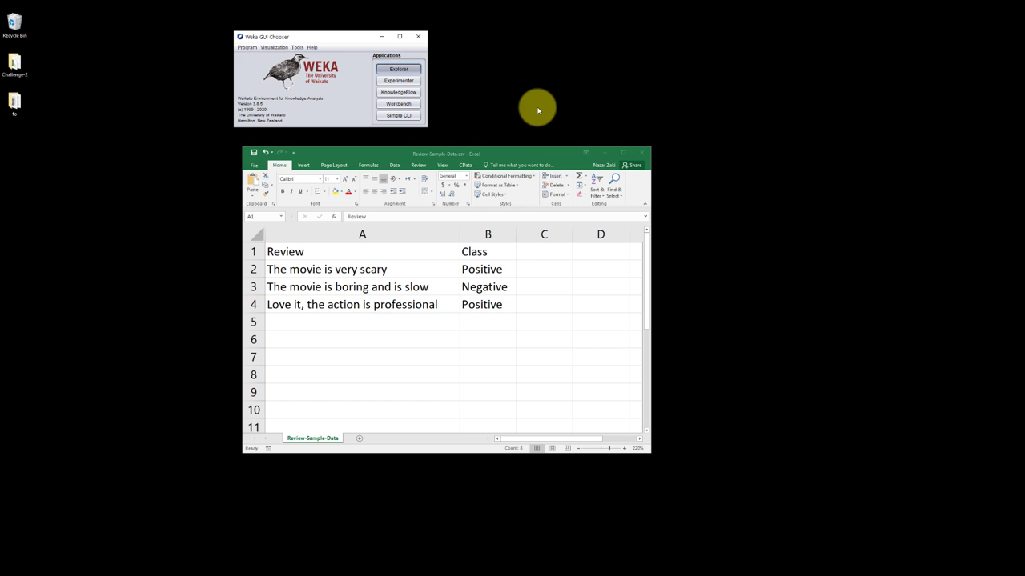
pyautogui.click(397, 67)
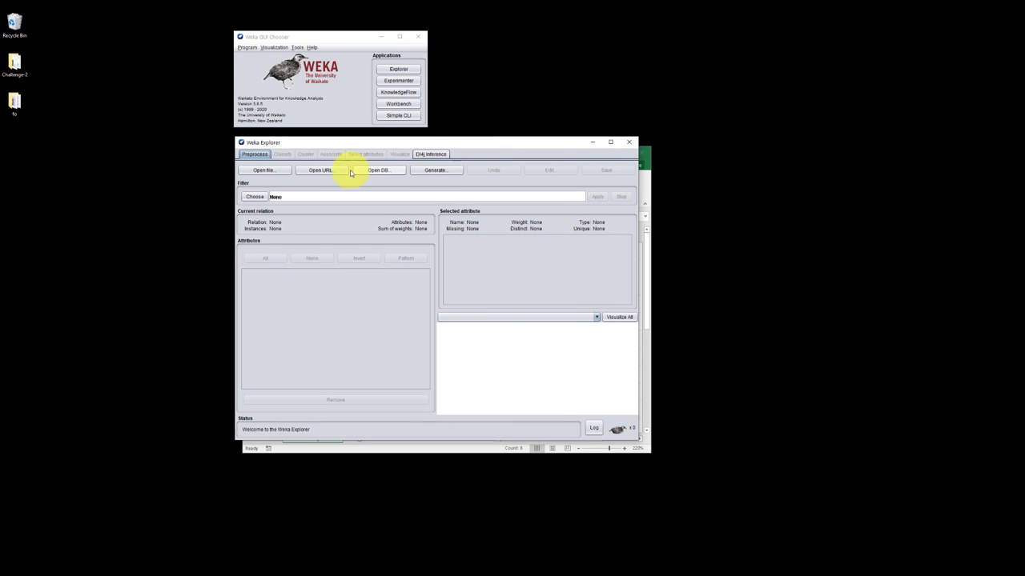
# Load Review-Sample-Data.csv from Desktop > Challenge-2 as CSV and view the Class value distribution
pyautogui.click(263, 170)
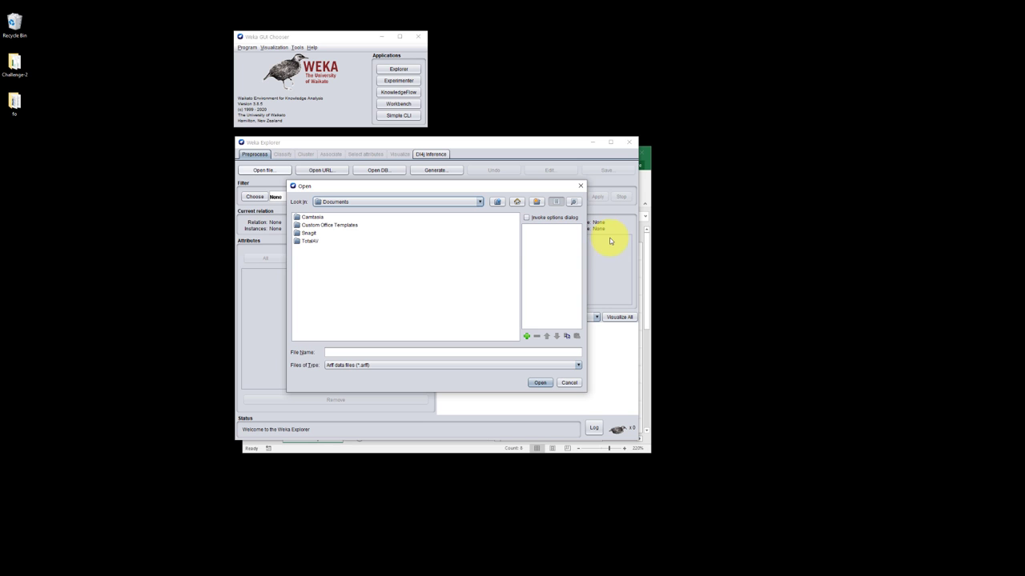
pyautogui.click(517, 202)
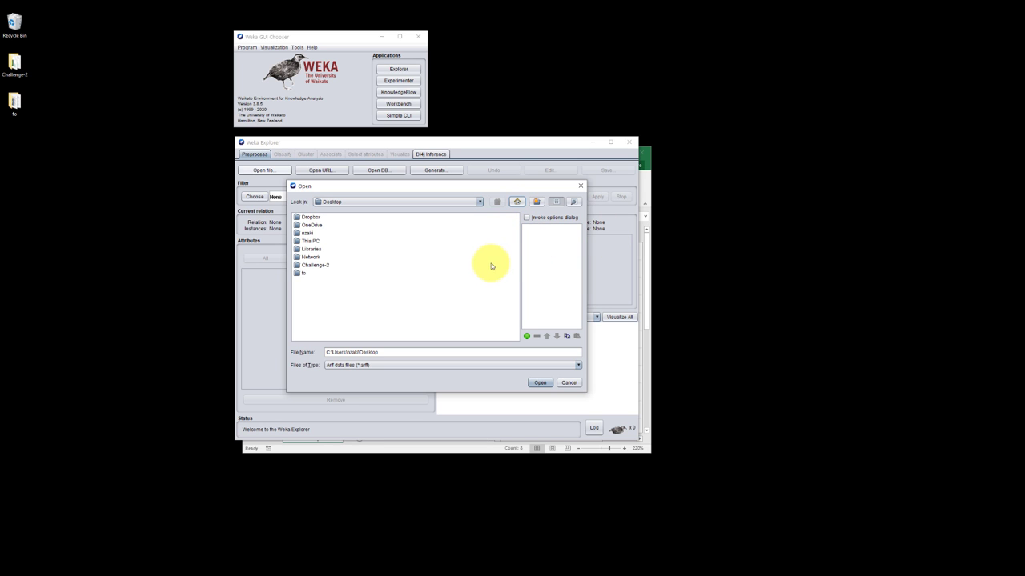
pyautogui.doubleClick(313, 266)
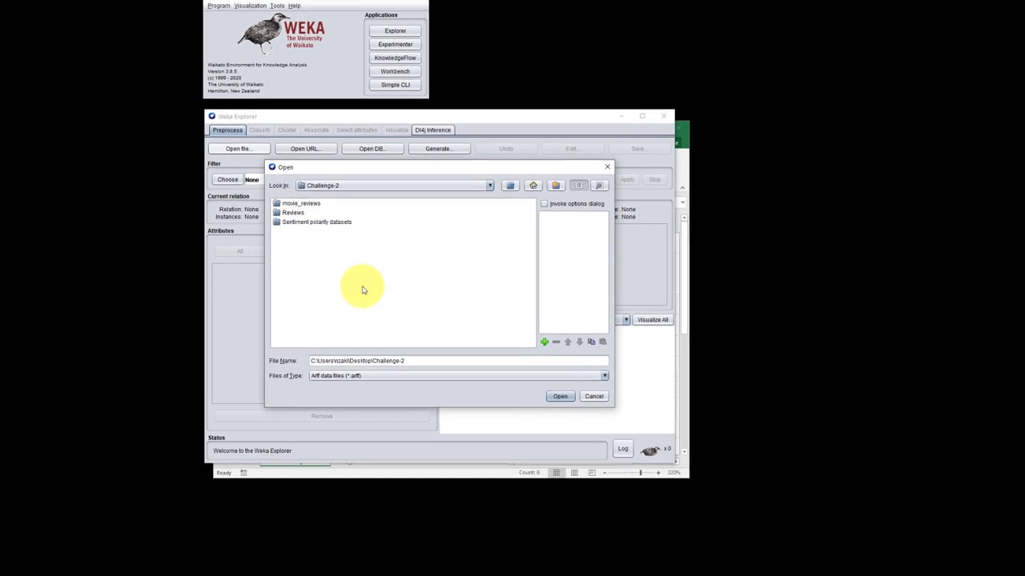
pyautogui.click(605, 375)
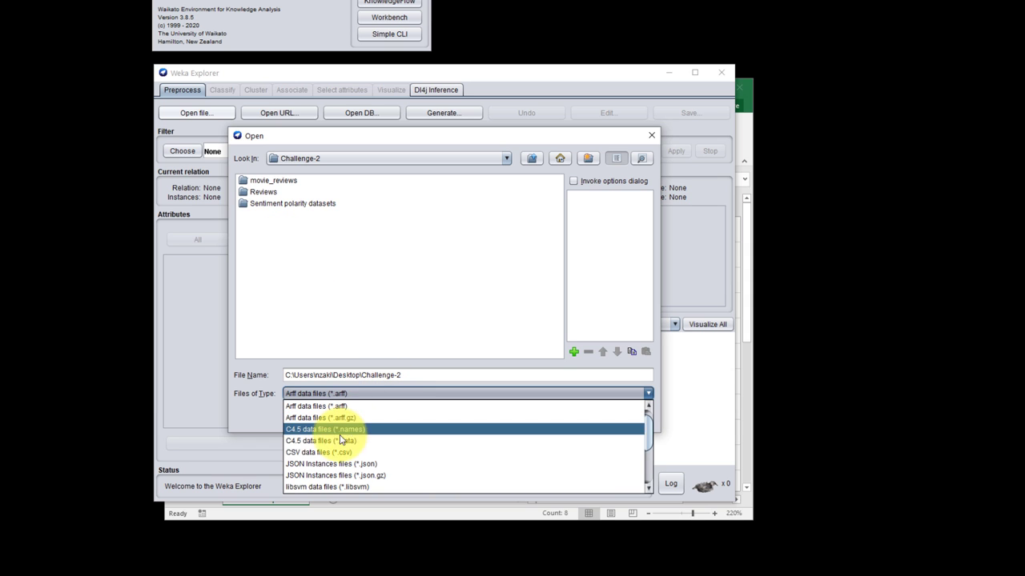
pyautogui.click(317, 451)
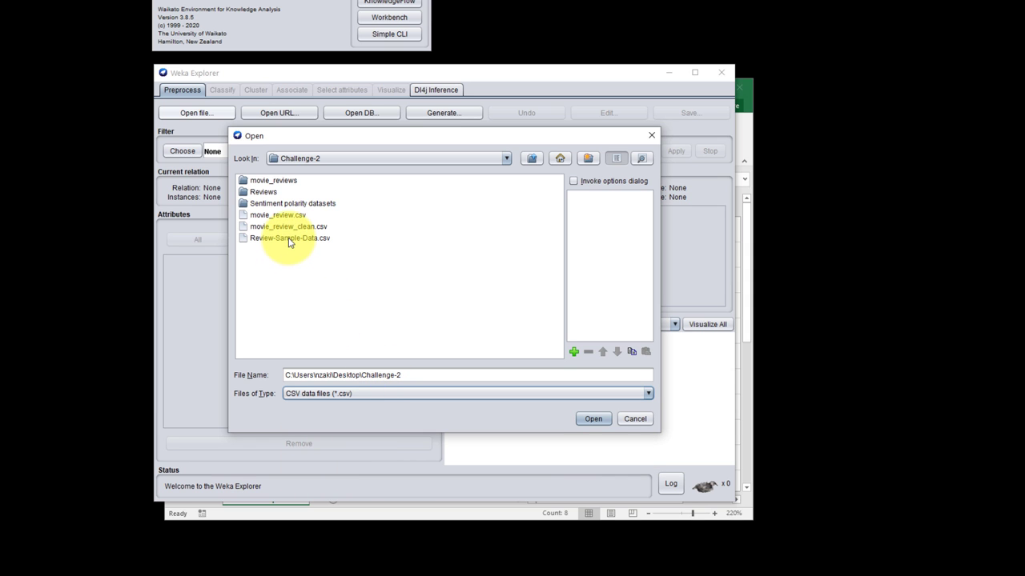
pyautogui.click(593, 419)
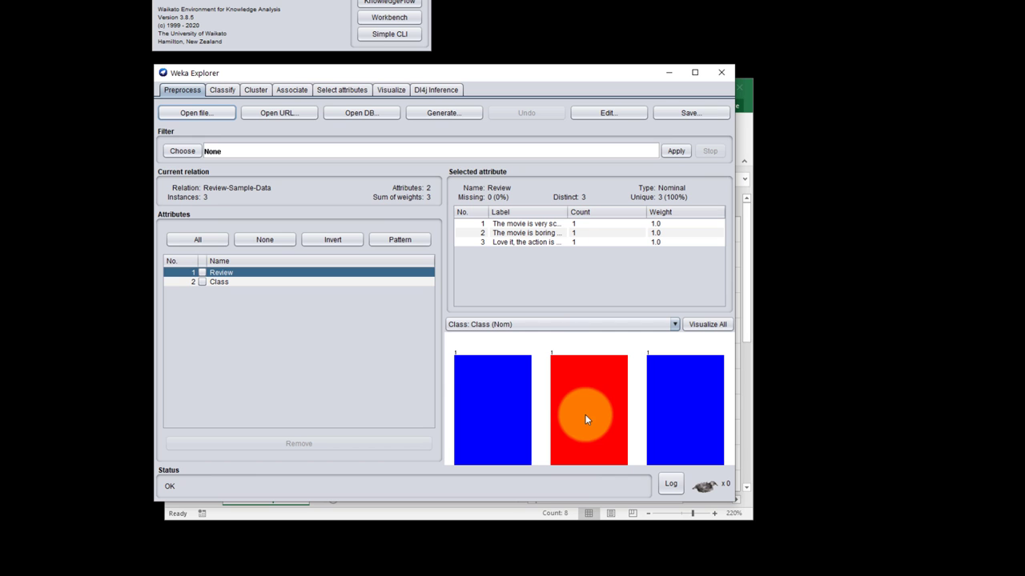
pyautogui.click(217, 282)
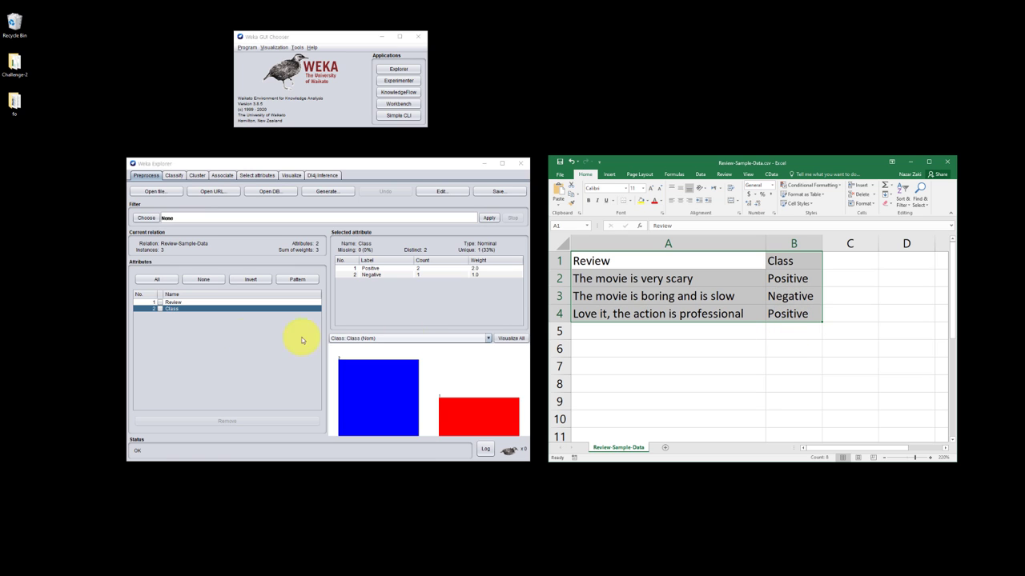
pyautogui.click(173, 301)
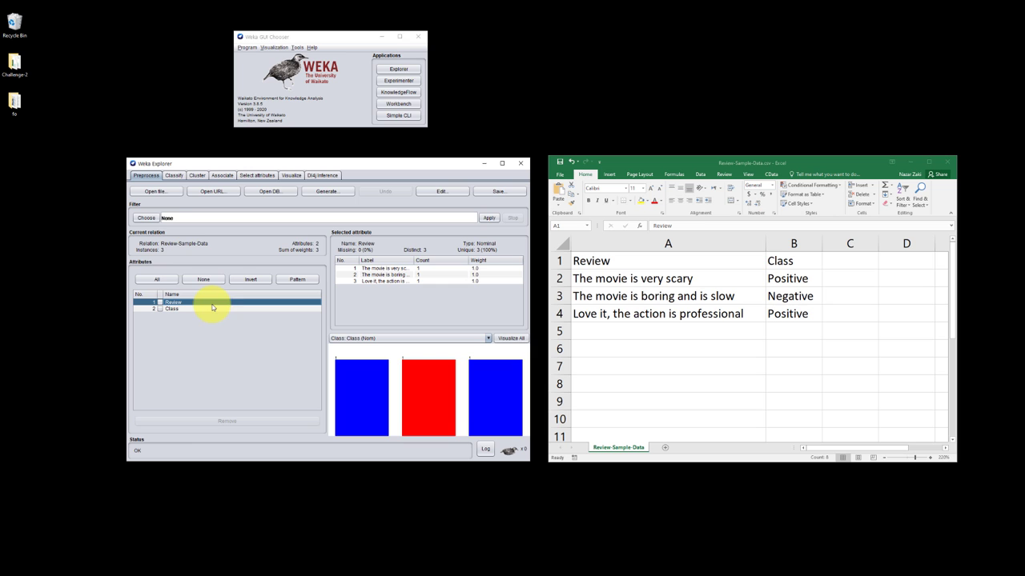
pyautogui.moveTo(441, 192)
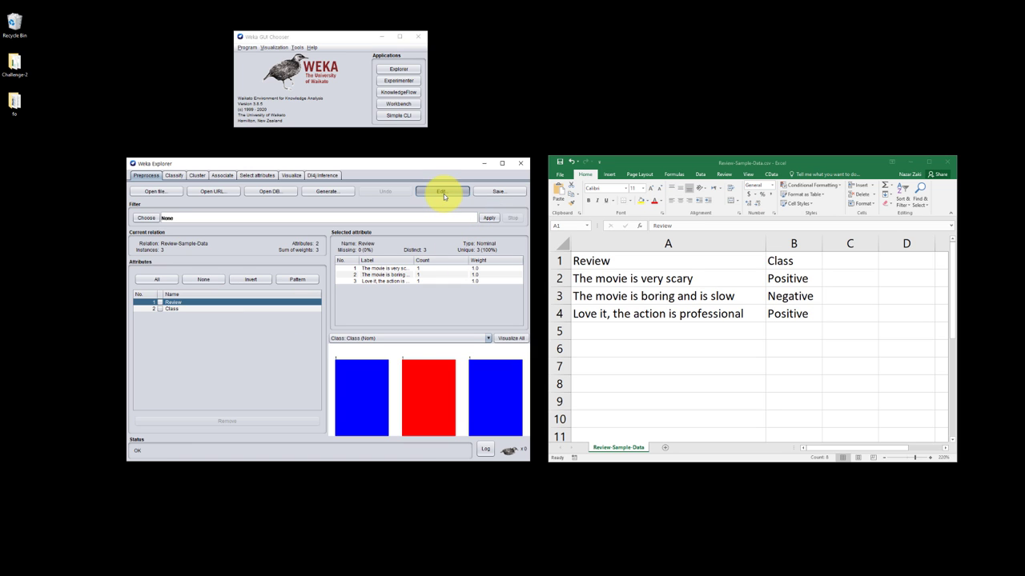
pyautogui.click(441, 190)
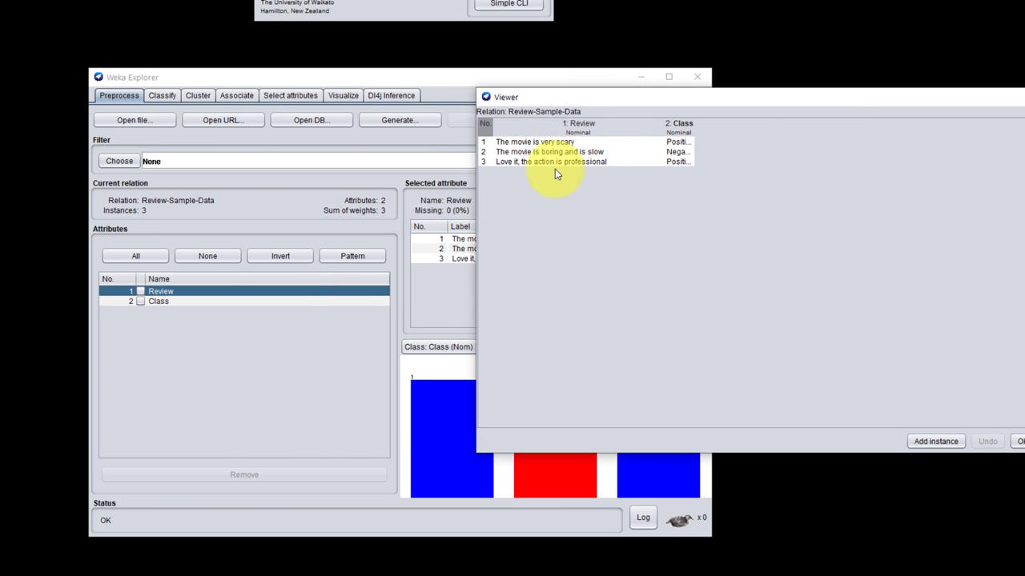
pyautogui.moveTo(554, 150)
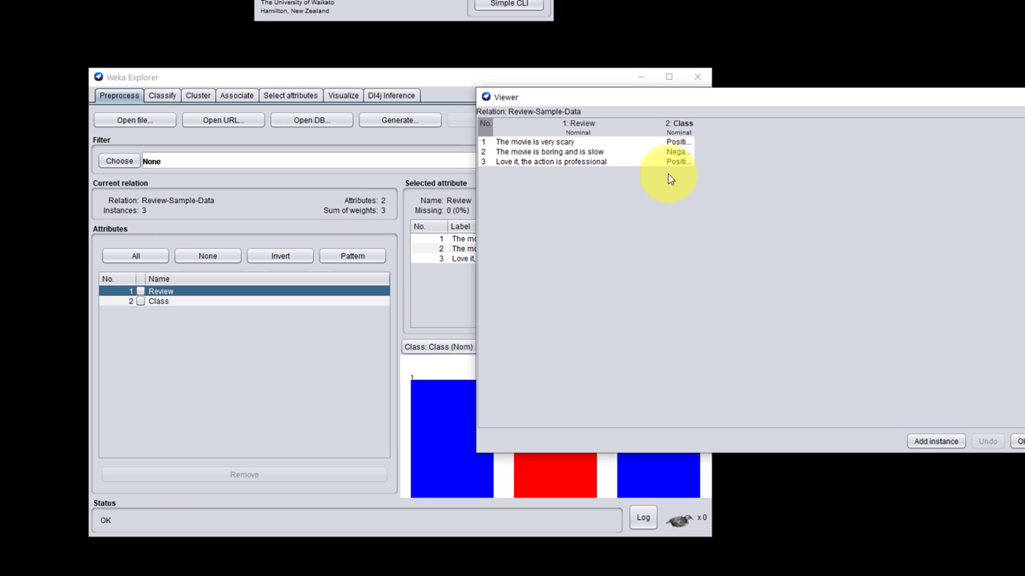
pyautogui.moveTo(697, 131)
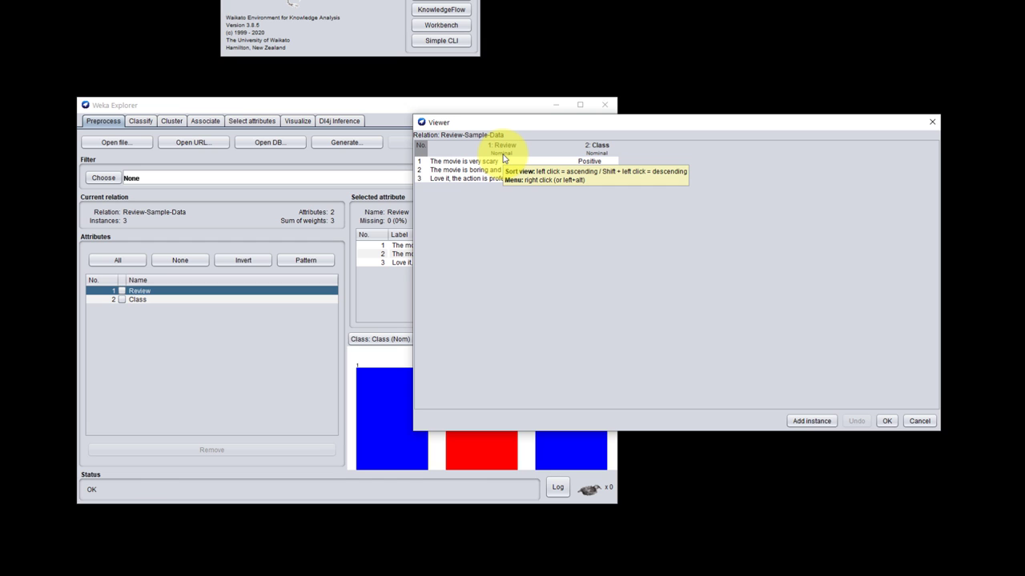
pyautogui.moveTo(525, 154)
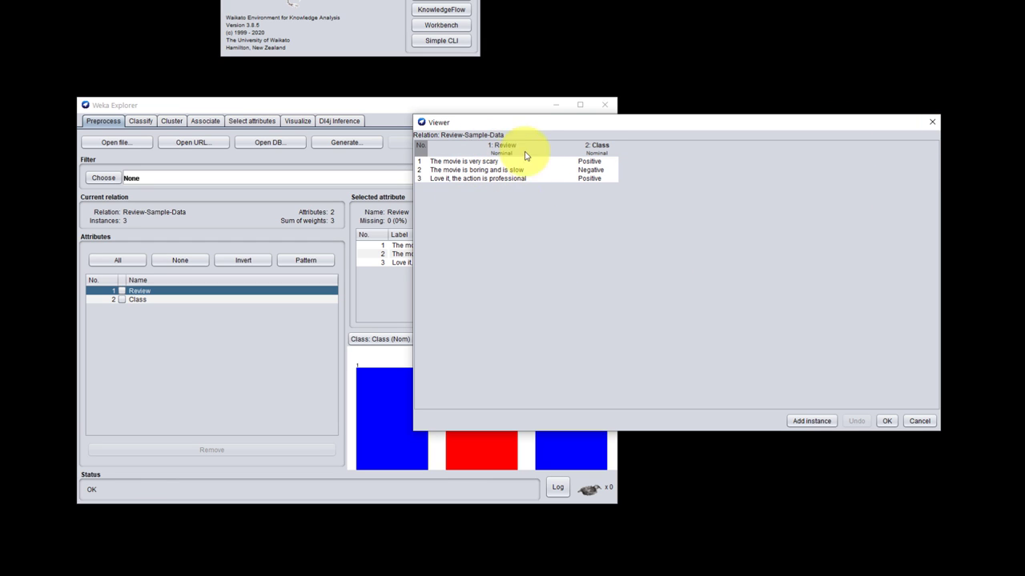
pyautogui.moveTo(490, 186)
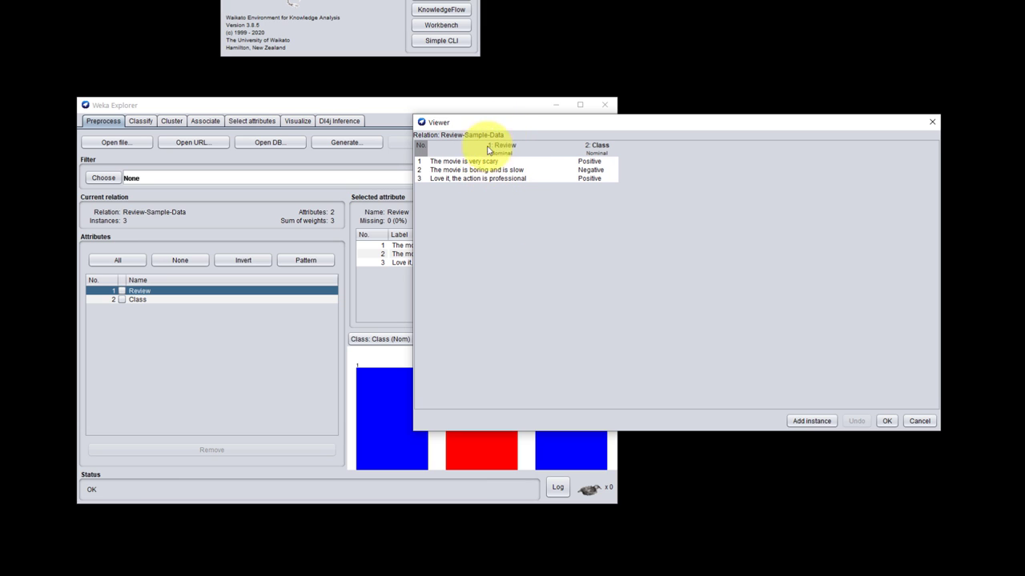
pyautogui.moveTo(775, 221)
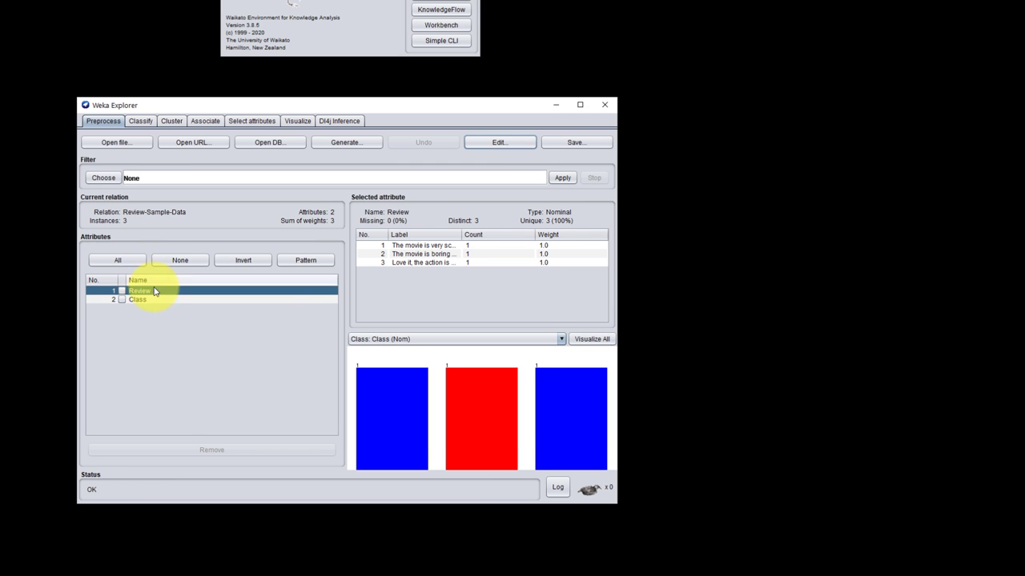
# Apply the unsupervised NominalToString filter with attributeIndexes 1 so Review becomes a String
pyautogui.click(103, 178)
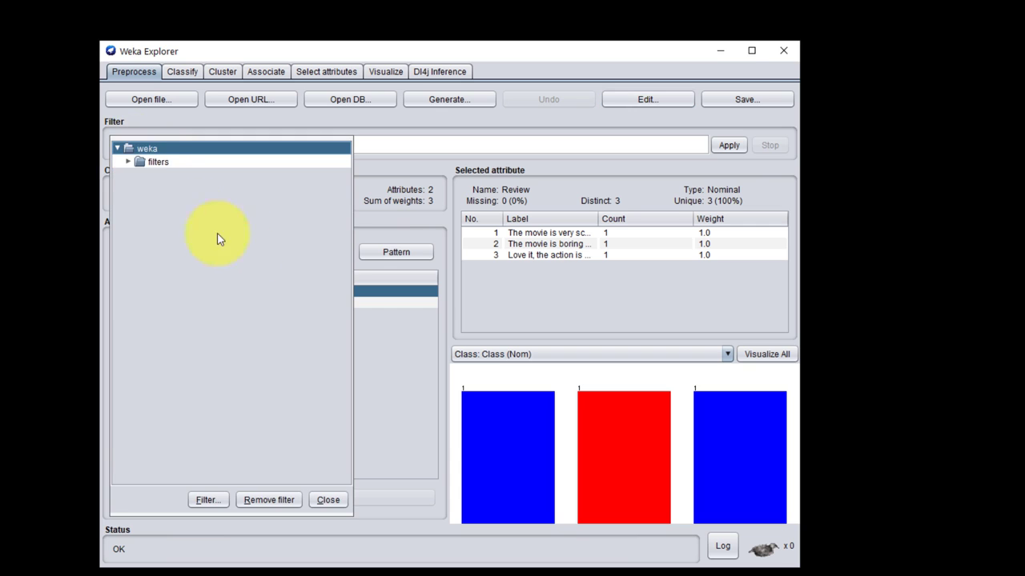
pyautogui.click(128, 162)
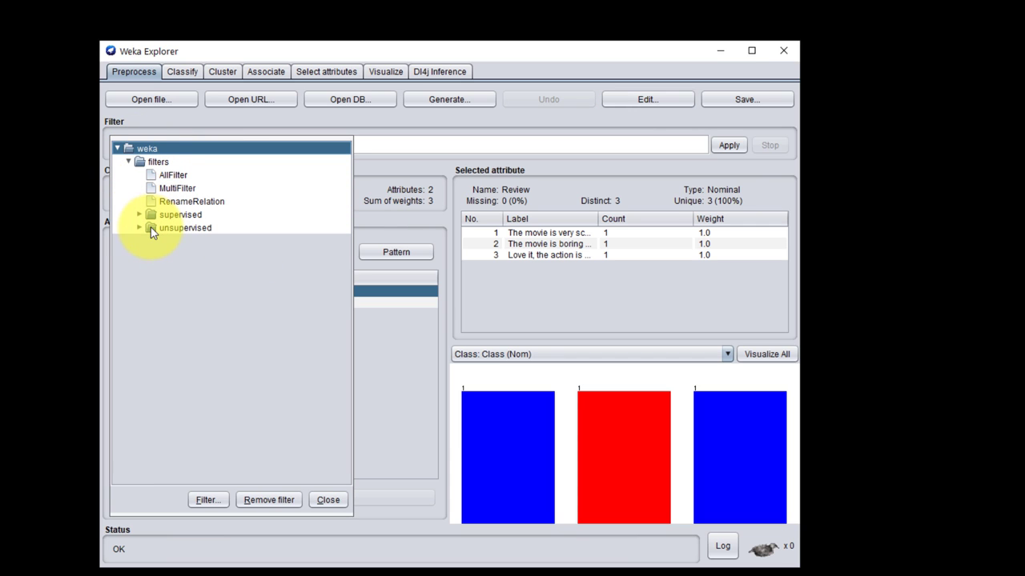
pyautogui.click(141, 227)
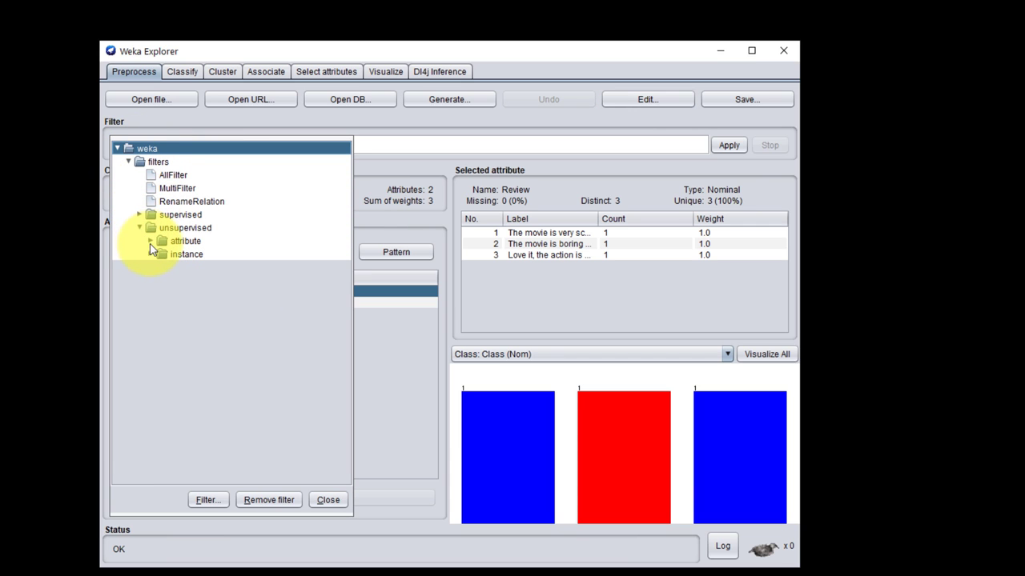
pyautogui.click(150, 240)
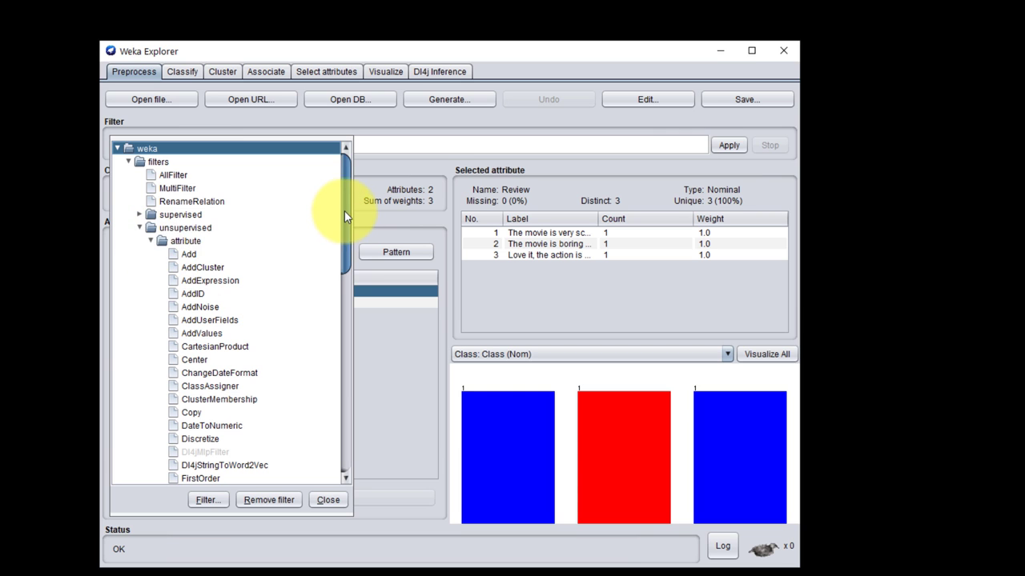
pyautogui.scroll(-3)
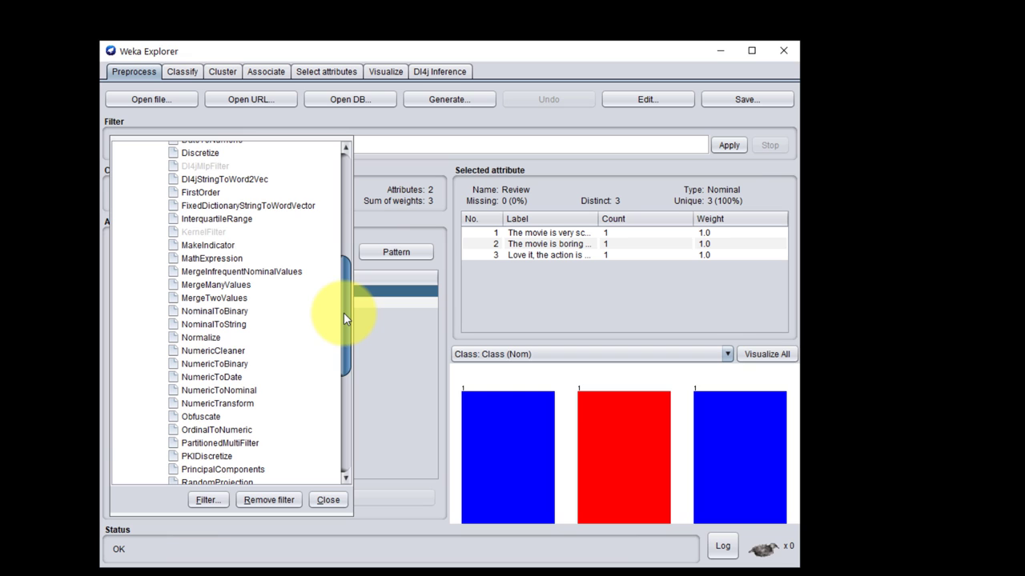
pyautogui.click(213, 324)
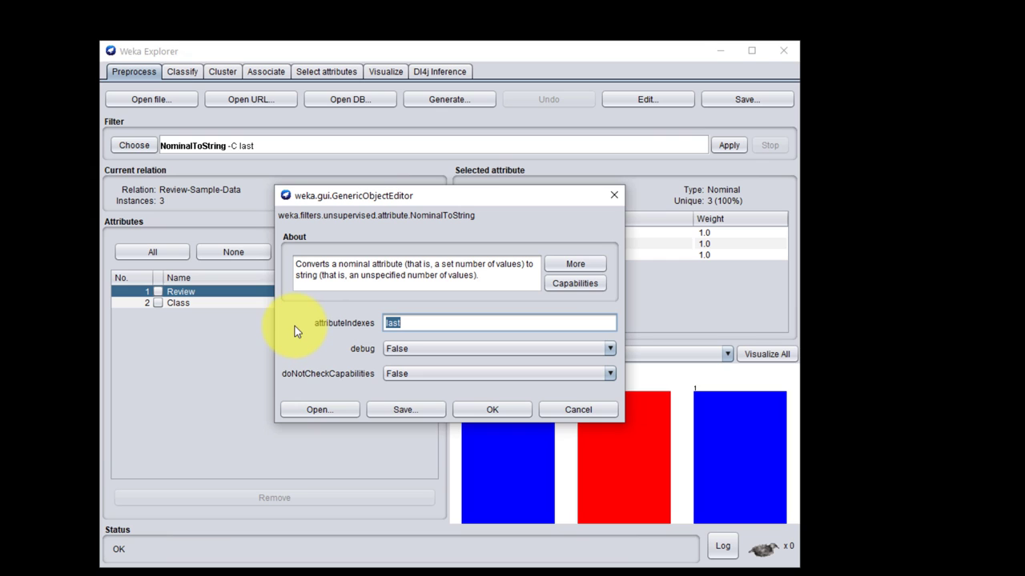
pyautogui.write('1')
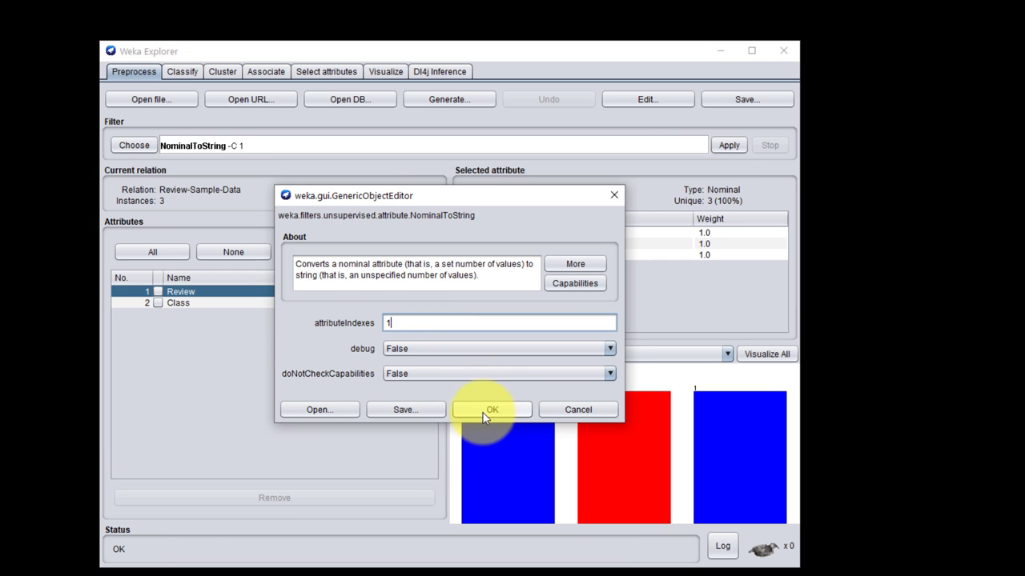
pyautogui.click(492, 410)
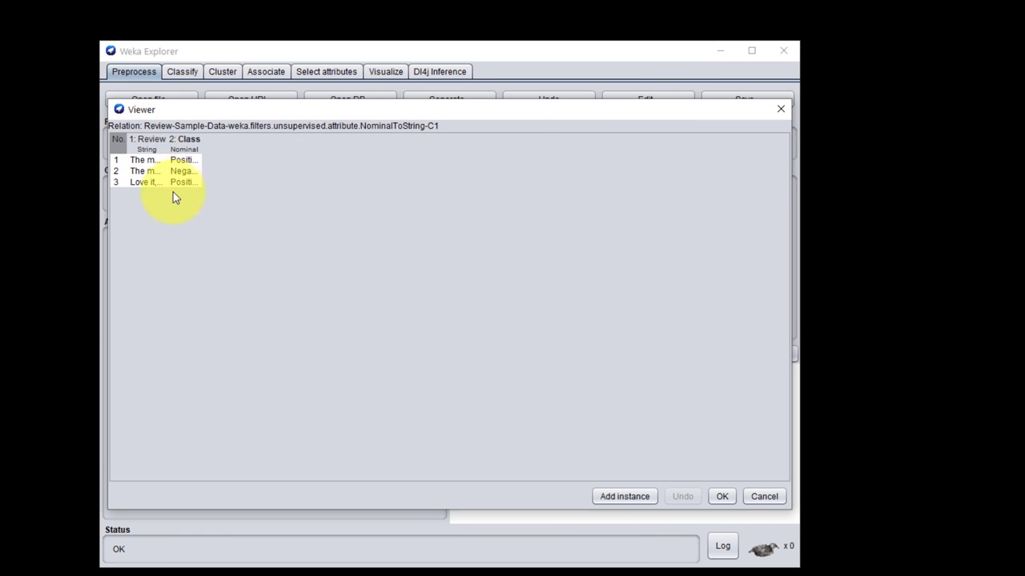
pyautogui.moveTo(705, 154)
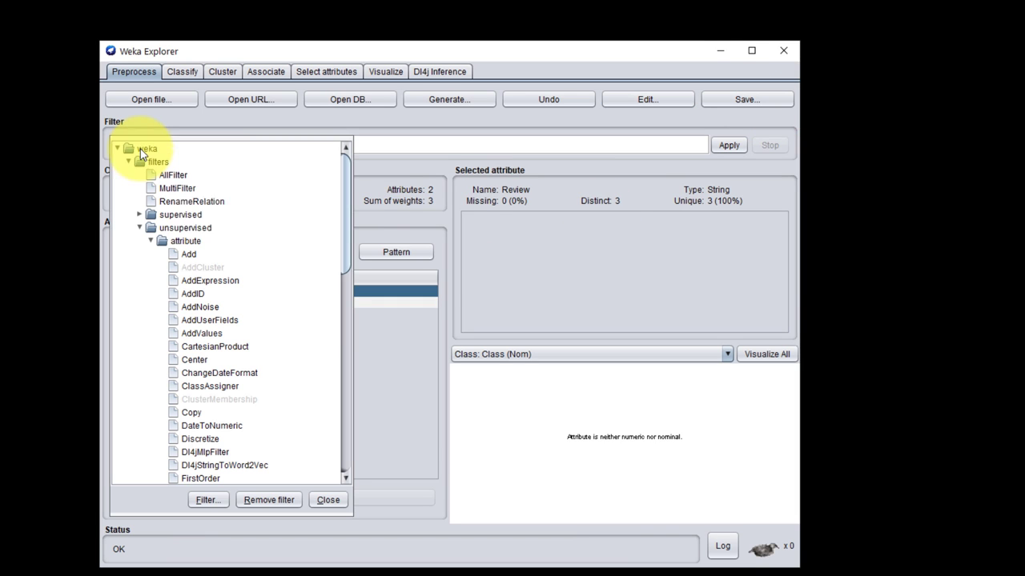
pyautogui.scroll(-3)
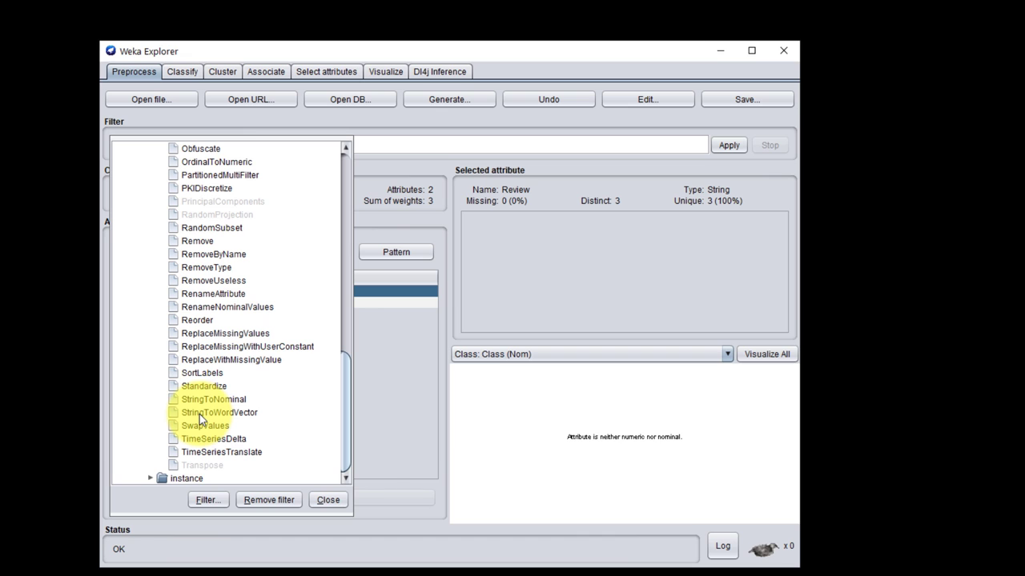
pyautogui.moveTo(217, 413)
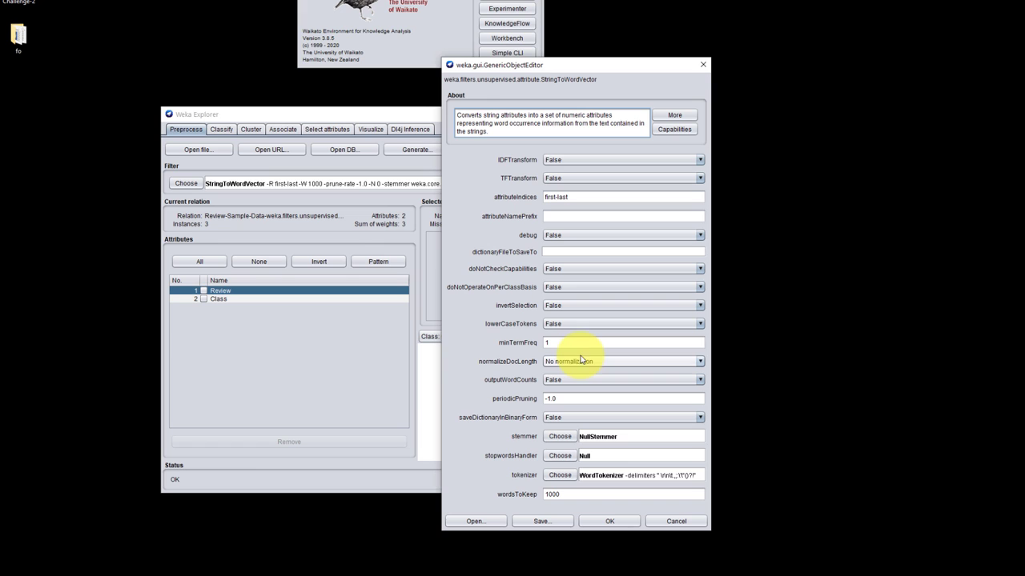
pyautogui.moveTo(563, 493)
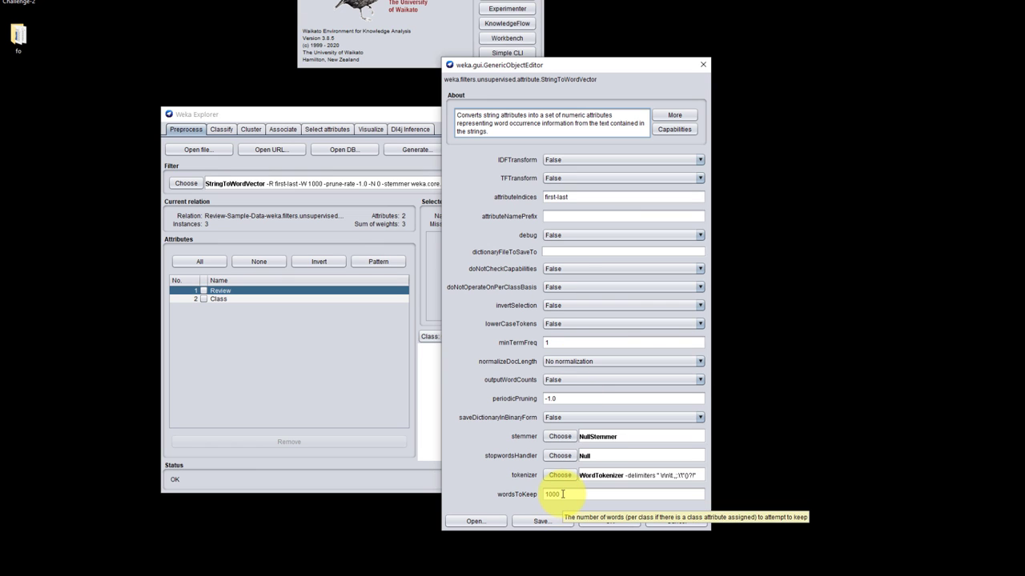
# Configure StringToWordVector on attribute 1 keeping 1000 words and run it on the reviews
pyautogui.tripleClick(623, 493)
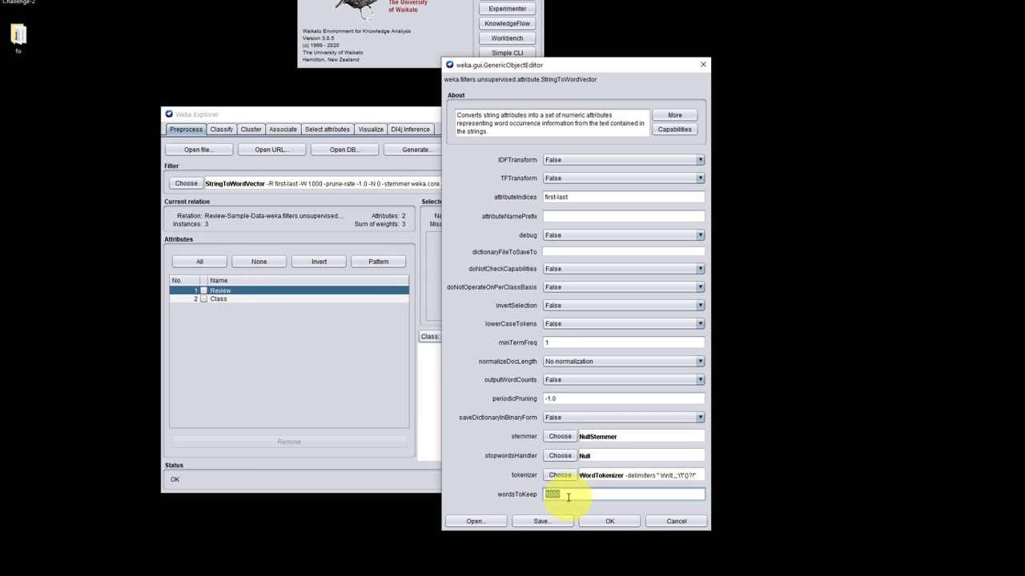
pyautogui.moveTo(583, 301)
pyautogui.write('1')
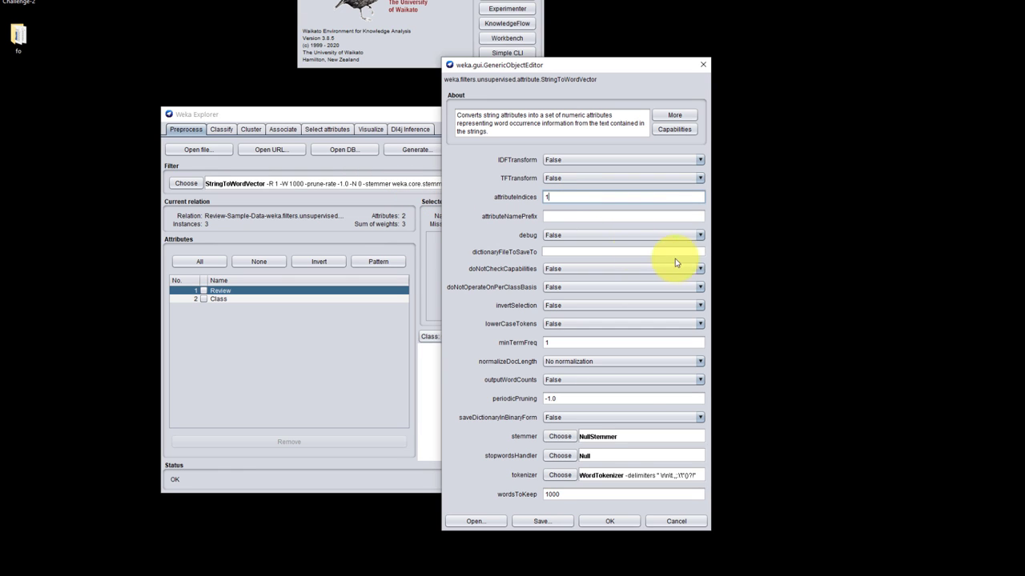
pyautogui.moveTo(483, 217)
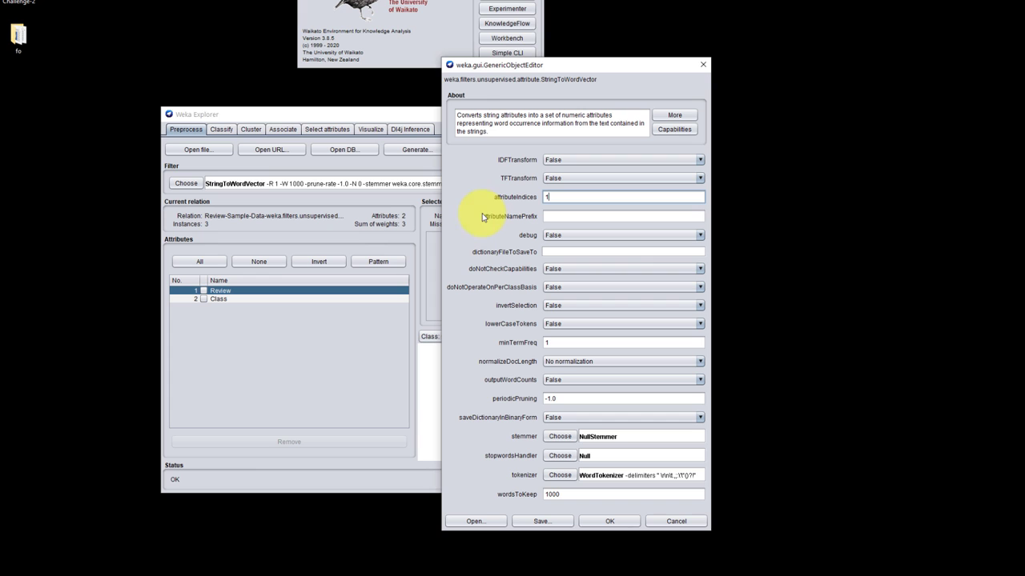
pyautogui.moveTo(643, 487)
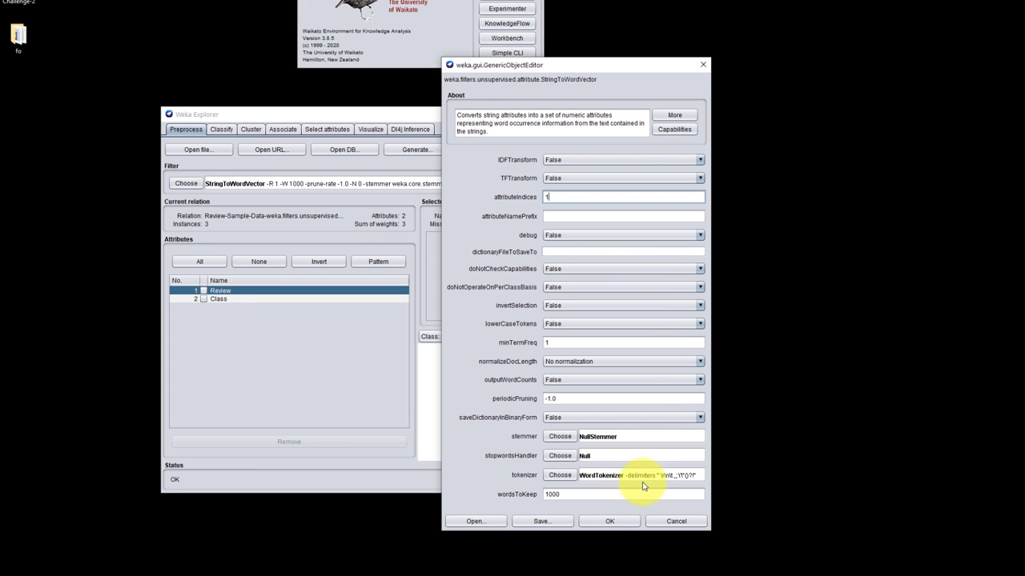
pyautogui.click(609, 522)
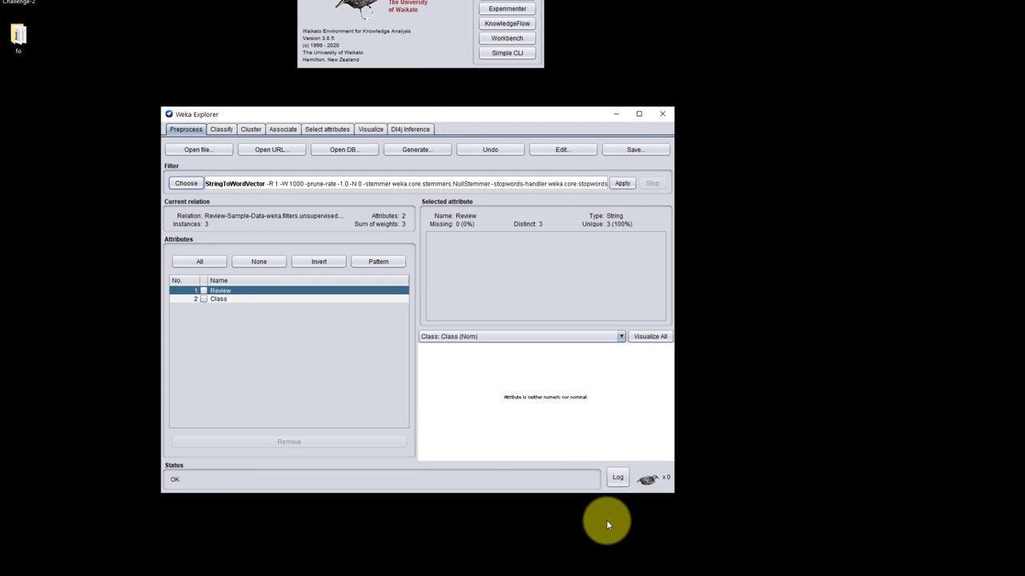
pyautogui.click(621, 182)
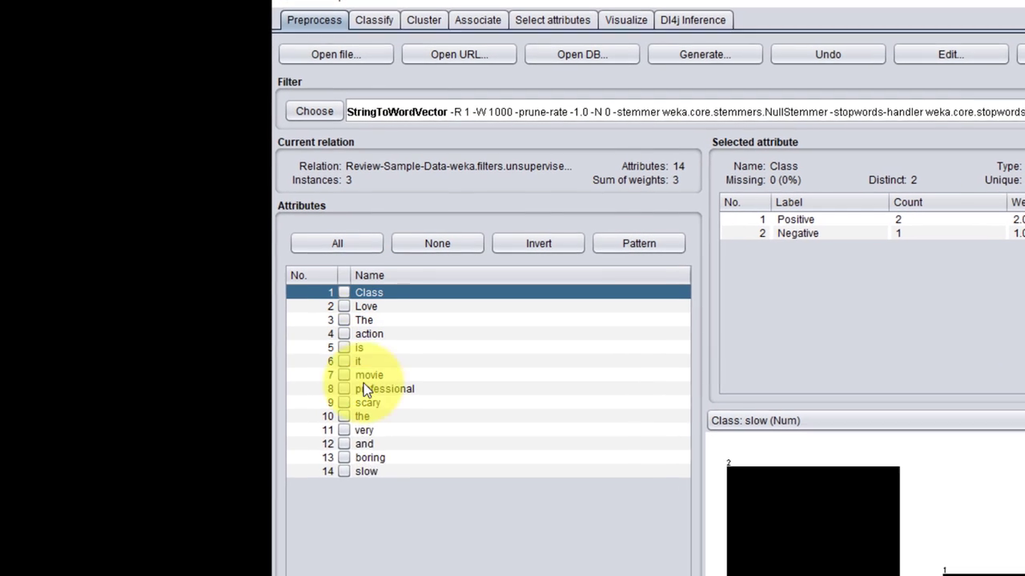
pyautogui.moveTo(397, 483)
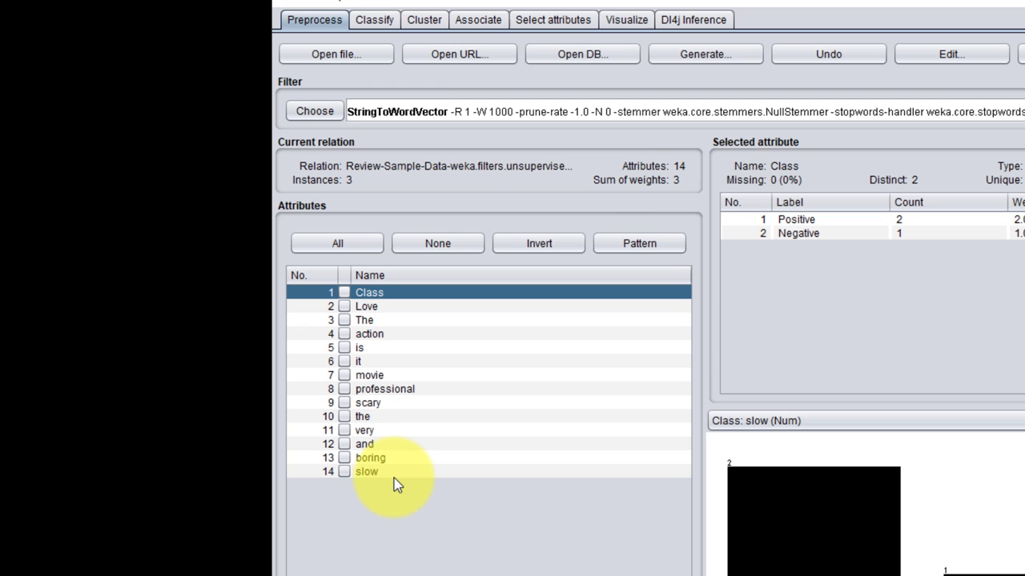
pyautogui.moveTo(371, 320)
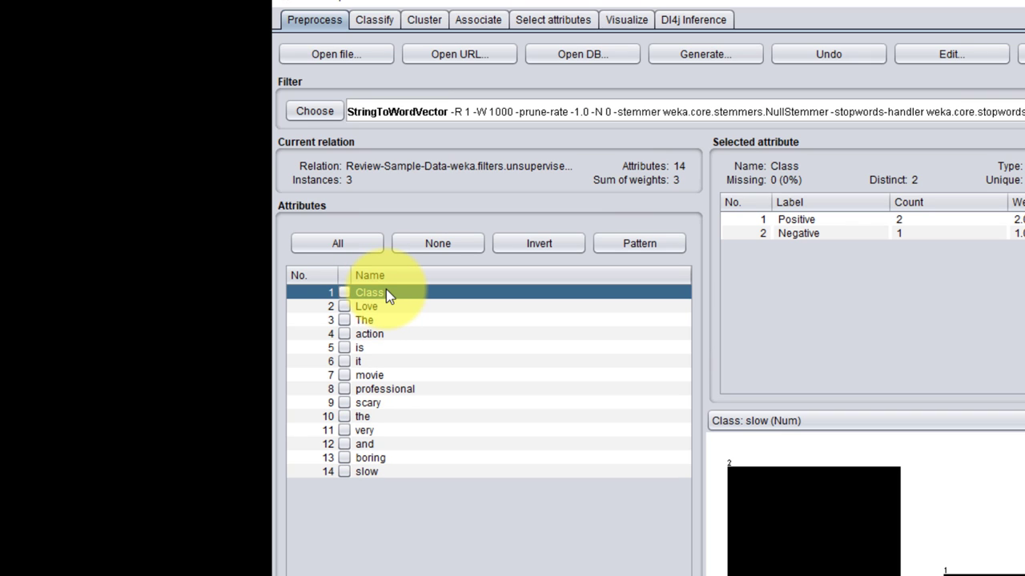
pyautogui.moveTo(413, 327)
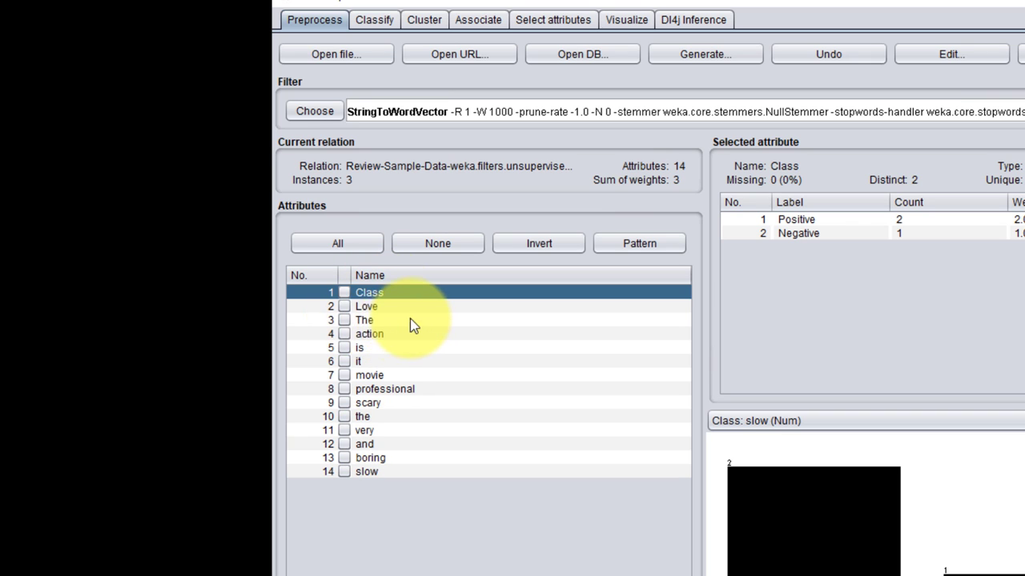
pyautogui.moveTo(371, 323)
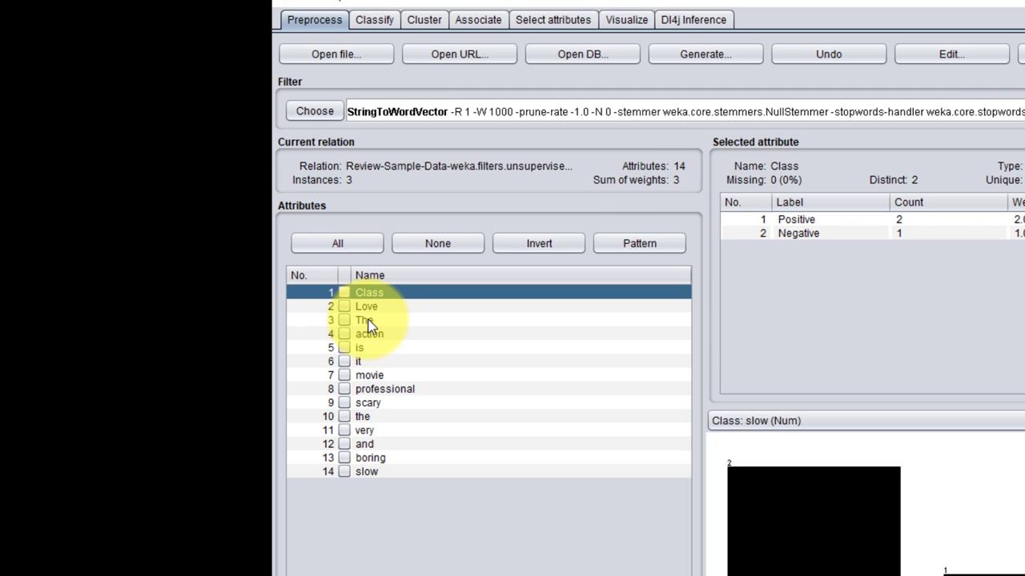
pyautogui.moveTo(372, 419)
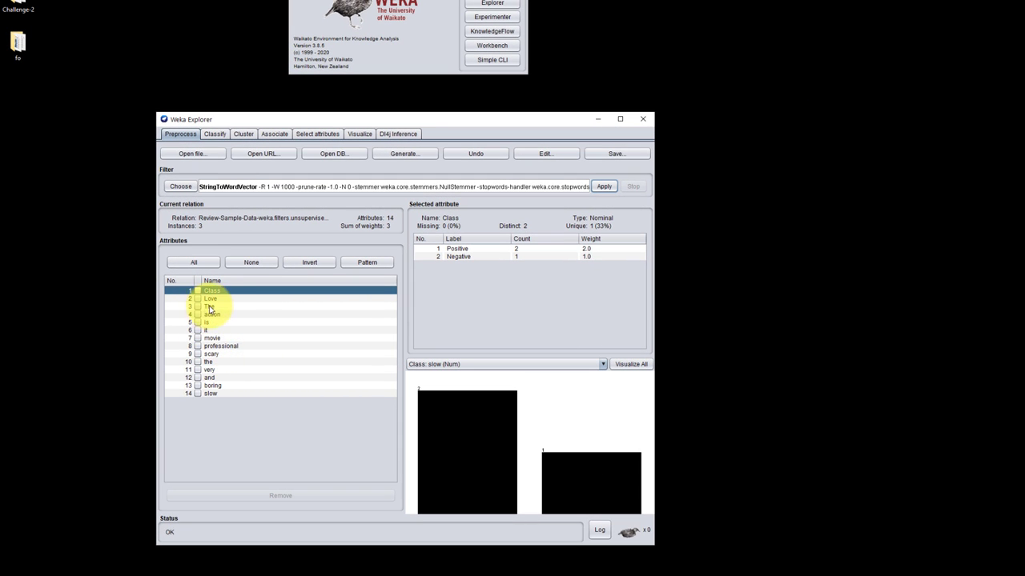
# Reopen the StringToWordVector settings editor after reviewing the 14 word attributes
pyautogui.click(474, 153)
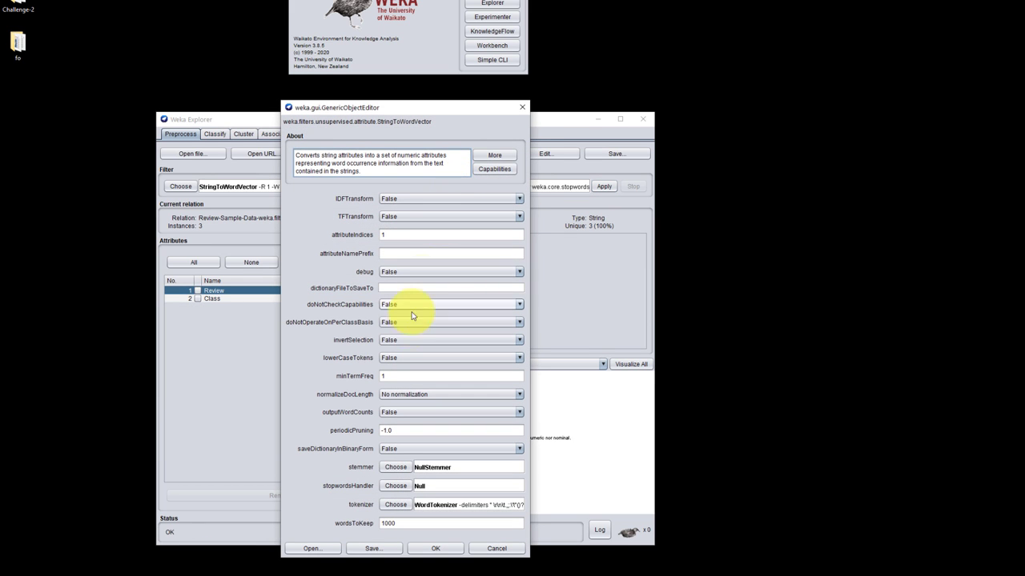
pyautogui.moveTo(358, 311)
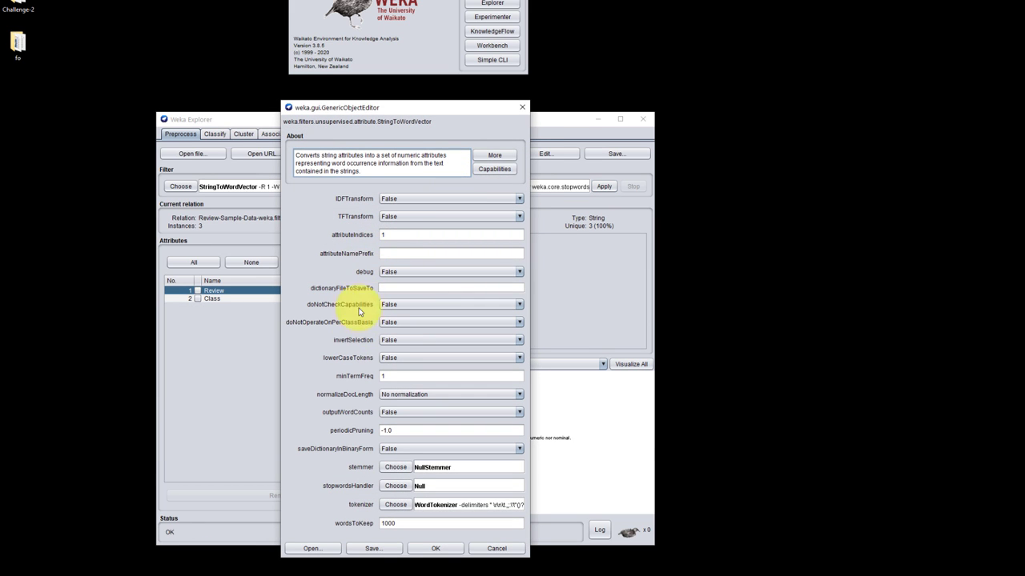
pyautogui.moveTo(370, 195)
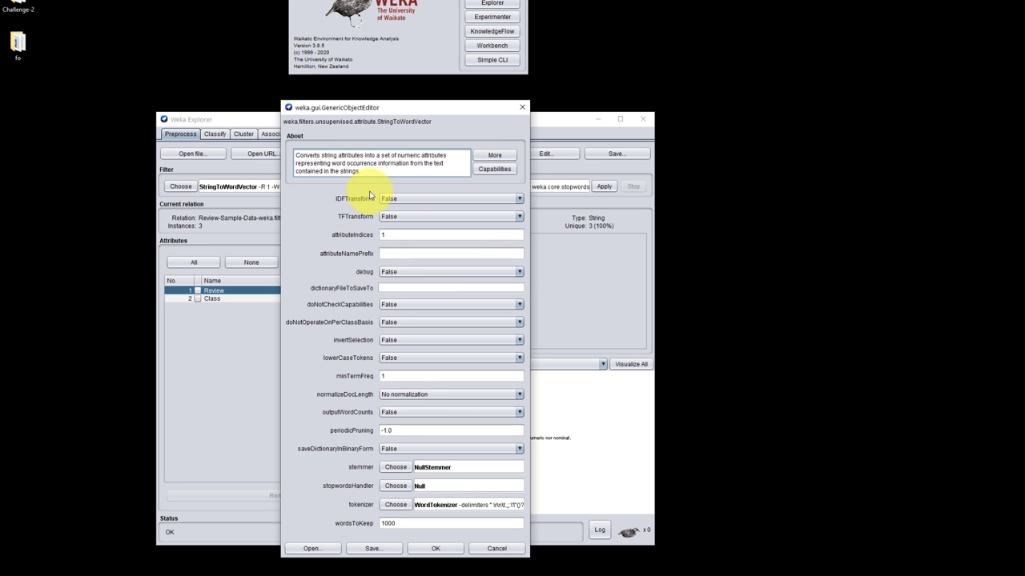
pyautogui.moveTo(435, 425)
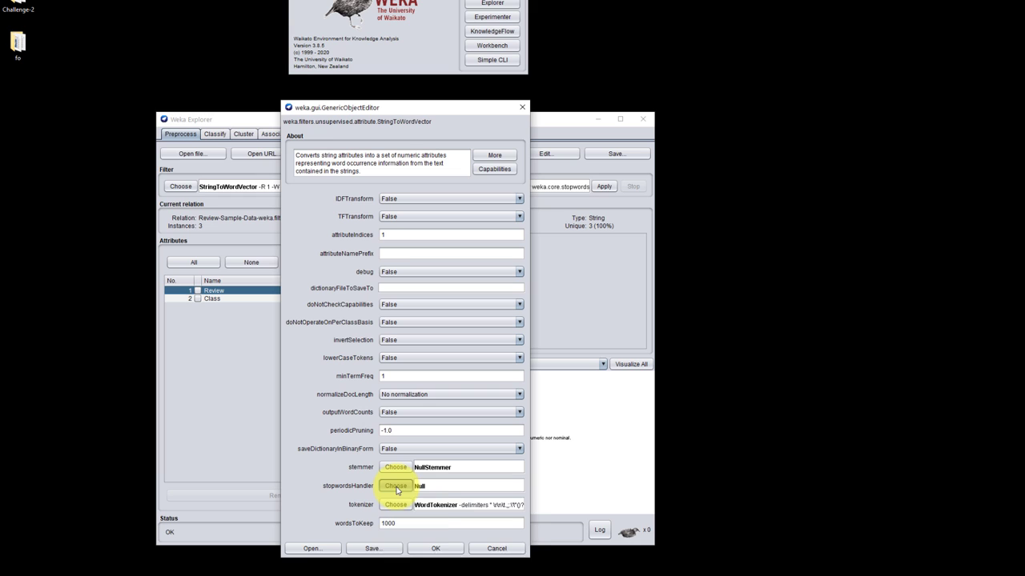
# Set stopwordsHandler to Rainbow and lowerCaseTokens to True in StringToWordVector
pyautogui.click(393, 486)
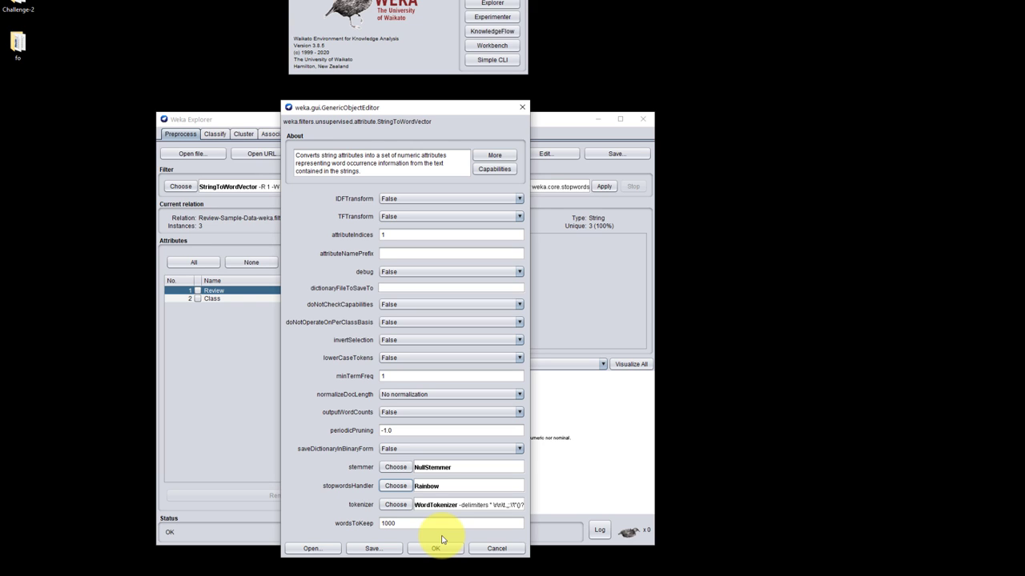
pyautogui.moveTo(333, 535)
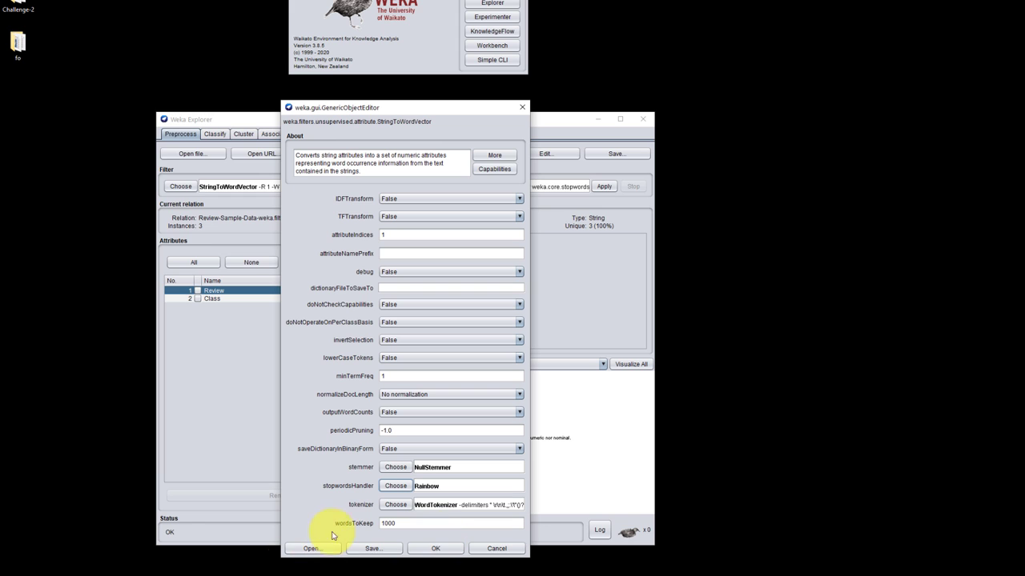
pyautogui.moveTo(349, 359)
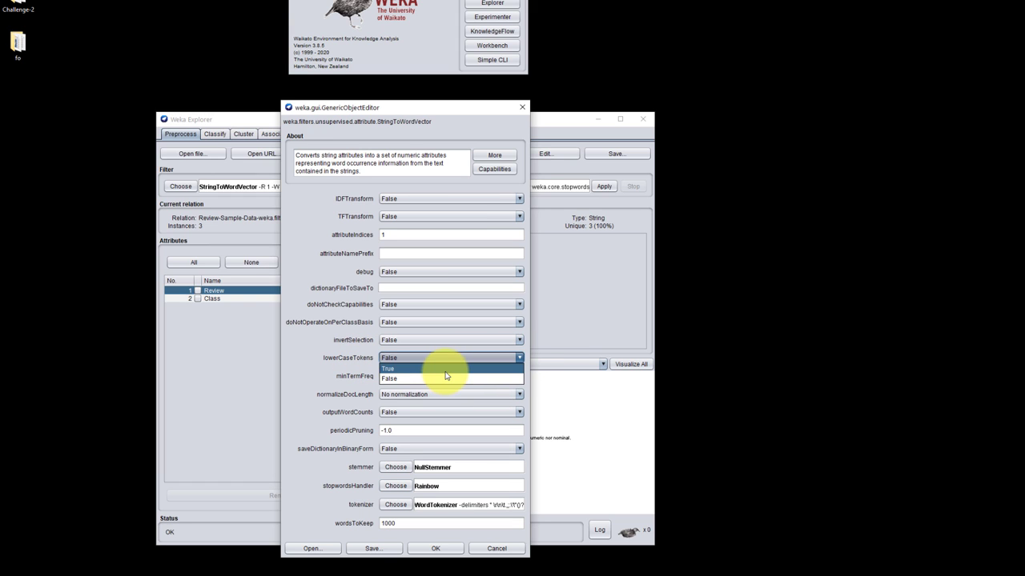
pyautogui.click(387, 368)
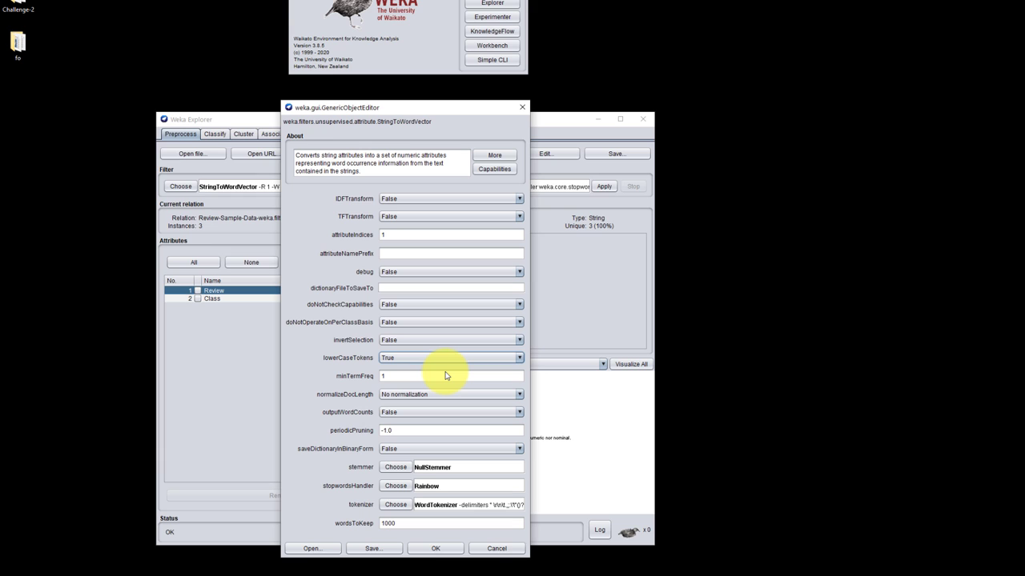
pyautogui.moveTo(326, 365)
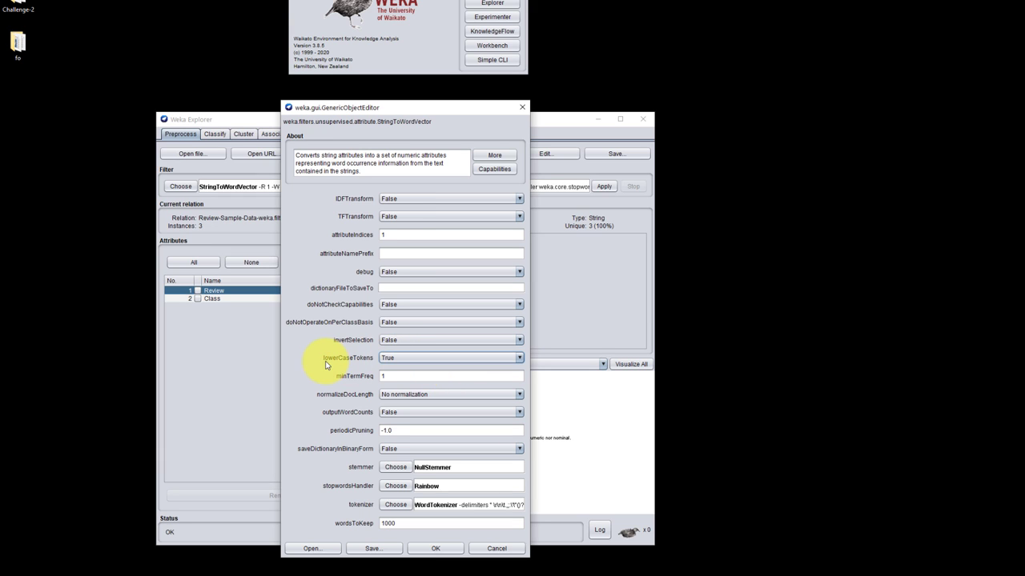
pyautogui.moveTo(295, 372)
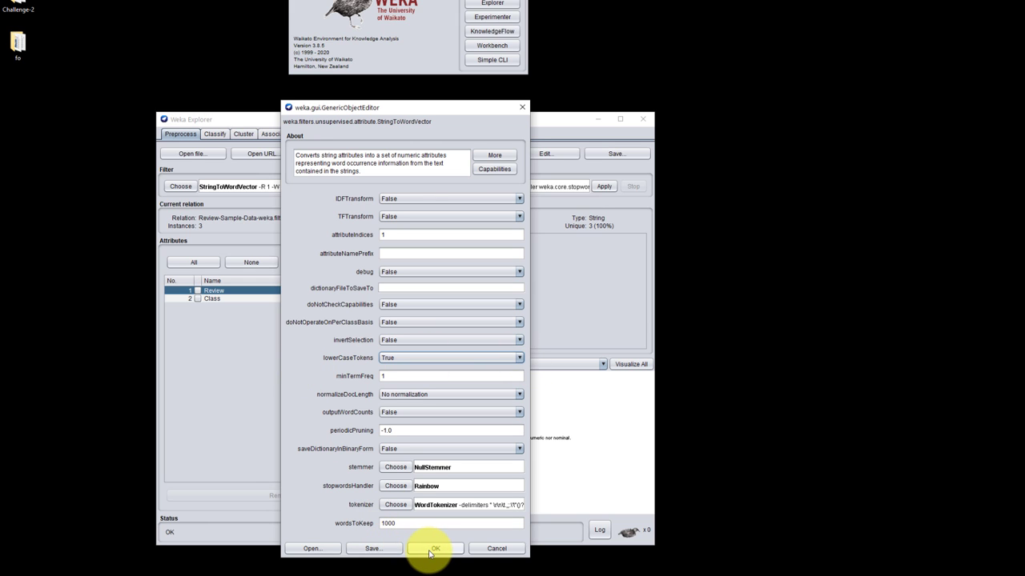
pyautogui.click(435, 548)
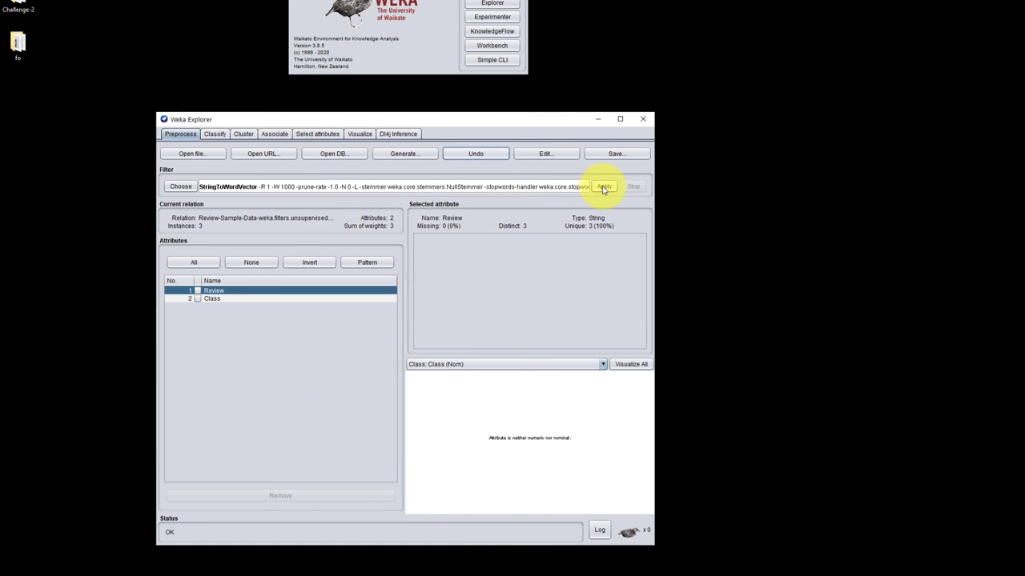
# Reapply StringToWordVector to get 8 lowercase word attributes and view one word's statistics
pyautogui.click(604, 186)
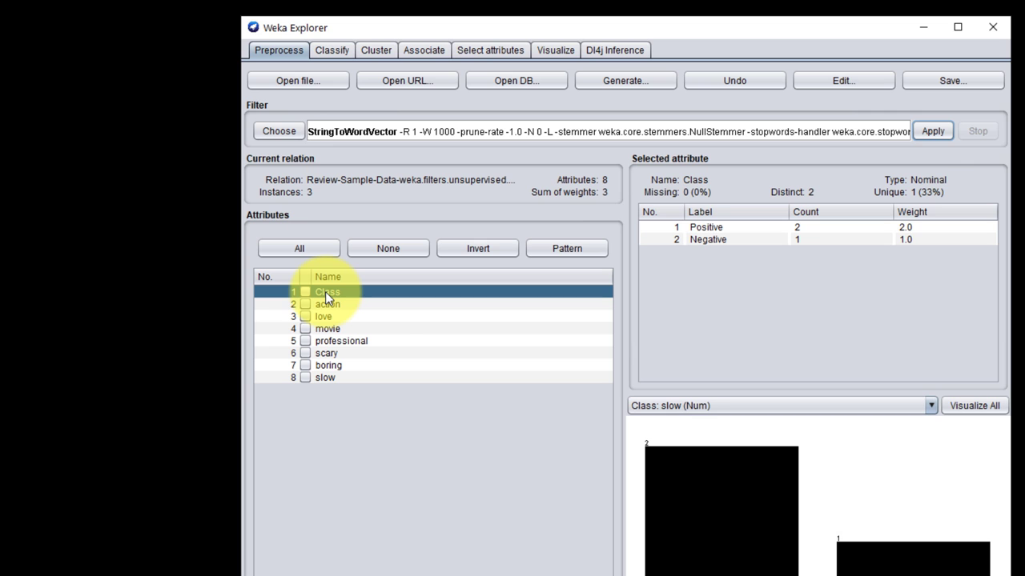
pyautogui.moveTo(343, 311)
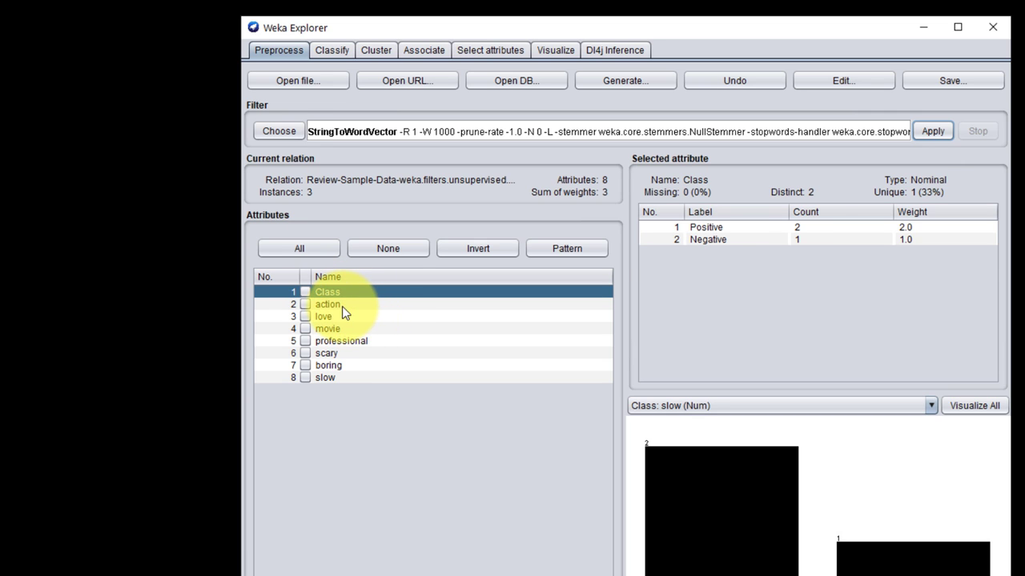
pyautogui.click(327, 365)
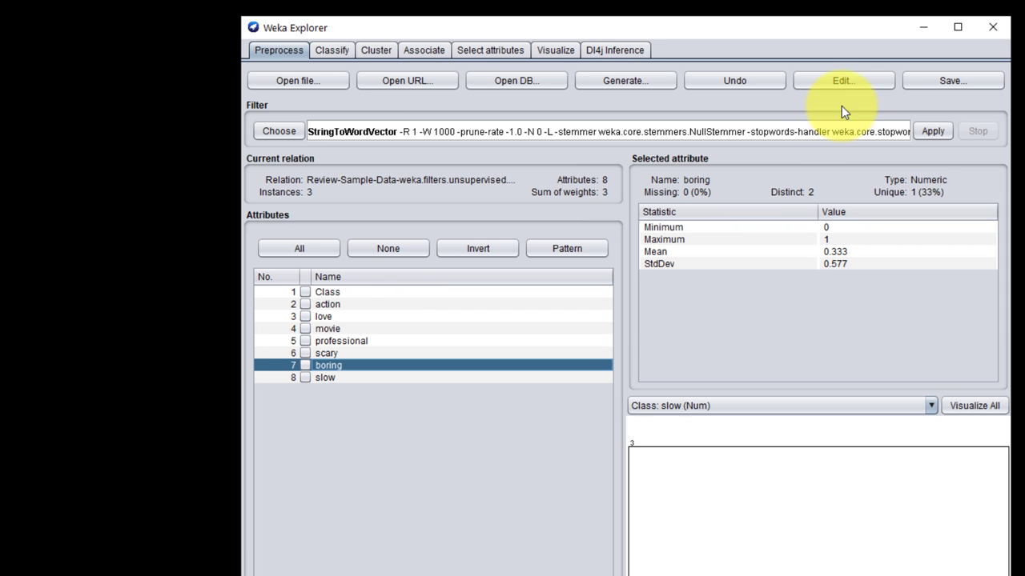
# Use the data viewer's Attribute as class option to make Class the class attribute
pyautogui.click(842, 80)
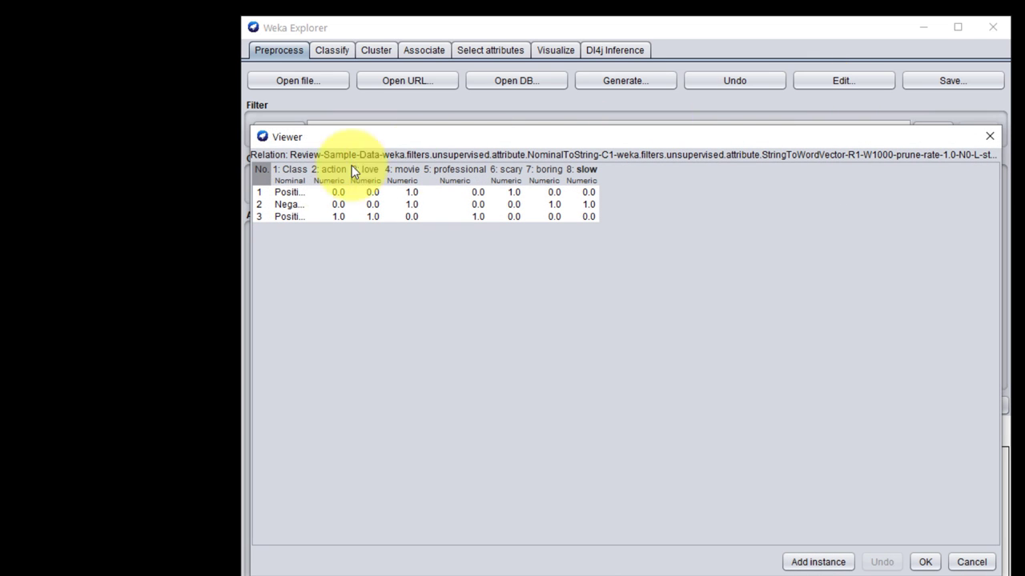
pyautogui.rightClick(291, 169)
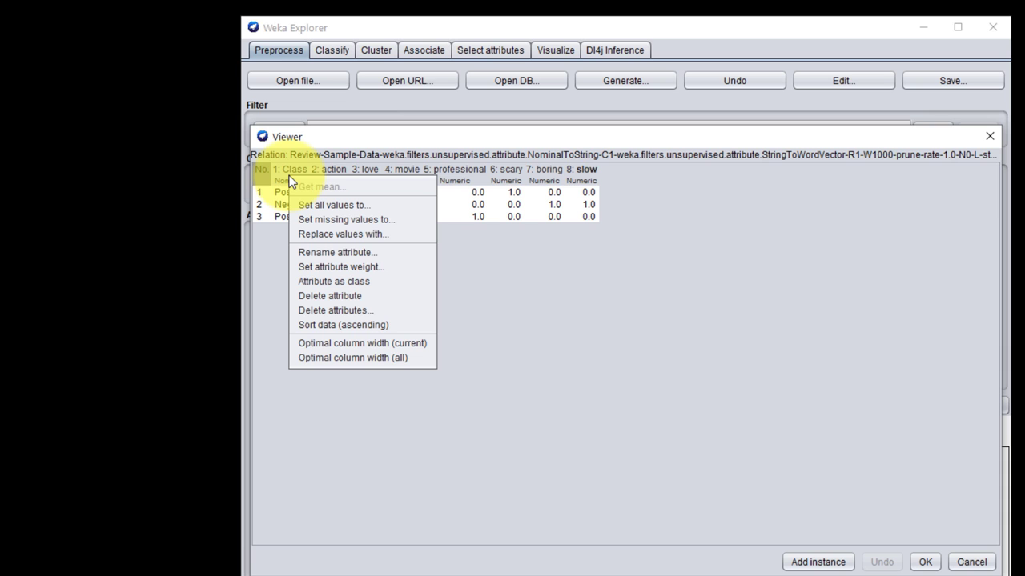
pyautogui.moveTo(333, 282)
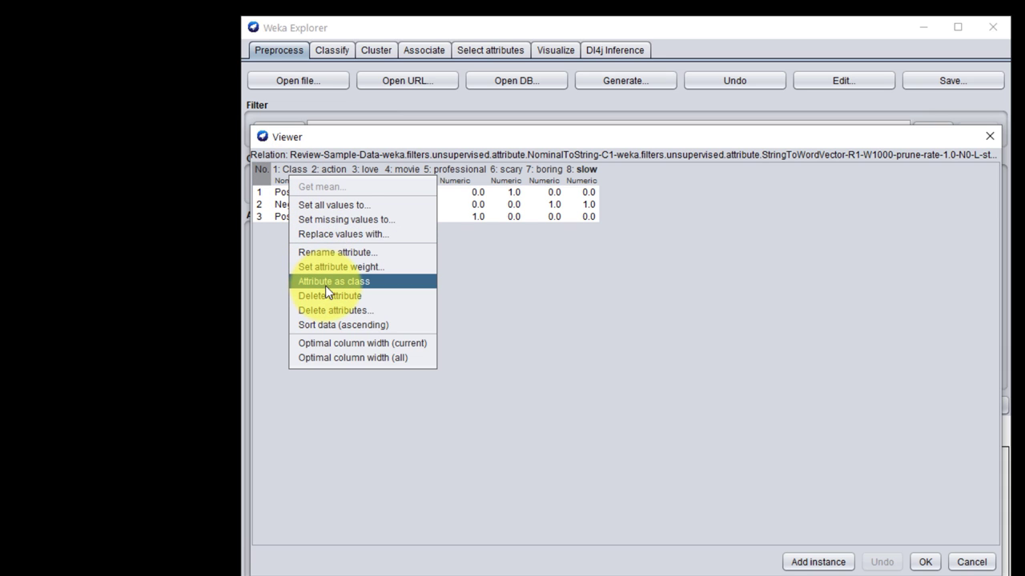
pyautogui.click(333, 282)
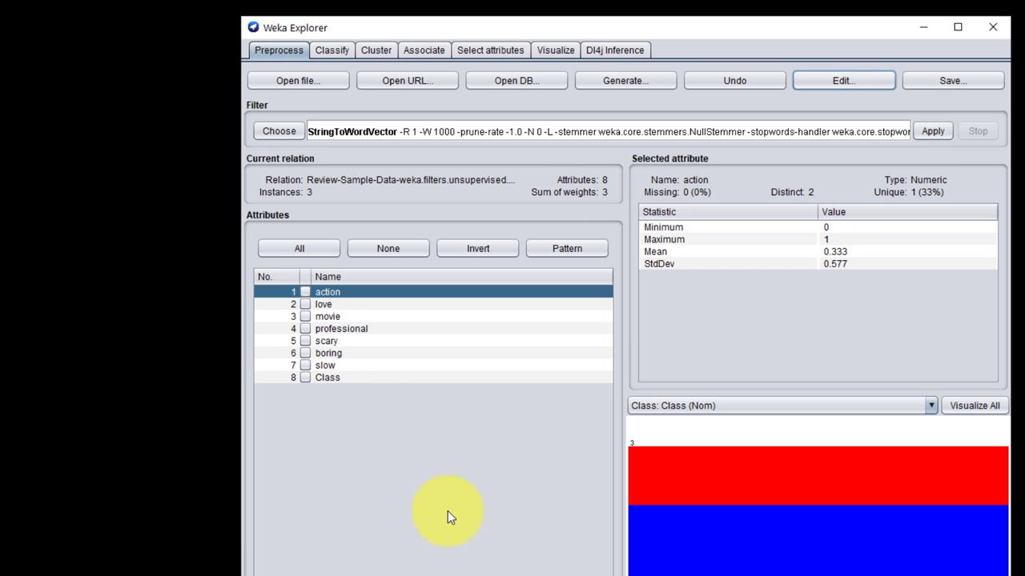
pyautogui.moveTo(424, 189)
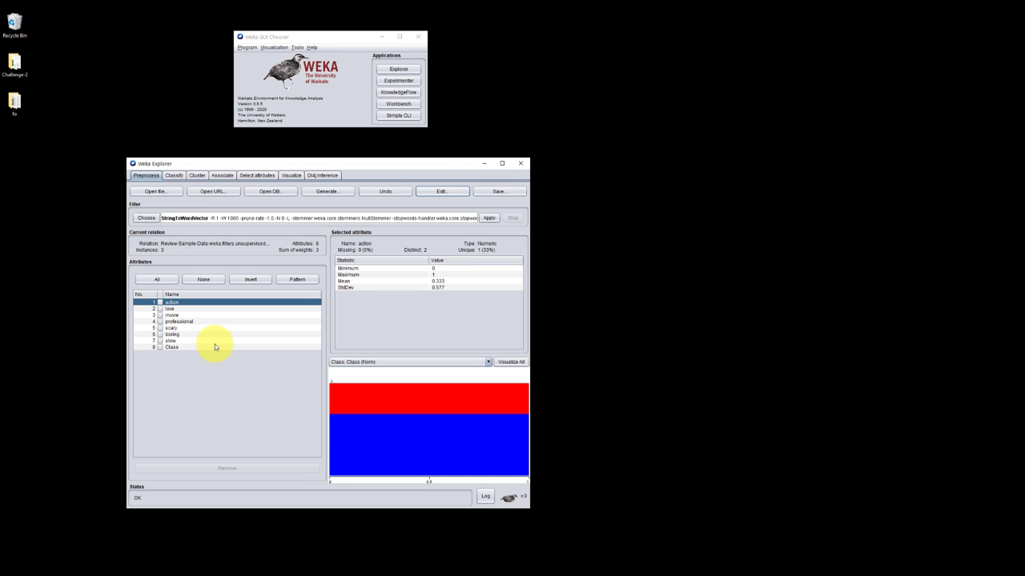
pyautogui.moveTo(179, 198)
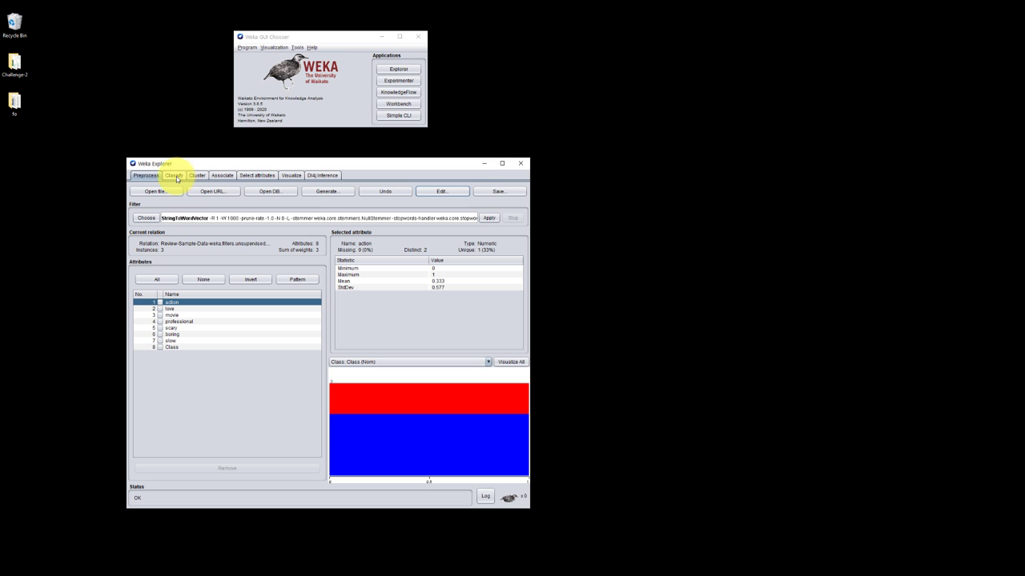
pyautogui.moveTo(152, 192)
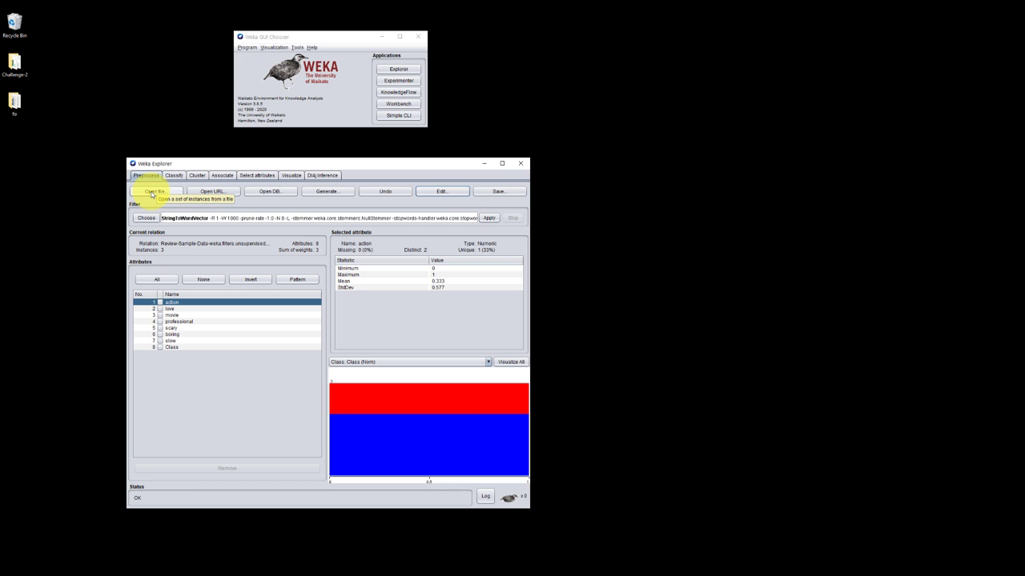
pyautogui.moveTo(152, 192)
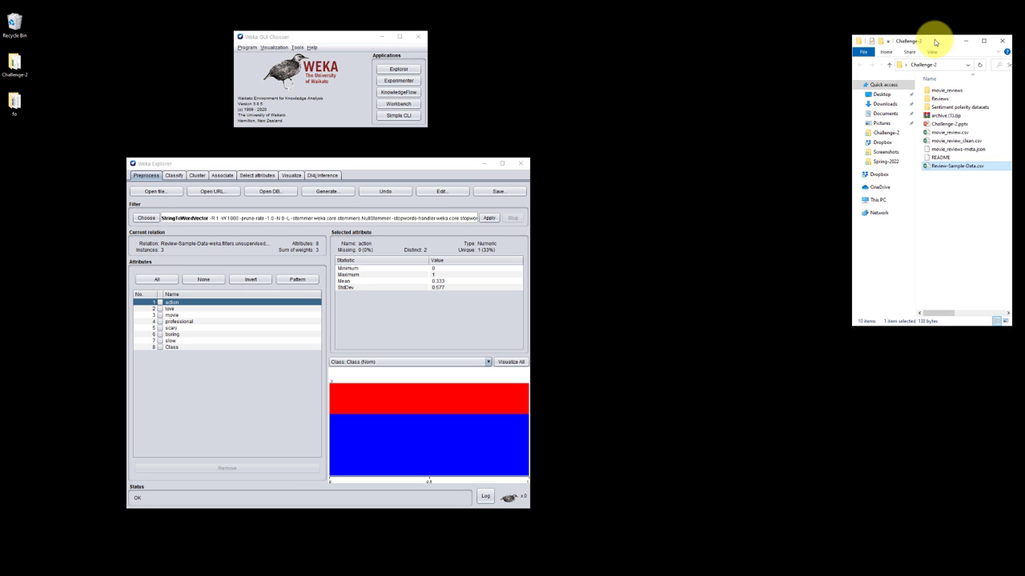
# Bring File Explorer into view and read a sample review from the Reviews > pos folder in Notepad
pyautogui.moveTo(910, 42); pyautogui.dragTo(573, 67)
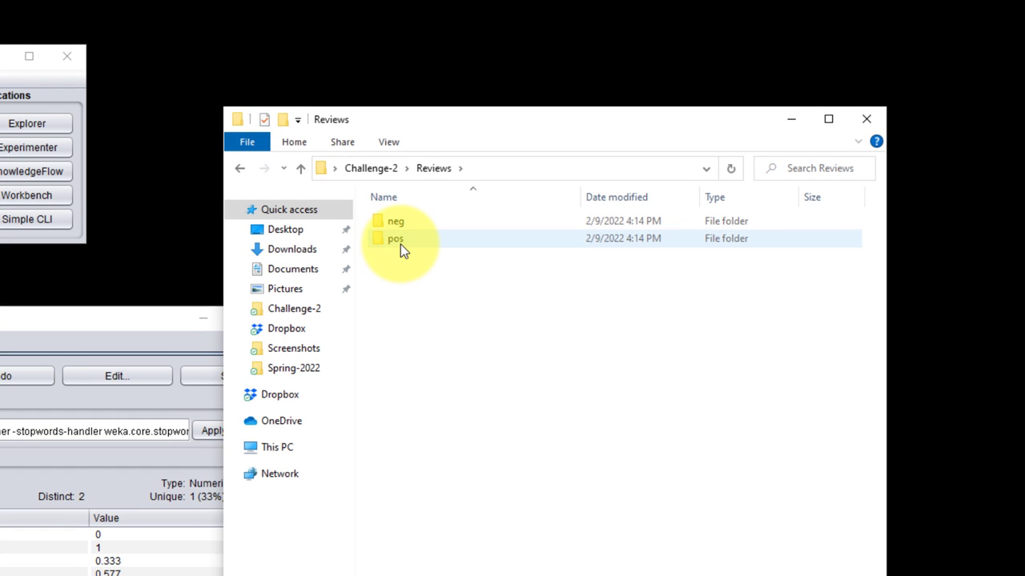
pyautogui.moveTo(395, 239)
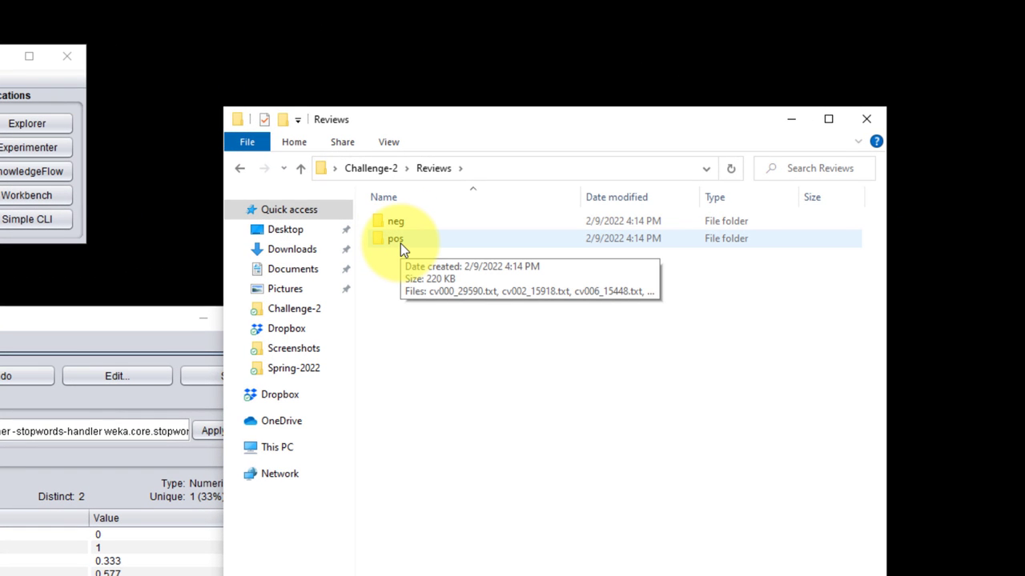
pyautogui.doubleClick(395, 239)
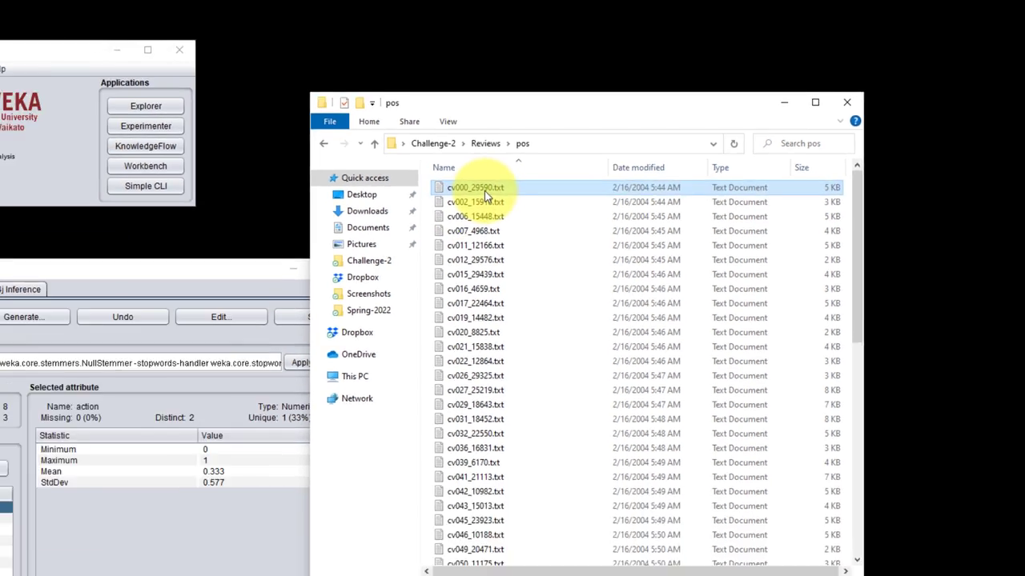
pyautogui.doubleClick(474, 187)
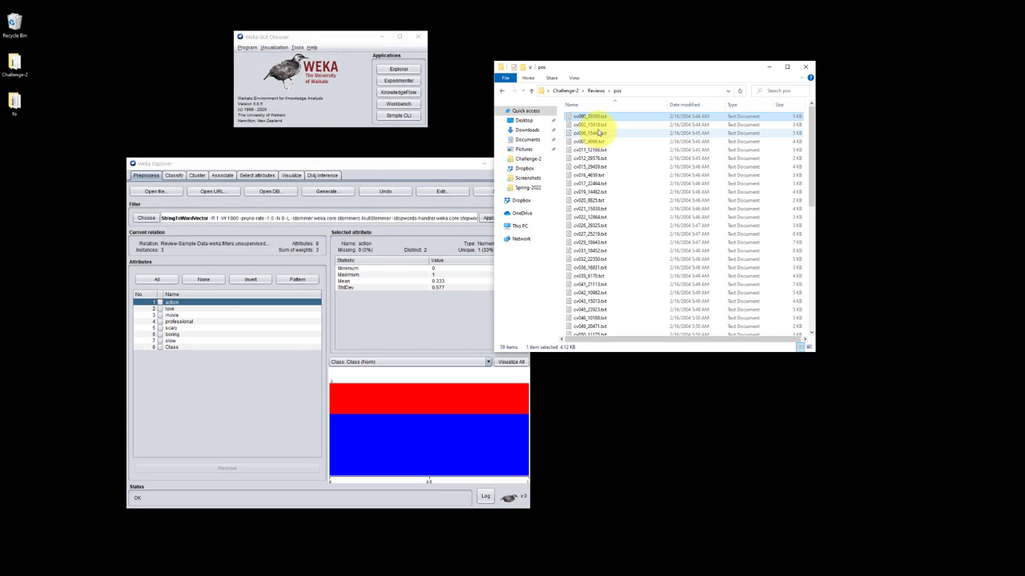
pyautogui.doubleClick(589, 125)
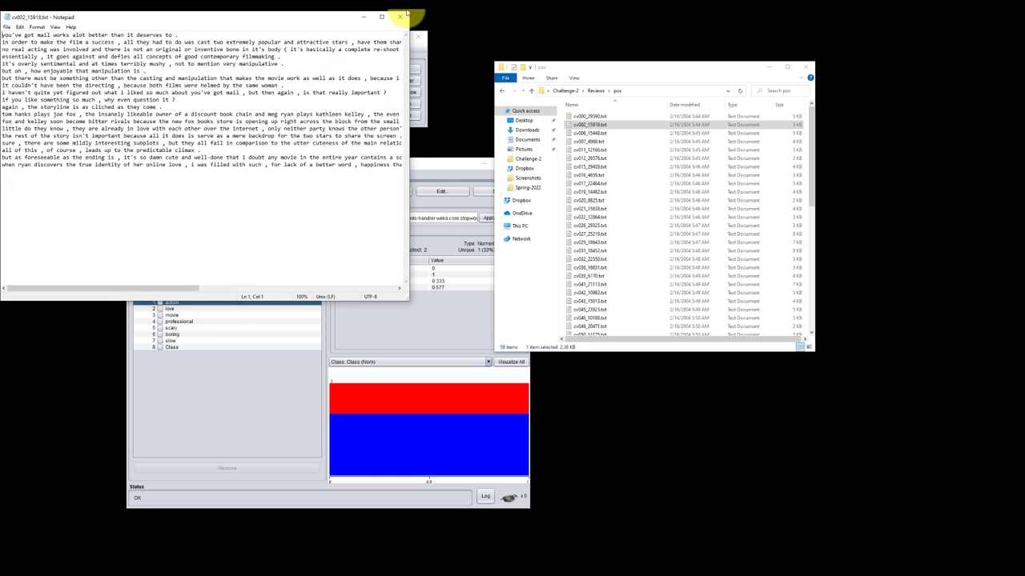
pyautogui.click(400, 16)
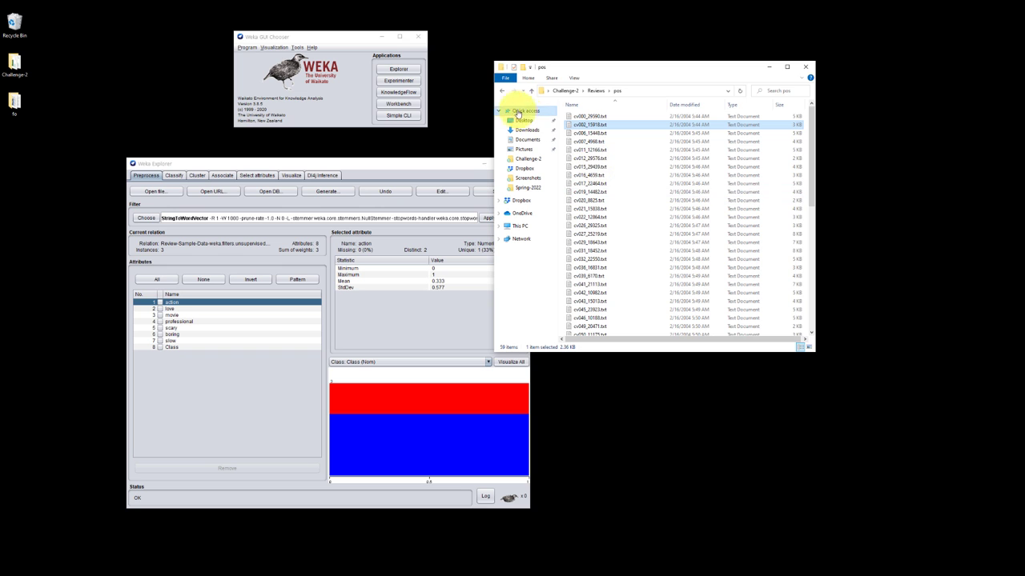
# Read a sample review from the neg folder, then return up to the Challenge-2 folder
pyautogui.click(596, 90)
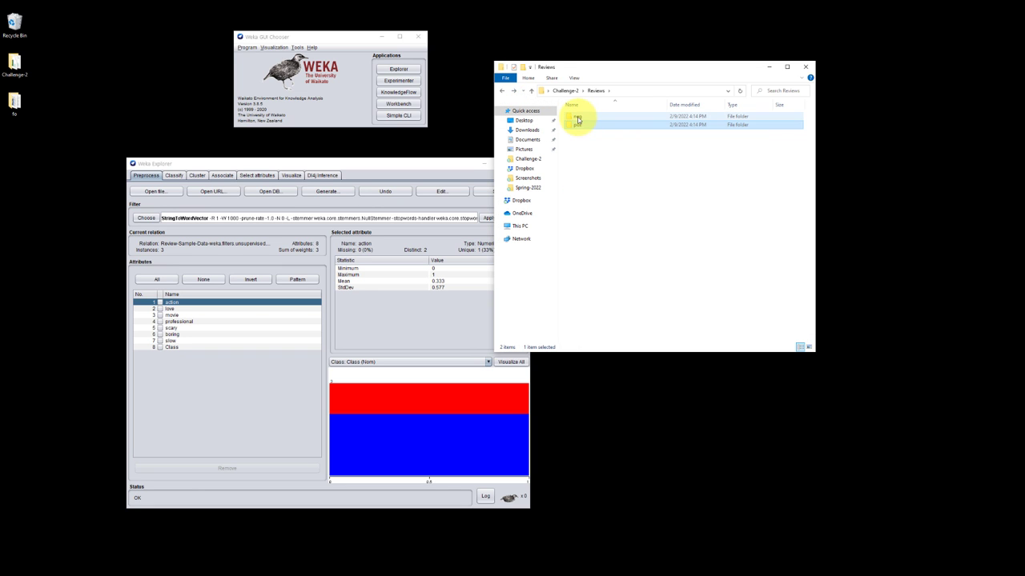
pyautogui.doubleClick(577, 120)
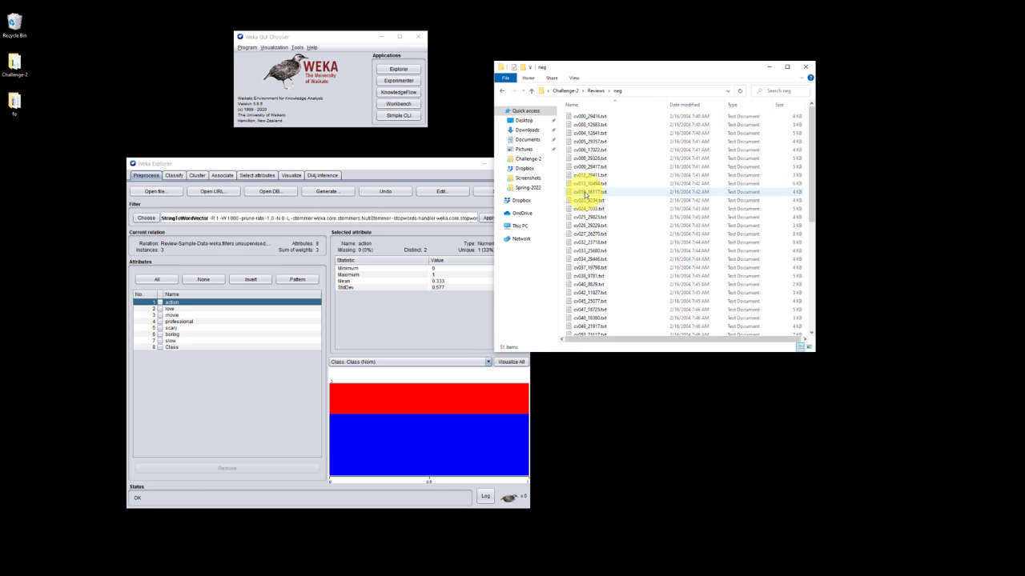
pyautogui.doubleClick(589, 174)
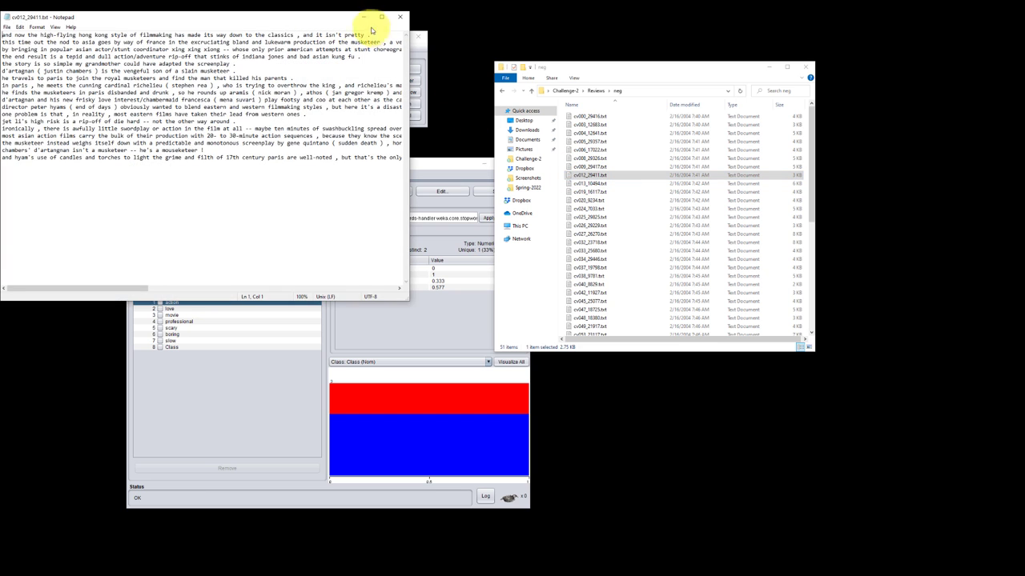
pyautogui.click(400, 16)
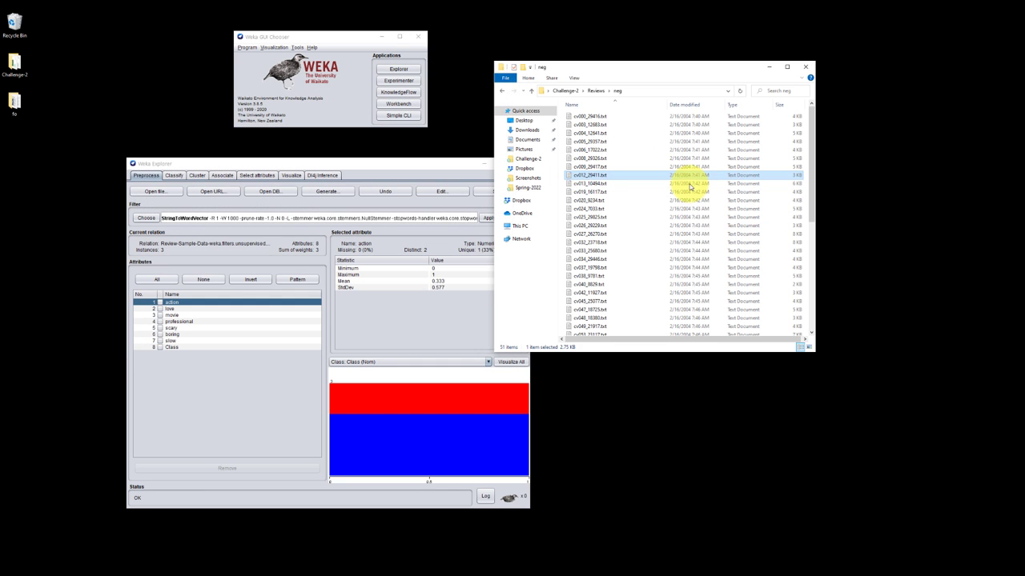
pyautogui.click(532, 90)
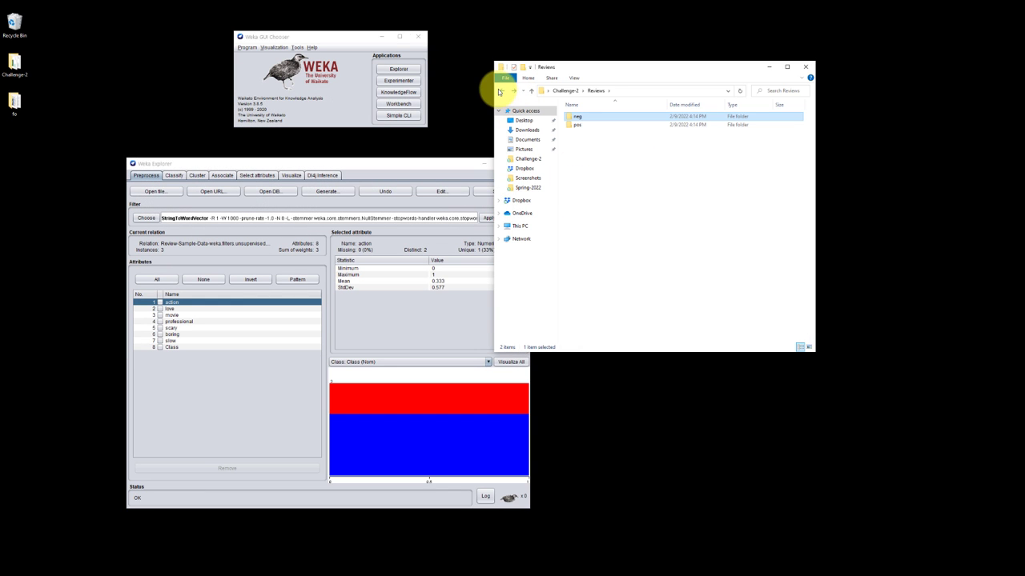
pyautogui.click(501, 90)
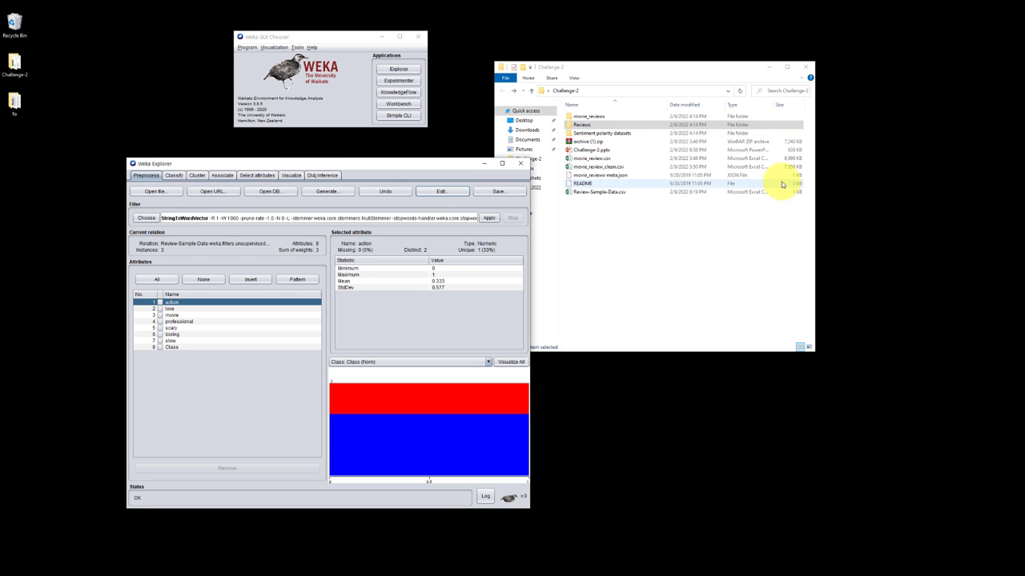
# Attempt to open the Reviews folder as a dataset, triggering the cannot-determine-loader message
pyautogui.click(154, 192)
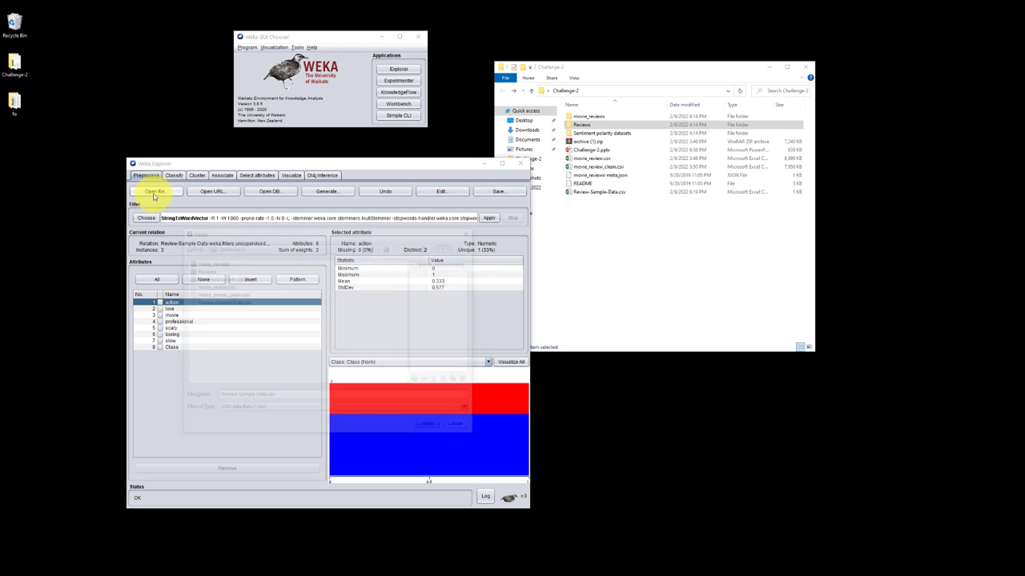
pyautogui.click(154, 190)
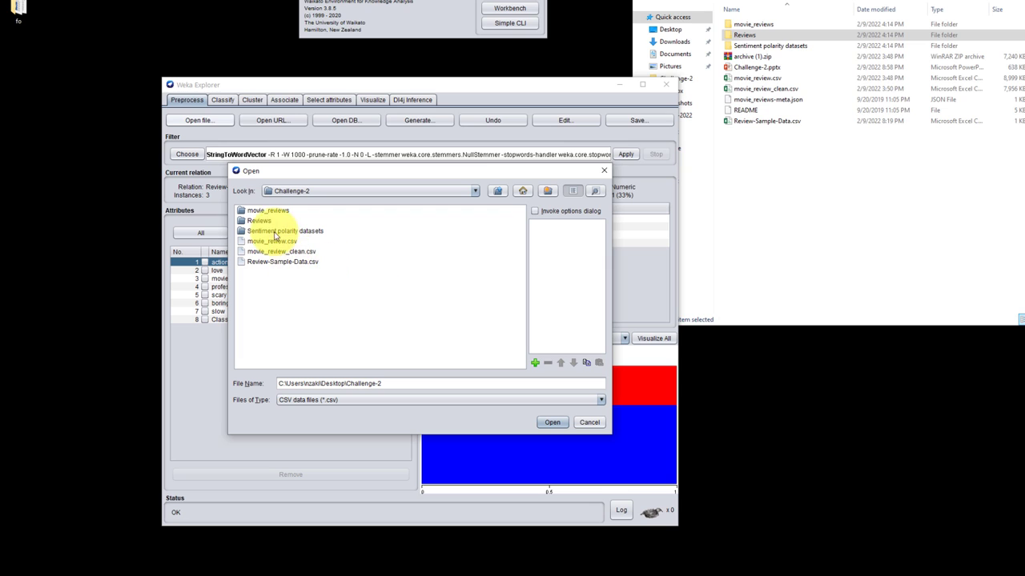
pyautogui.doubleClick(259, 221)
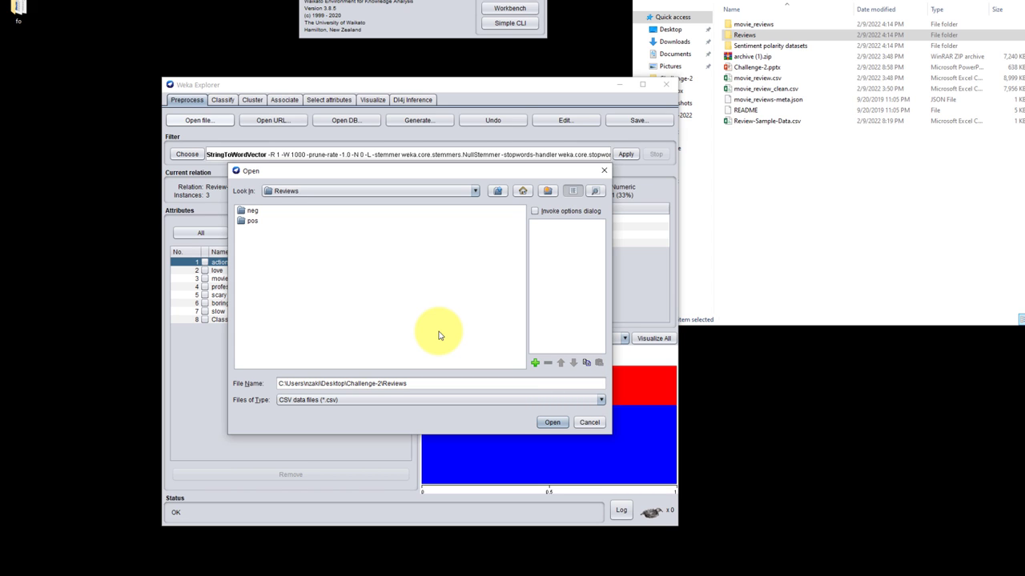
pyautogui.moveTo(502, 416)
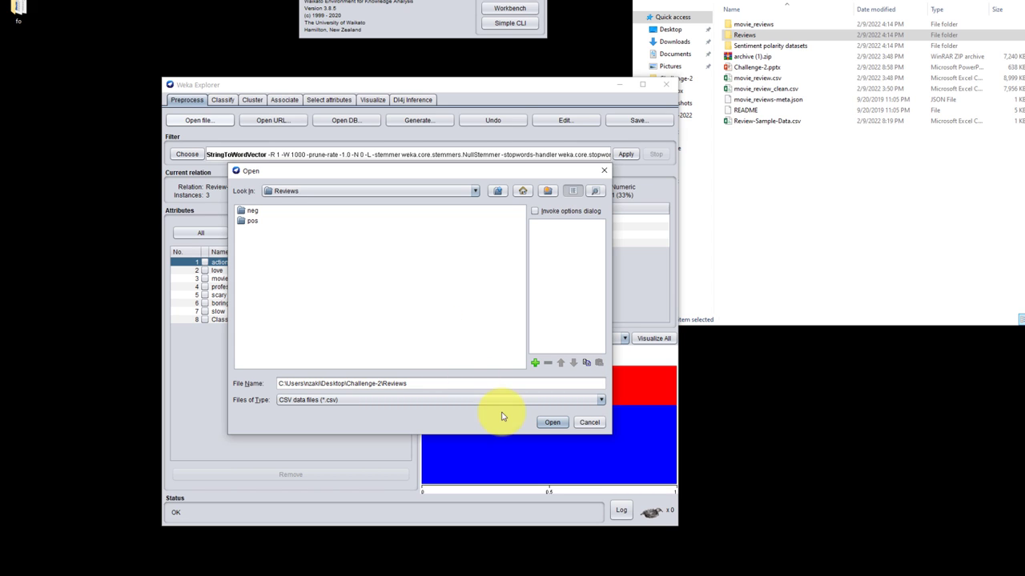
pyautogui.click(551, 423)
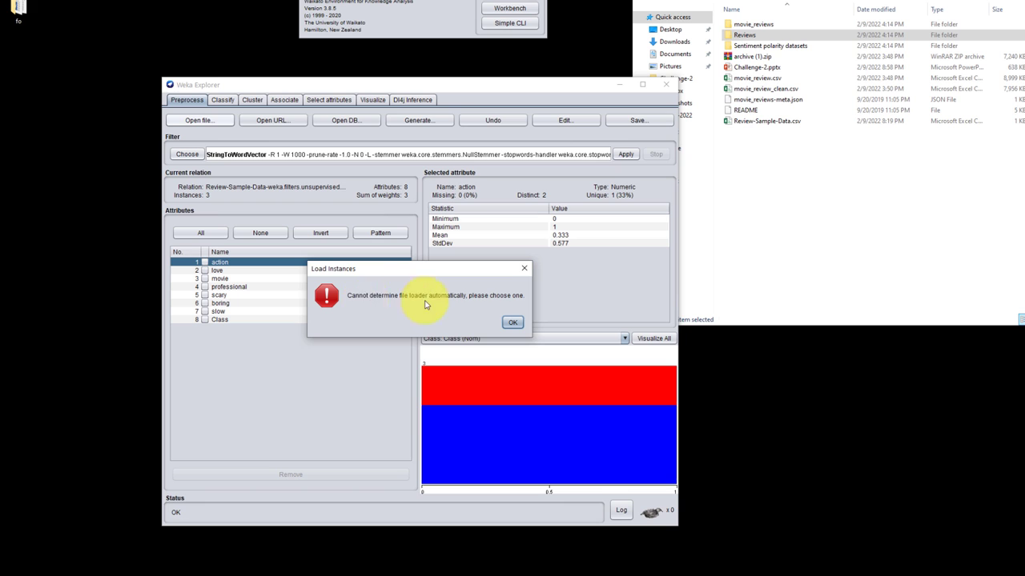
# Choose TextDirectoryLoader and load the Reviews folder as 110 text instances with subfolder class labels
pyautogui.click(512, 322)
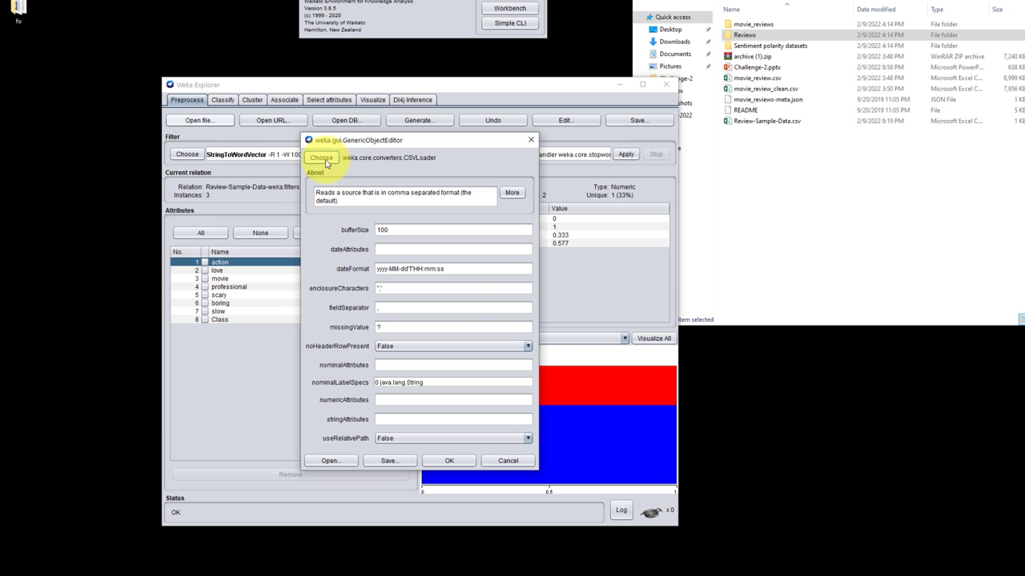
pyautogui.click(320, 157)
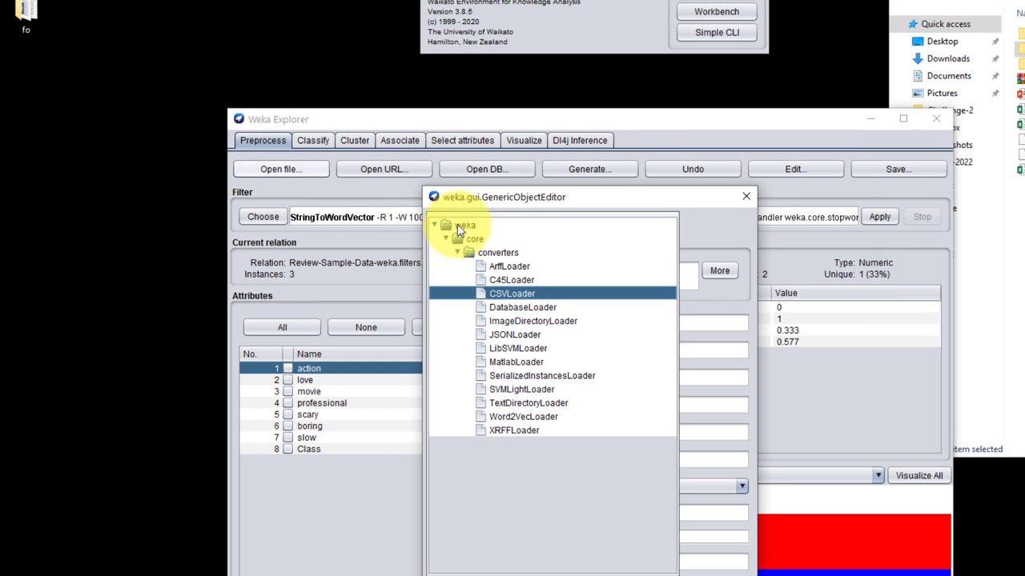
pyautogui.moveTo(504, 409)
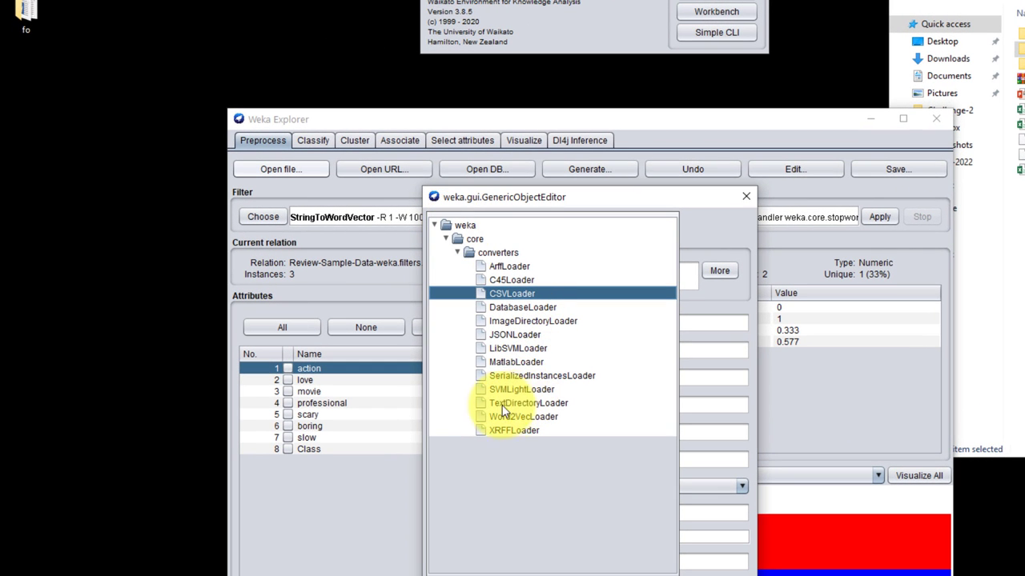
pyautogui.moveTo(516, 403)
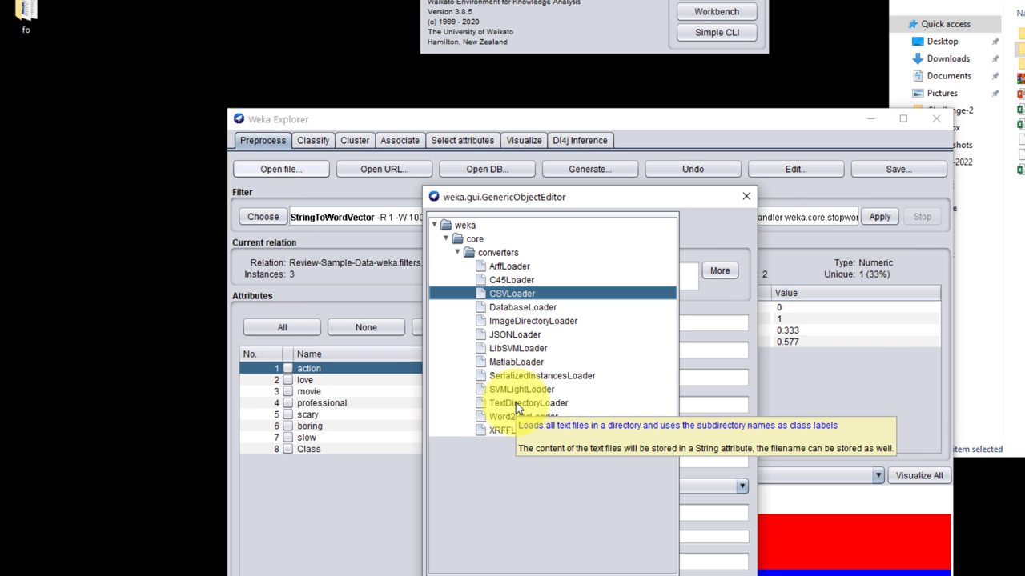
pyautogui.click(529, 403)
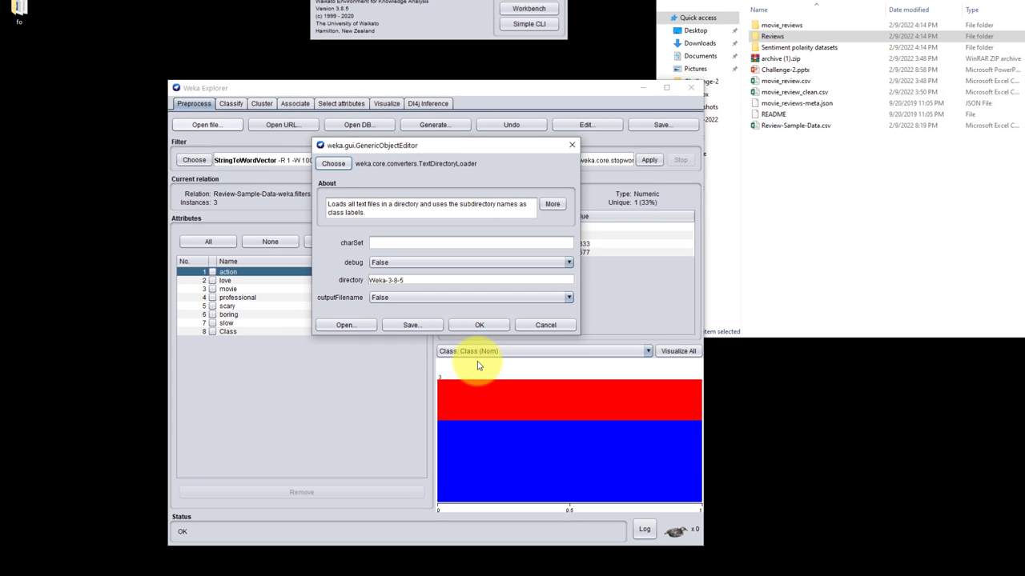
pyautogui.click(479, 325)
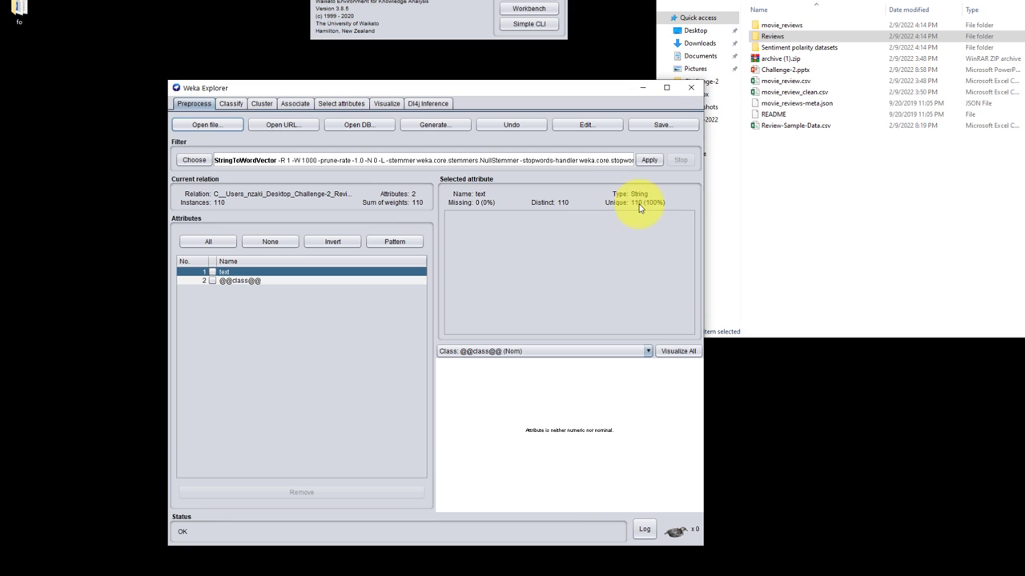
pyautogui.moveTo(640, 210)
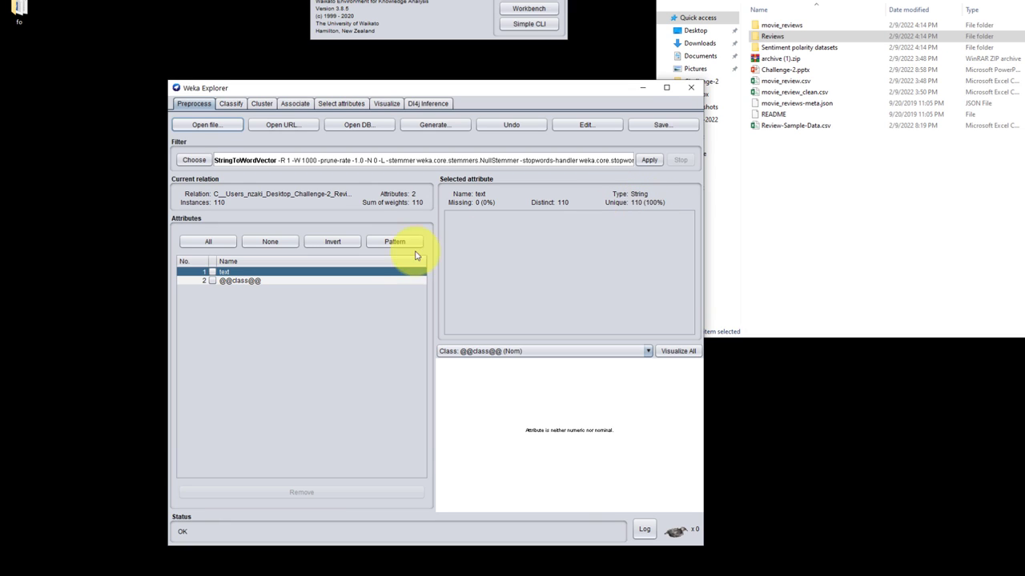
pyautogui.click(238, 280)
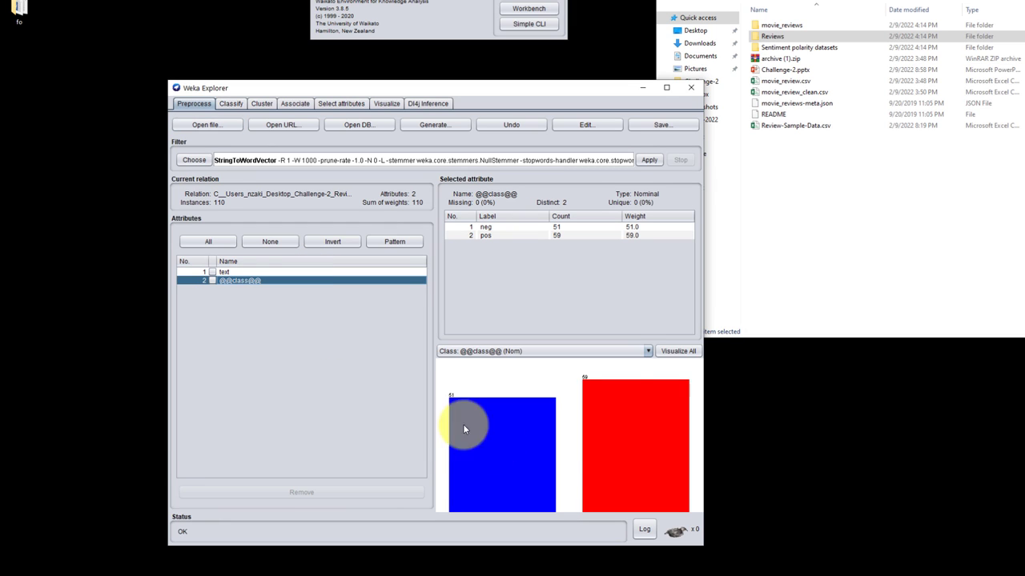
pyautogui.moveTo(617, 413)
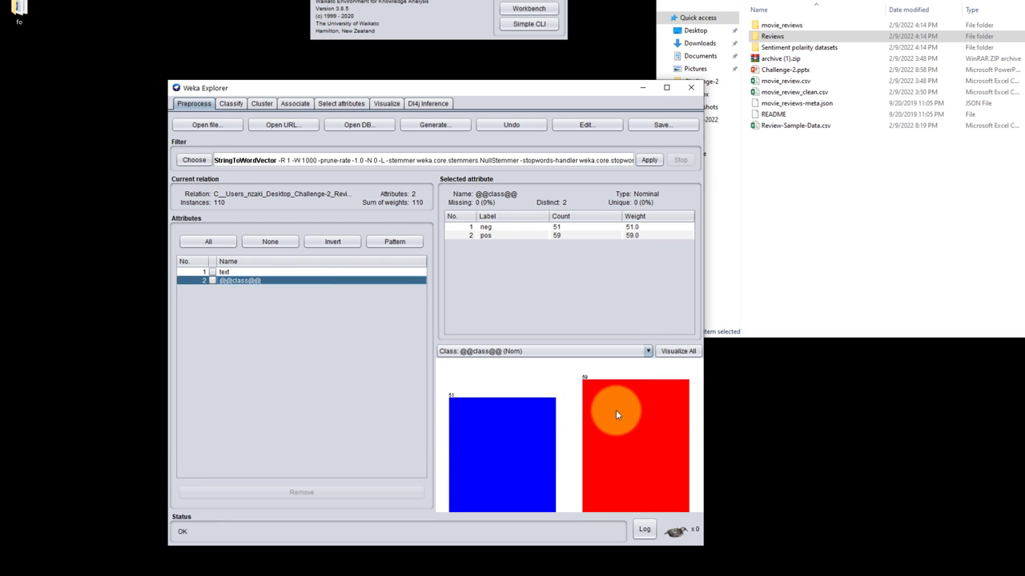
pyautogui.moveTo(616, 413)
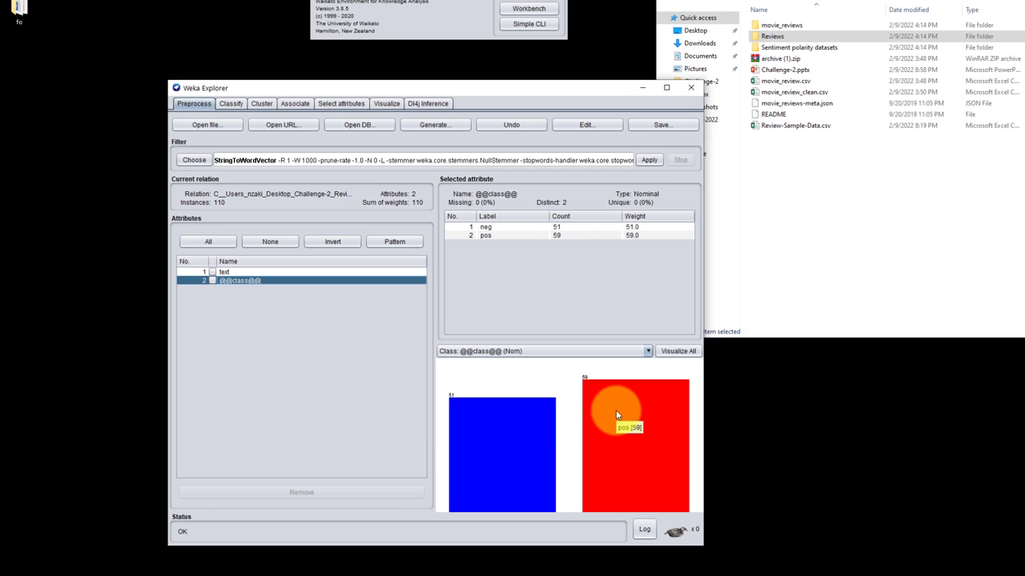
pyautogui.moveTo(486, 440)
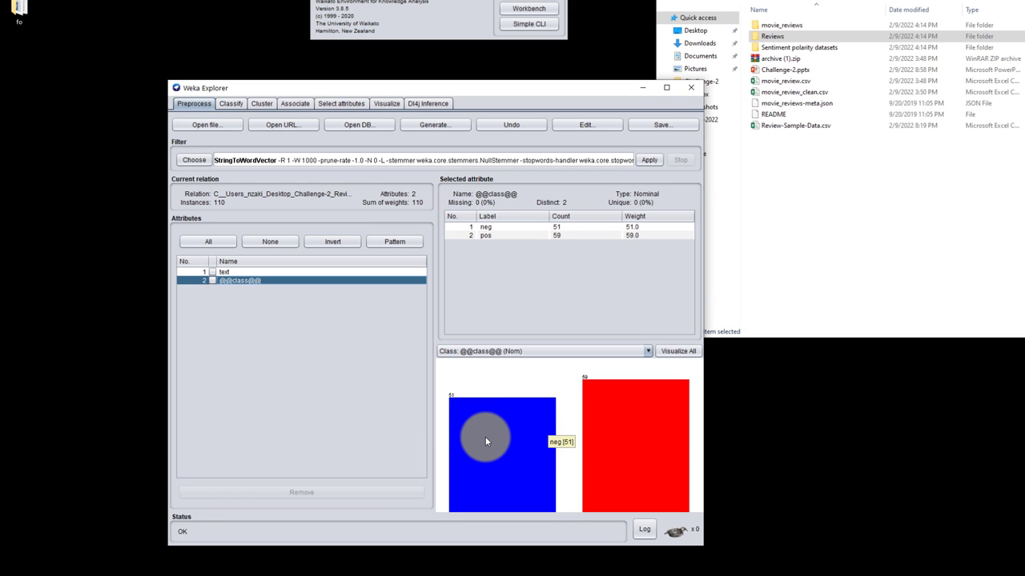
pyautogui.moveTo(296, 345)
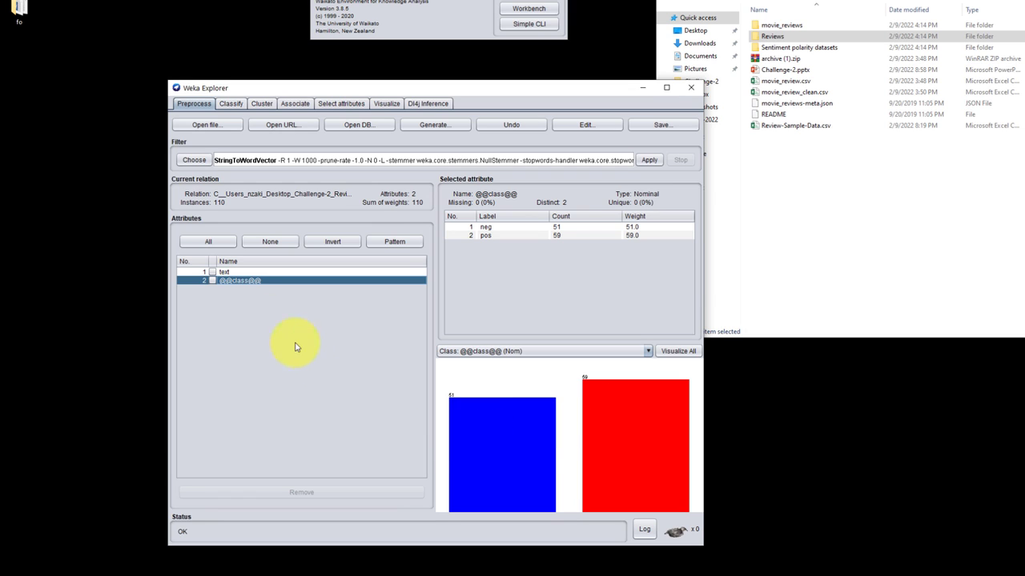
pyautogui.moveTo(234, 275)
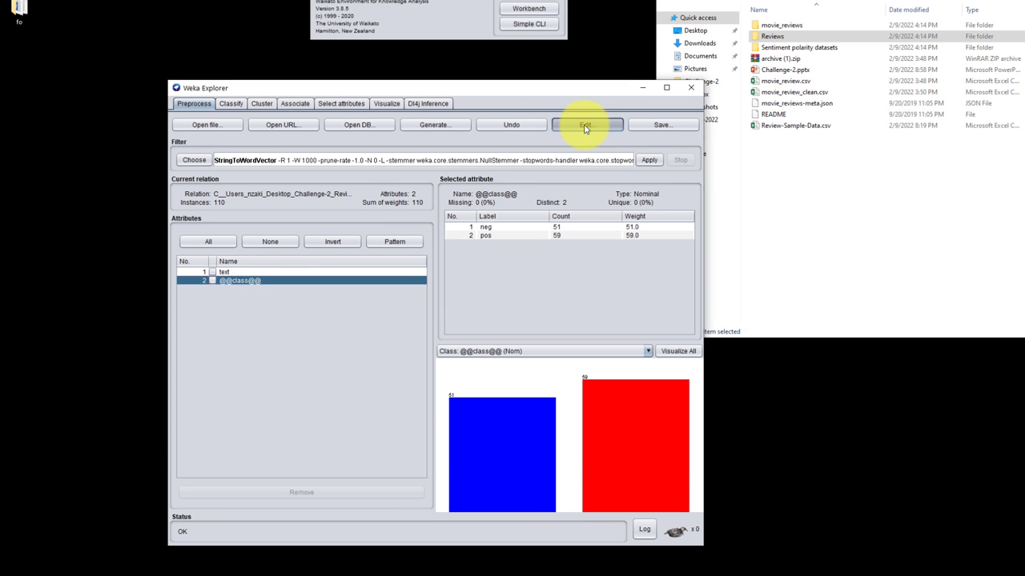
pyautogui.click(586, 125)
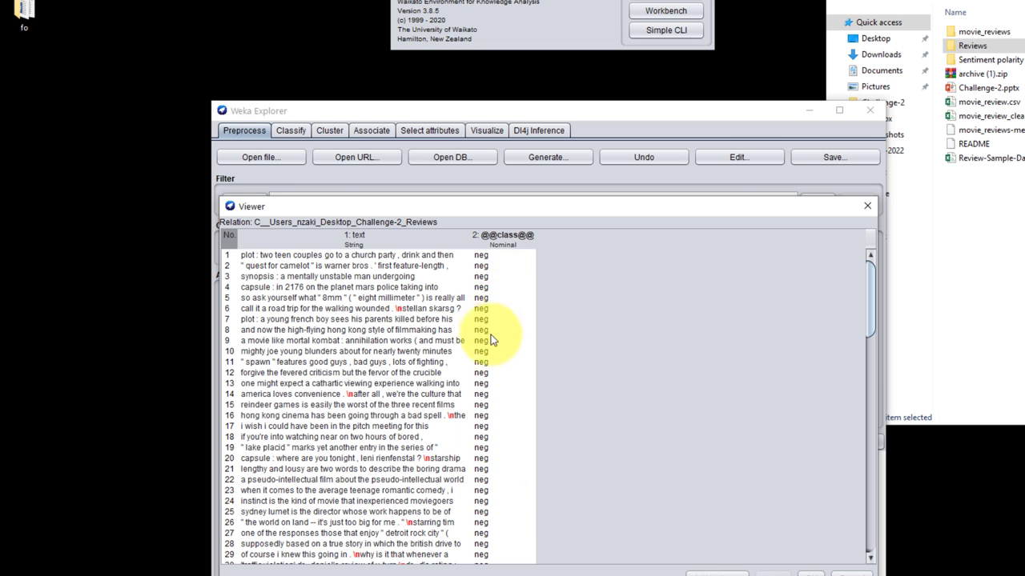
pyautogui.moveTo(494, 410)
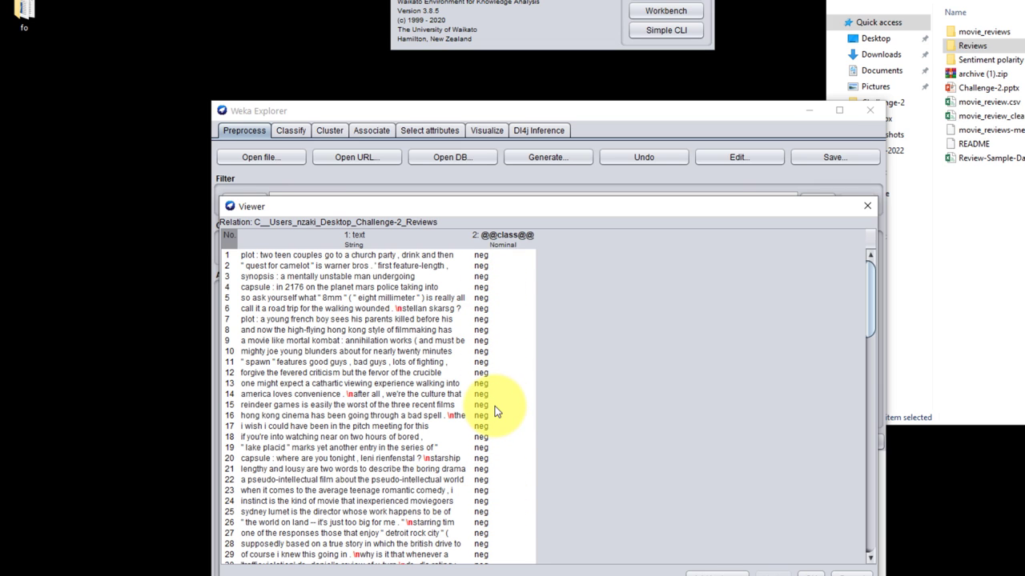
pyautogui.moveTo(504, 246)
pyautogui.write('C')
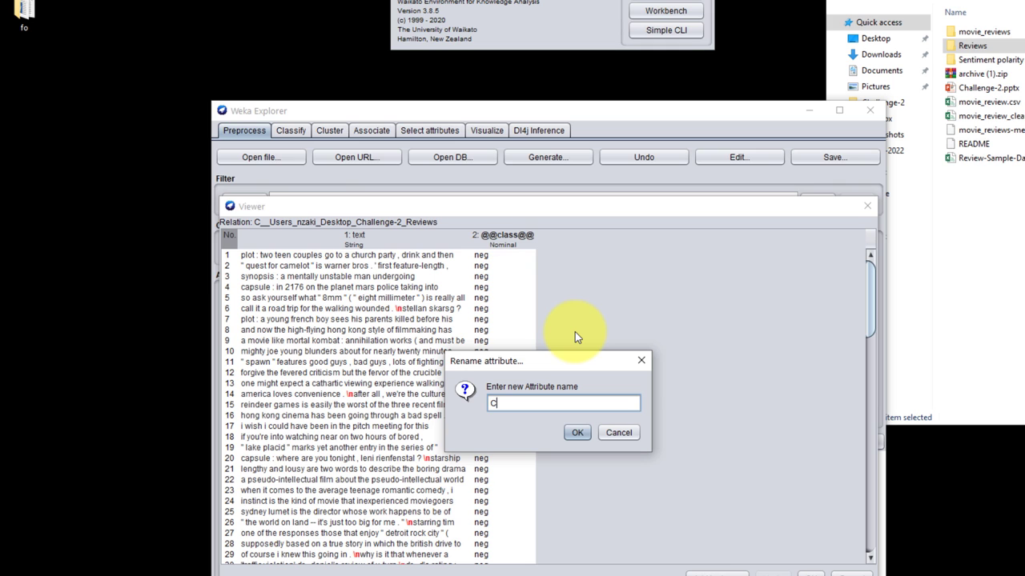
pyautogui.write('lass')
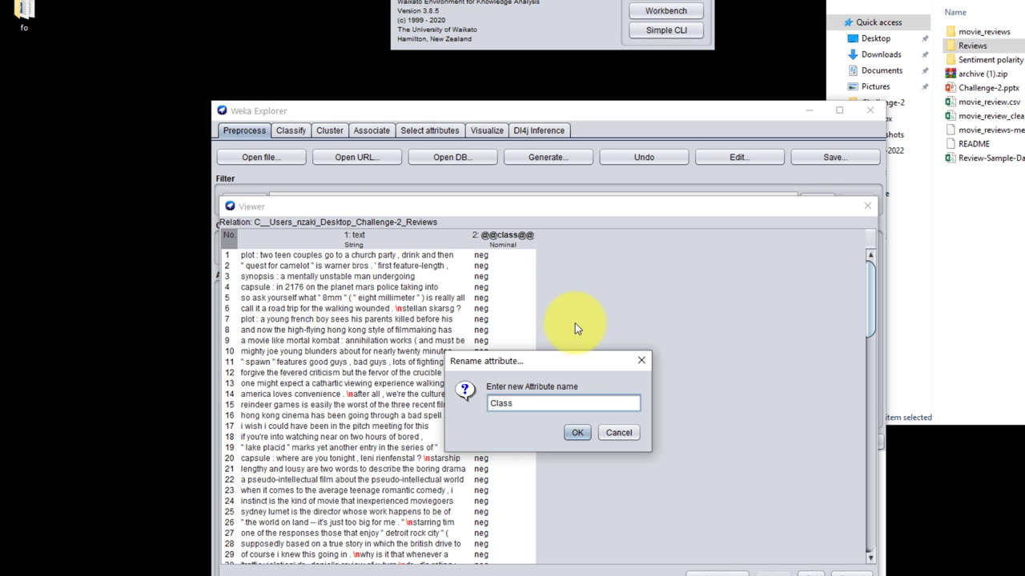
pyautogui.click(577, 432)
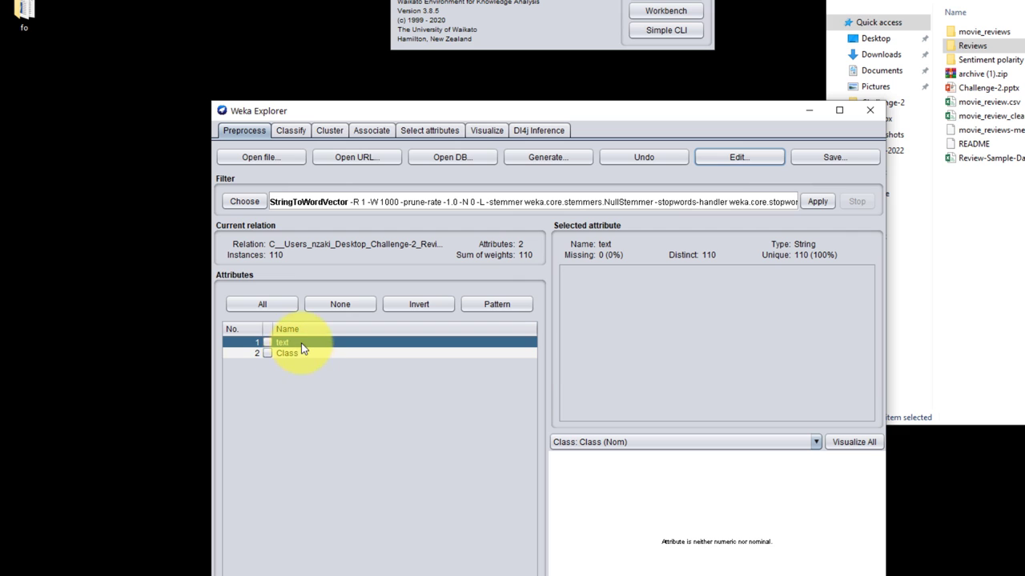
pyautogui.moveTo(344, 205)
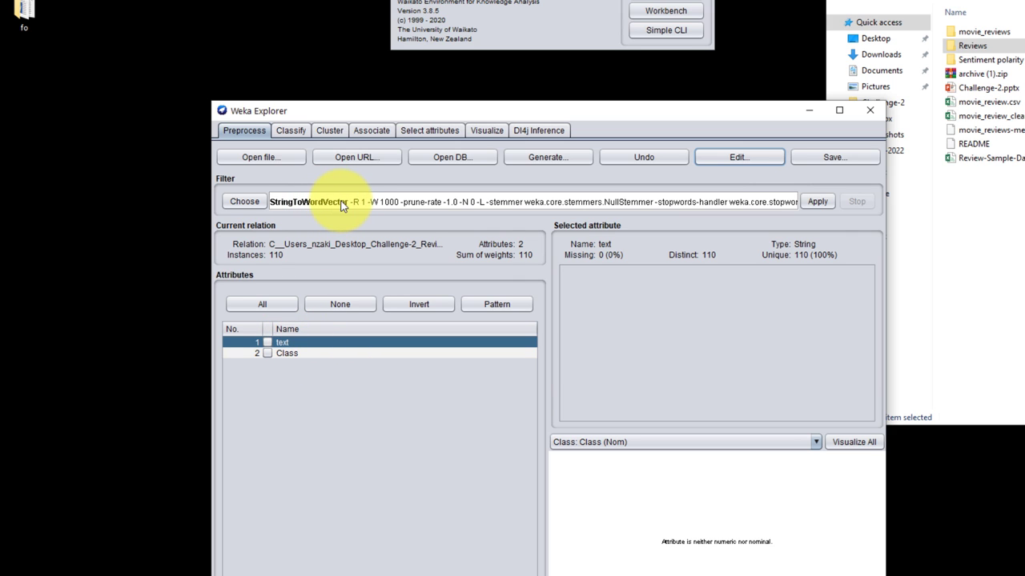
pyautogui.moveTo(307, 209)
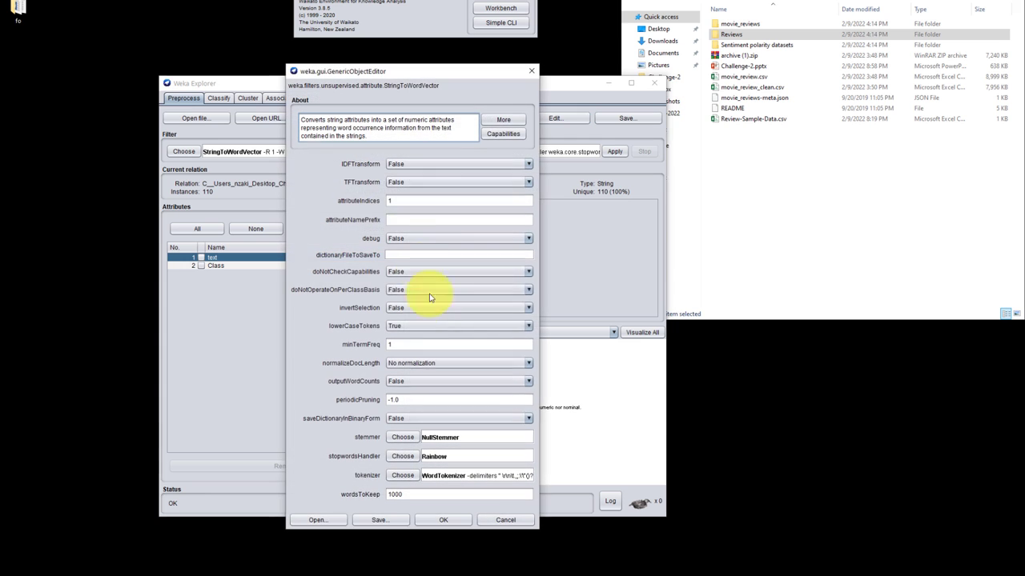
pyautogui.moveTo(371, 176)
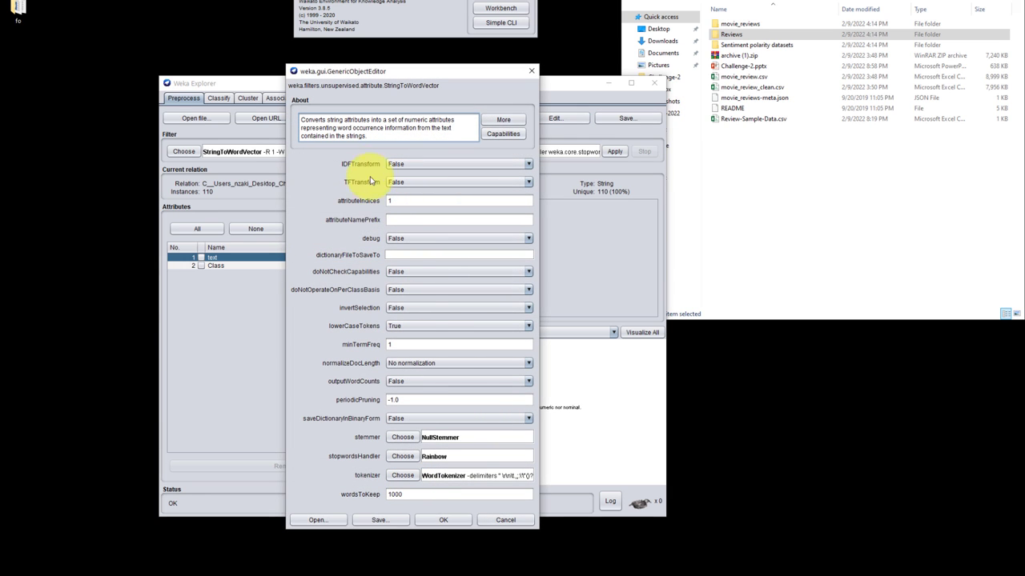
pyautogui.moveTo(385, 298)
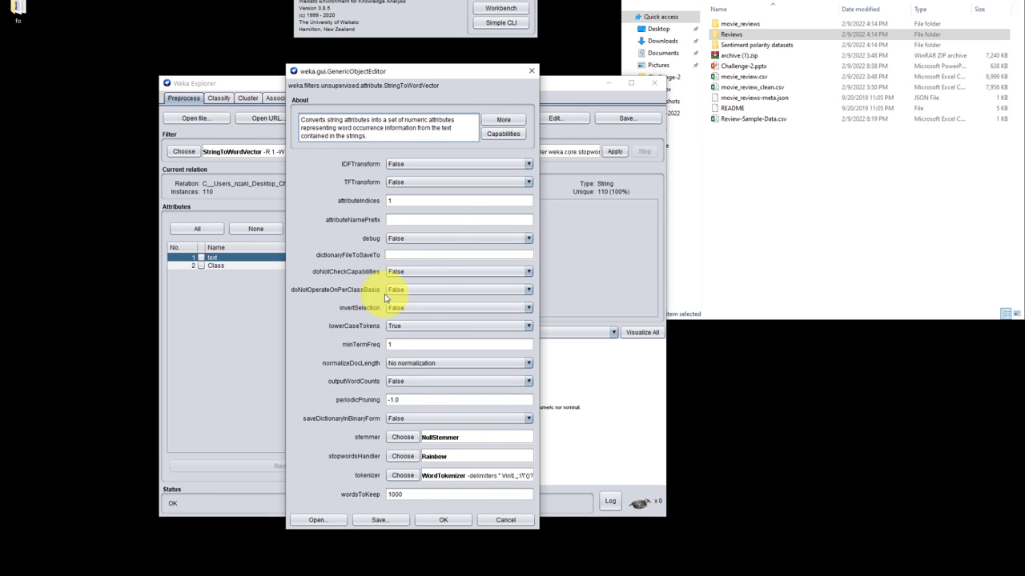
# Apply StringToWordVector with wordsToKeep 500, expanding the reviews to 907 attributes
pyautogui.tripleClick(457, 493)
pyautogui.write('500')
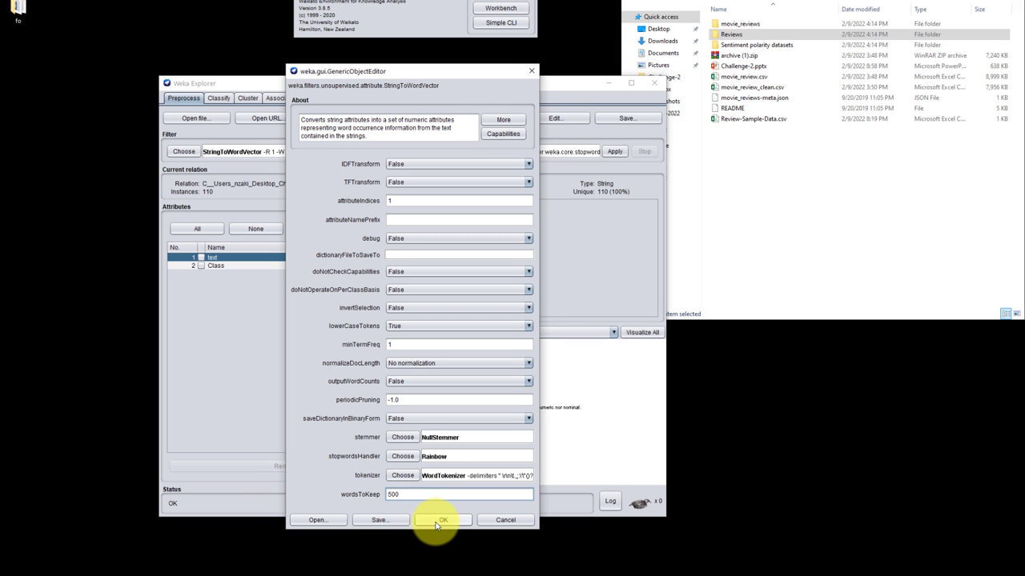
pyautogui.click(444, 520)
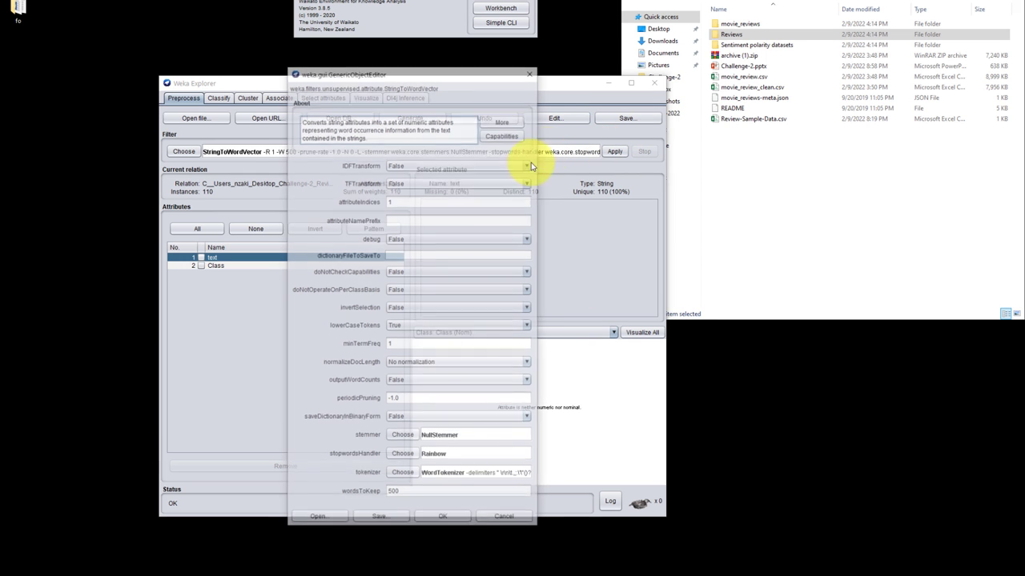
pyautogui.click(442, 515)
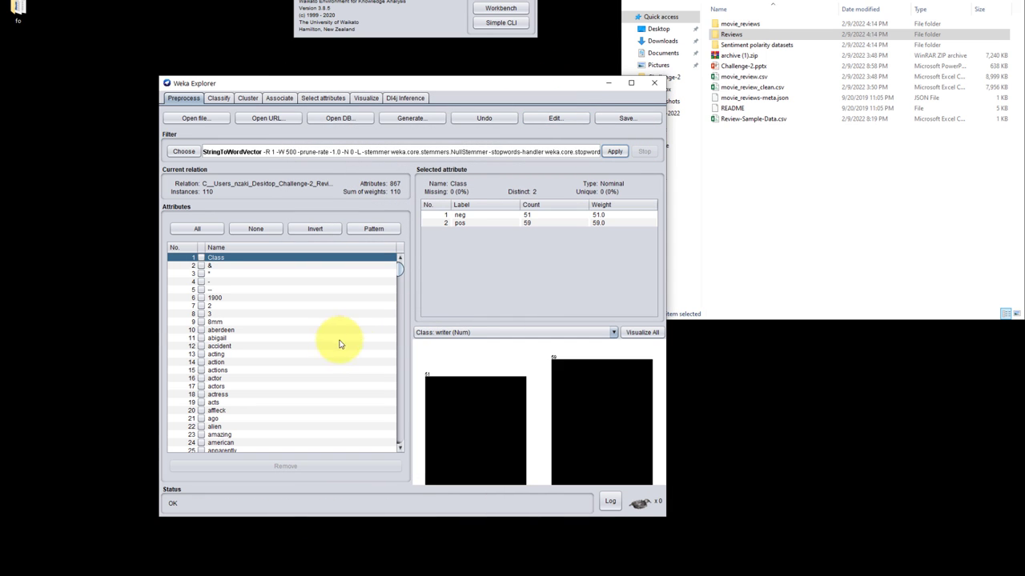
# Mark the symbol and number attributes (&, 1, 3, 1999…) for removal from the word list
pyautogui.scroll(-3)
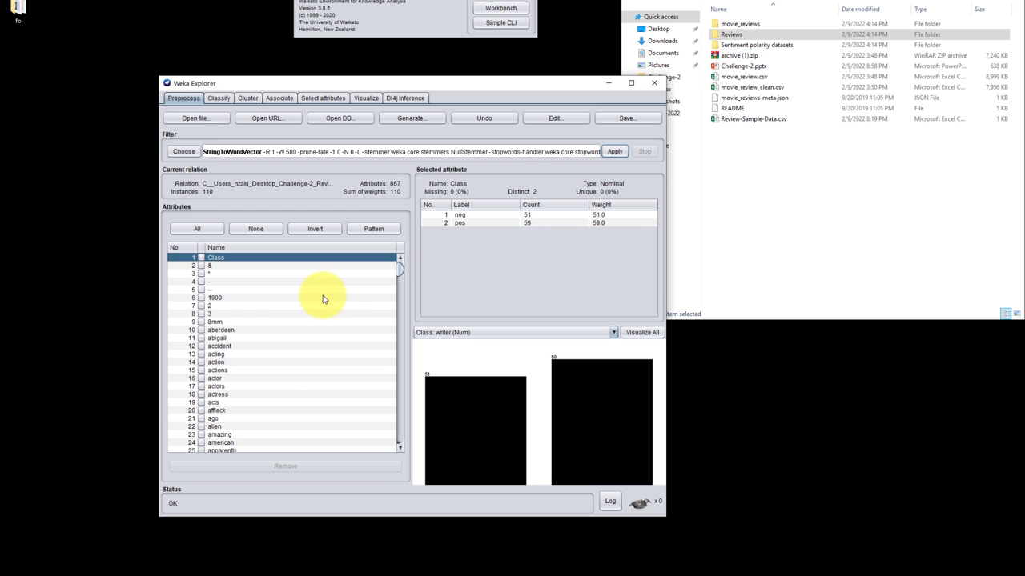
pyautogui.moveTo(339, 300)
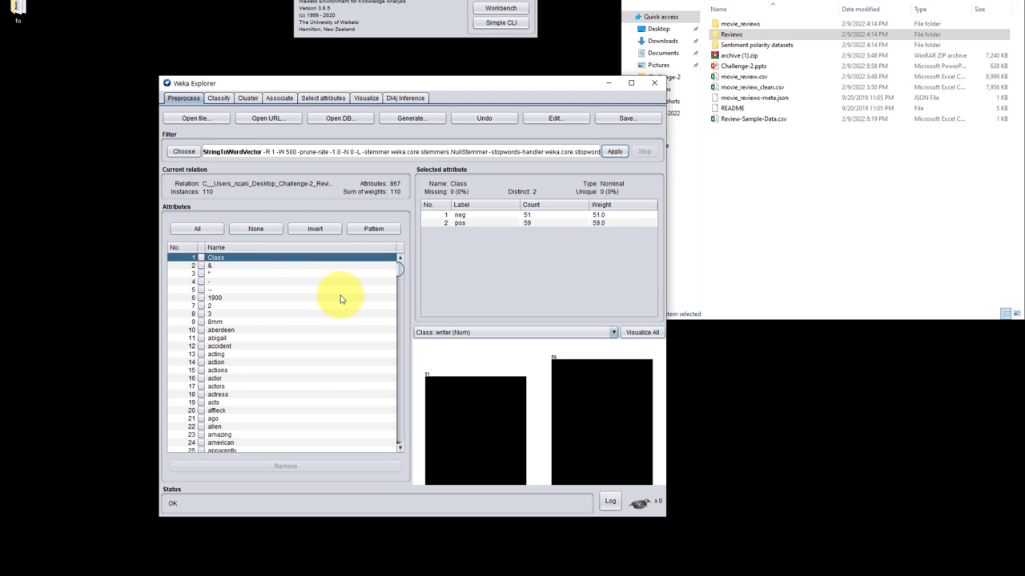
pyautogui.click(210, 266)
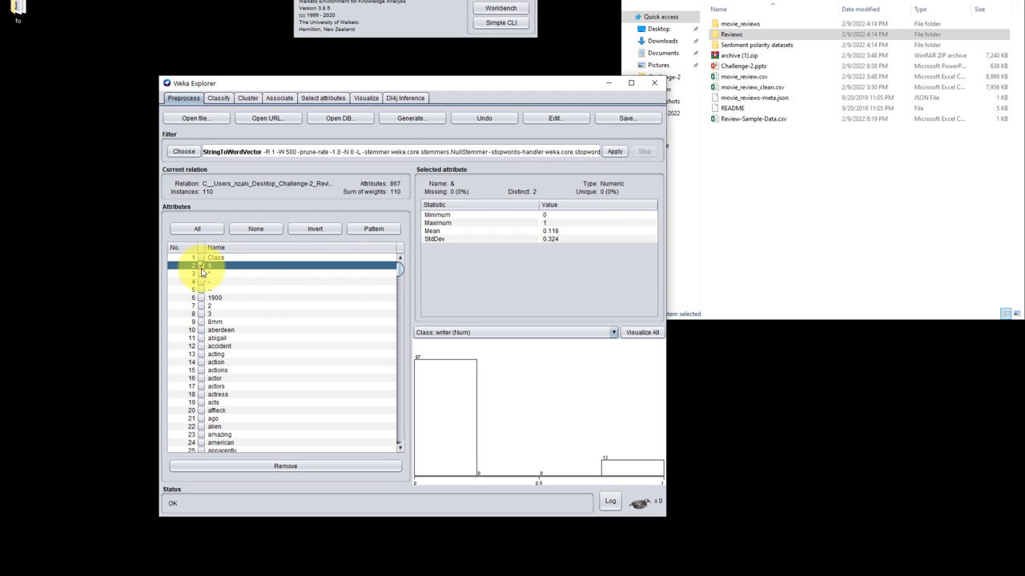
pyautogui.click(202, 282)
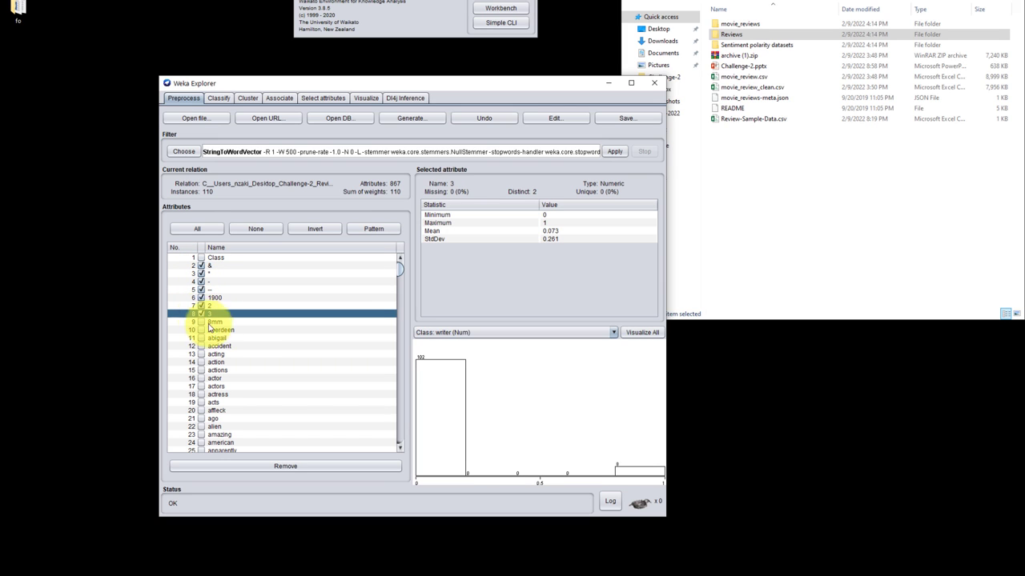
pyautogui.click(216, 321)
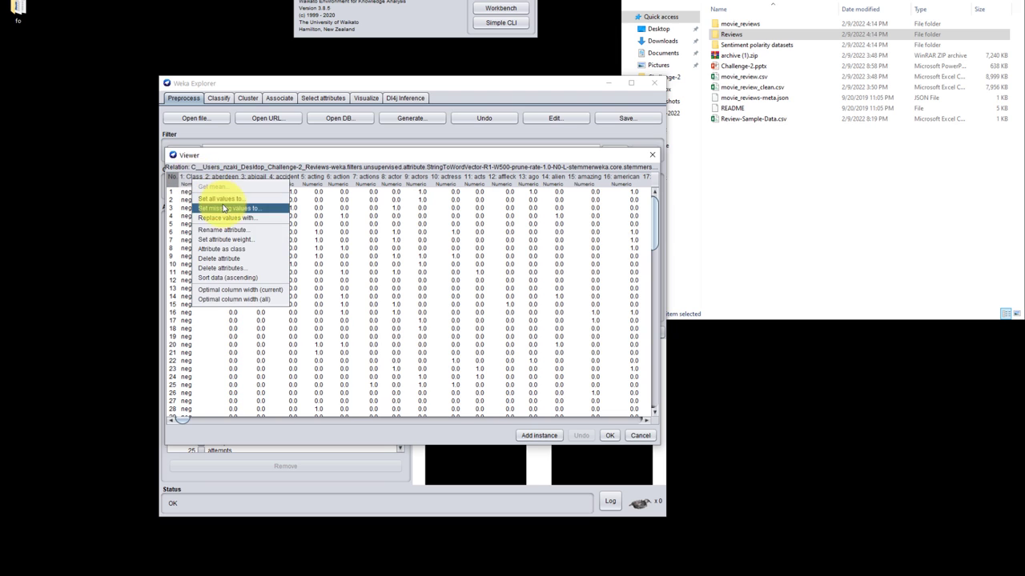
pyautogui.moveTo(221, 248)
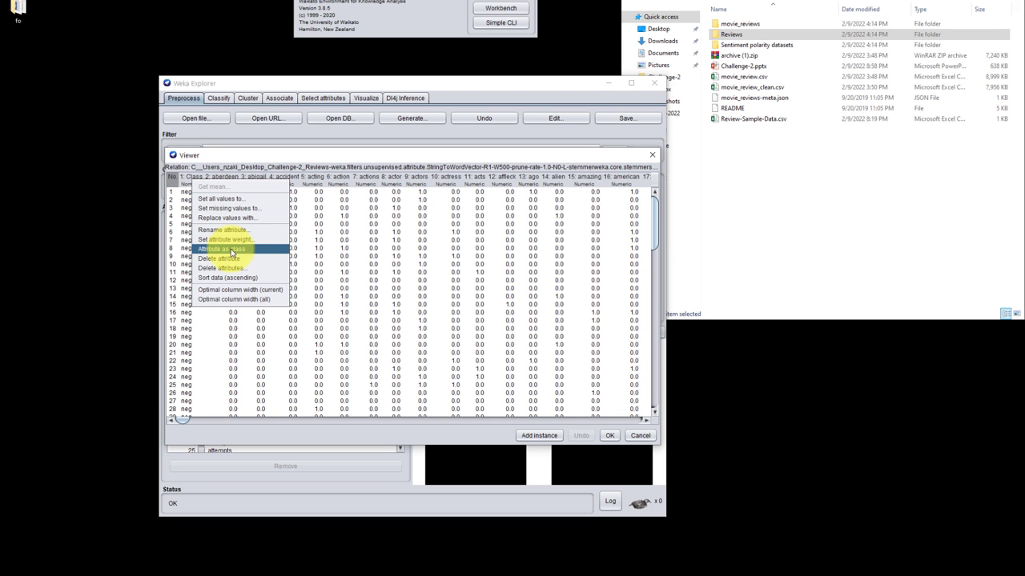
# Set Class as the class attribute at the end of the 859 attributes and check the word list from aberdeen
pyautogui.click(221, 258)
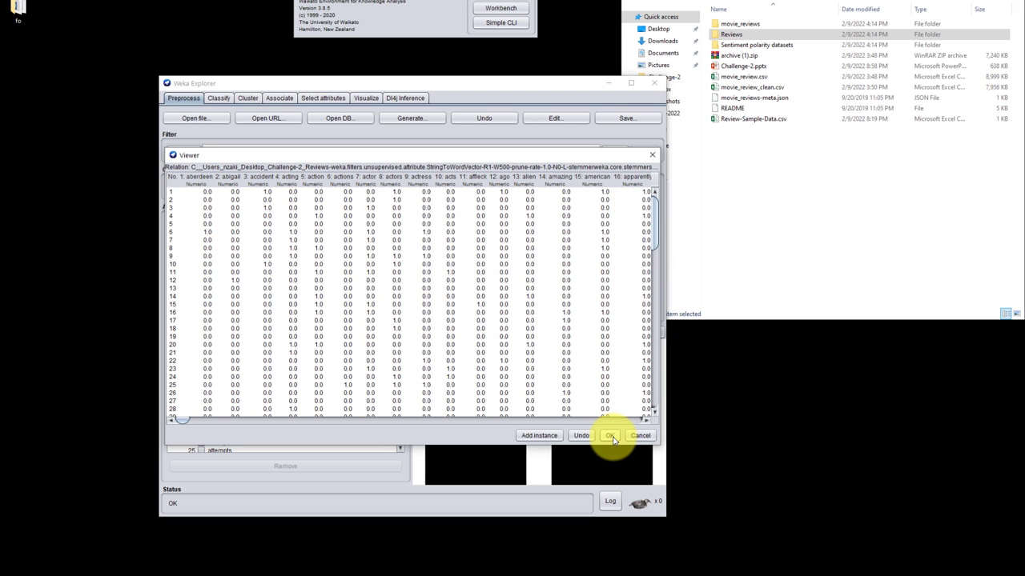
pyautogui.click(608, 436)
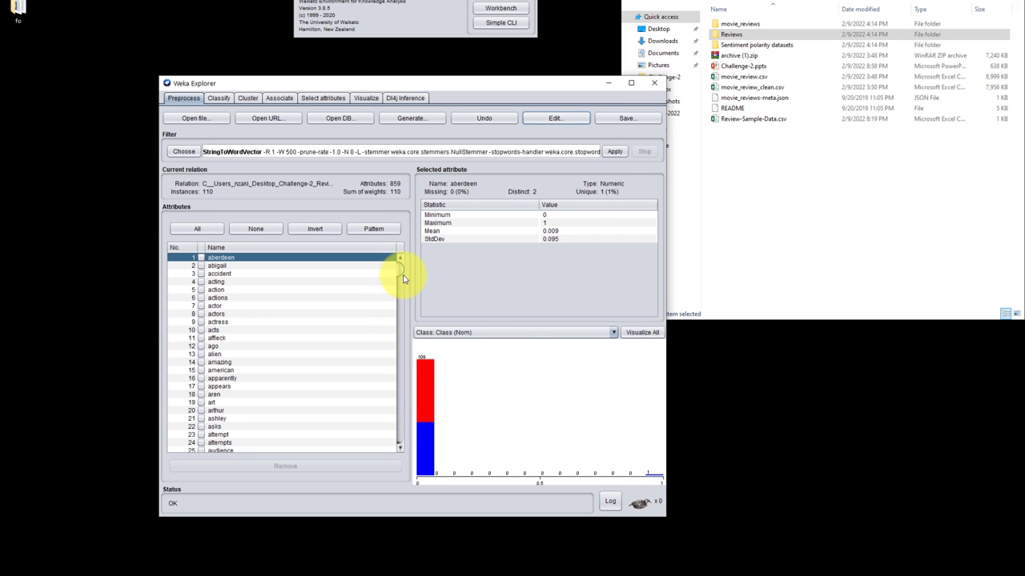
pyautogui.click(214, 449)
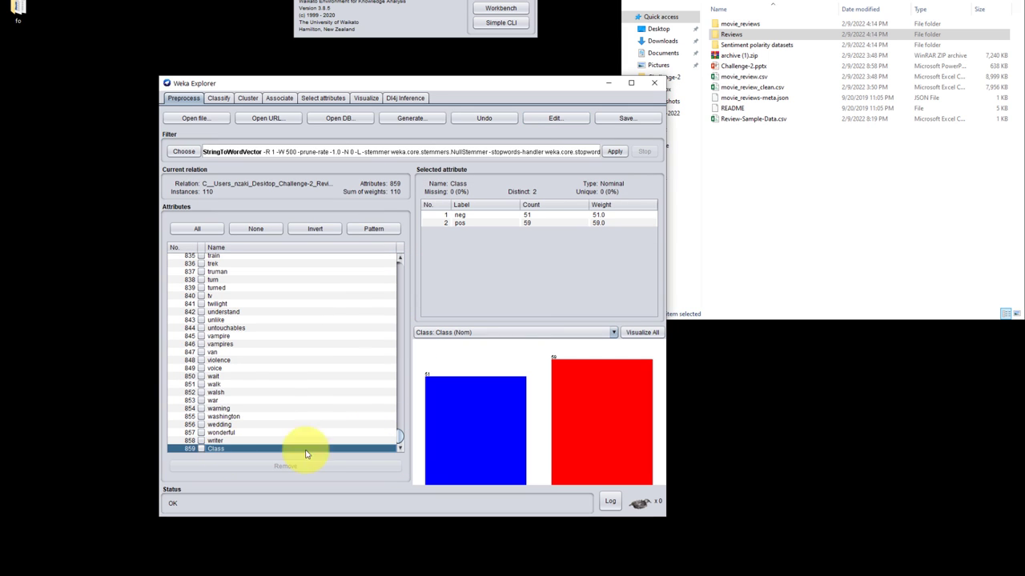
pyautogui.click(216, 288)
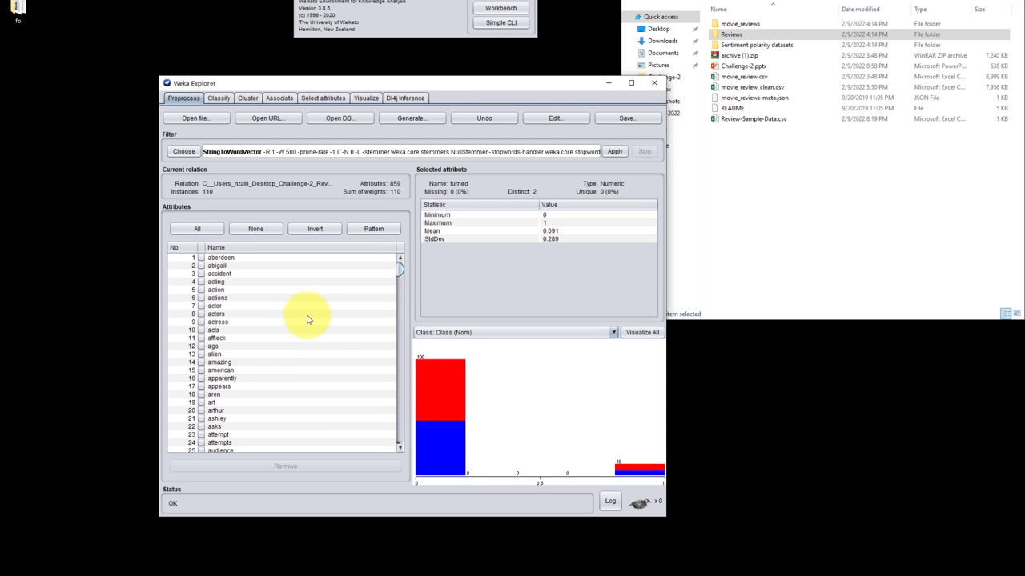
pyautogui.moveTo(303, 324)
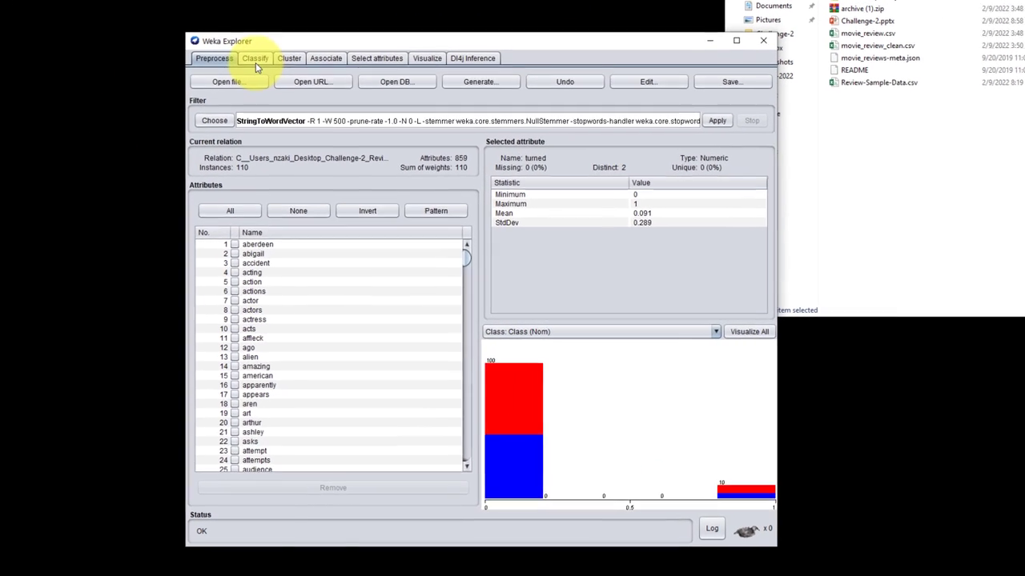
# Run J48 with 10-fold cross-validation on the reviews, giving 51.8182% correct
pyautogui.click(256, 57)
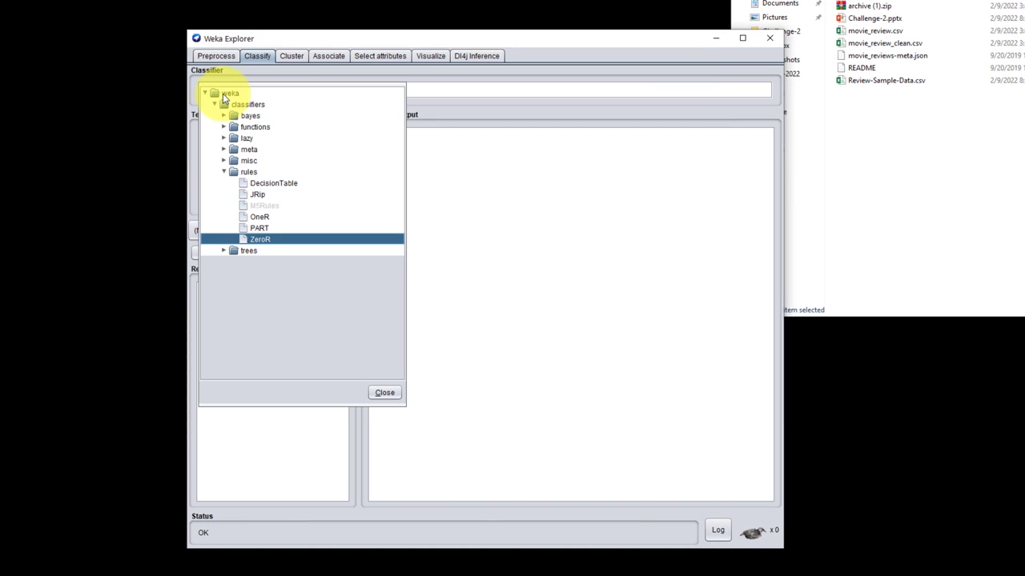
pyautogui.click(225, 250)
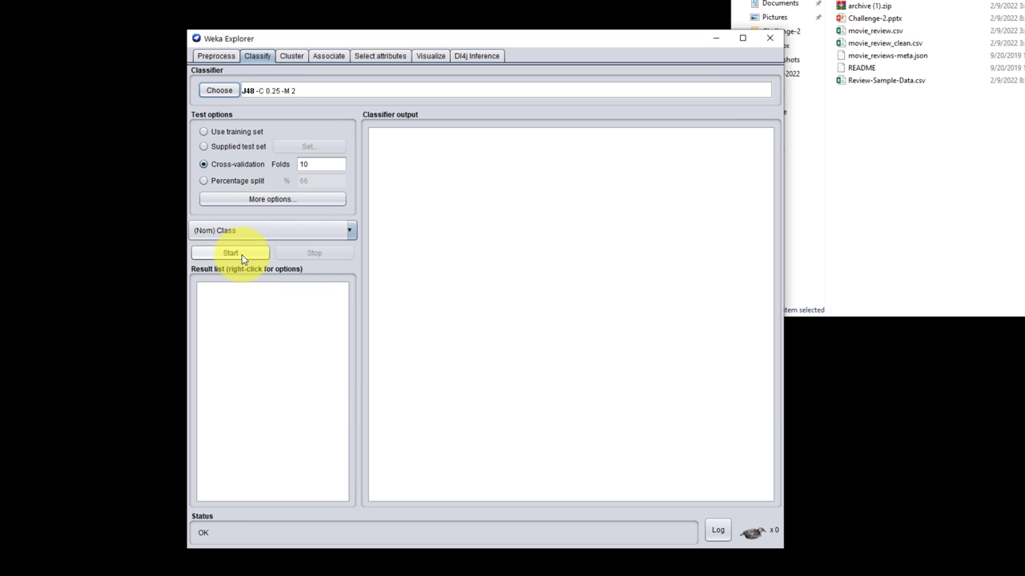
pyautogui.click(231, 253)
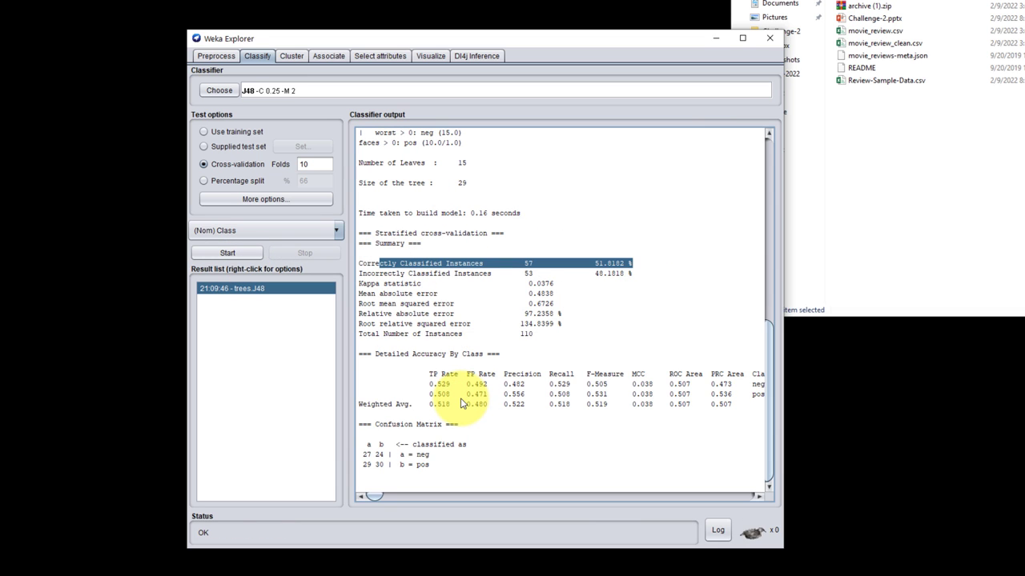
pyautogui.moveTo(218, 90)
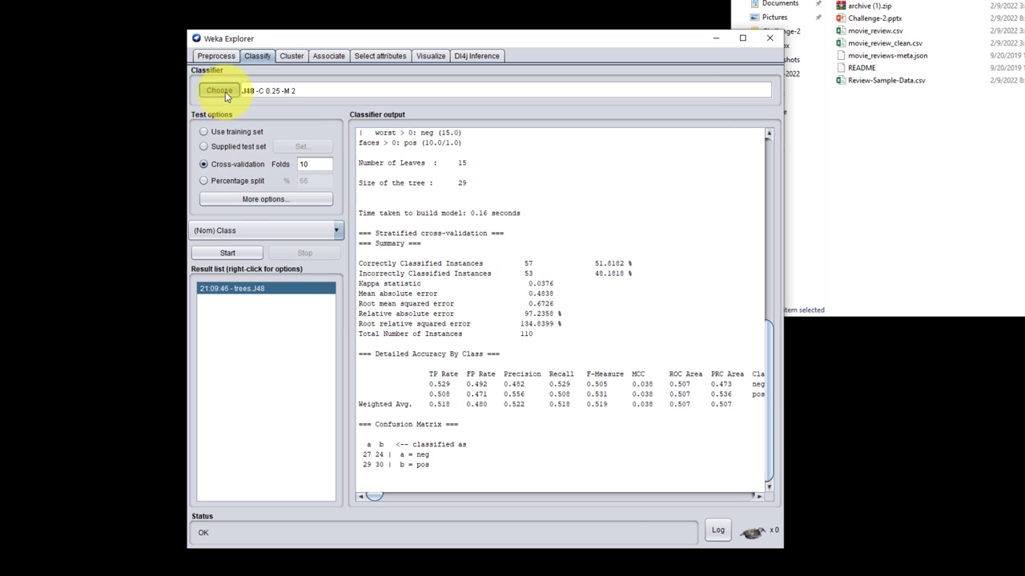
# Run NaiveBayes with 10-fold cross-validation, reaching 81.8182% correct
pyautogui.click(217, 89)
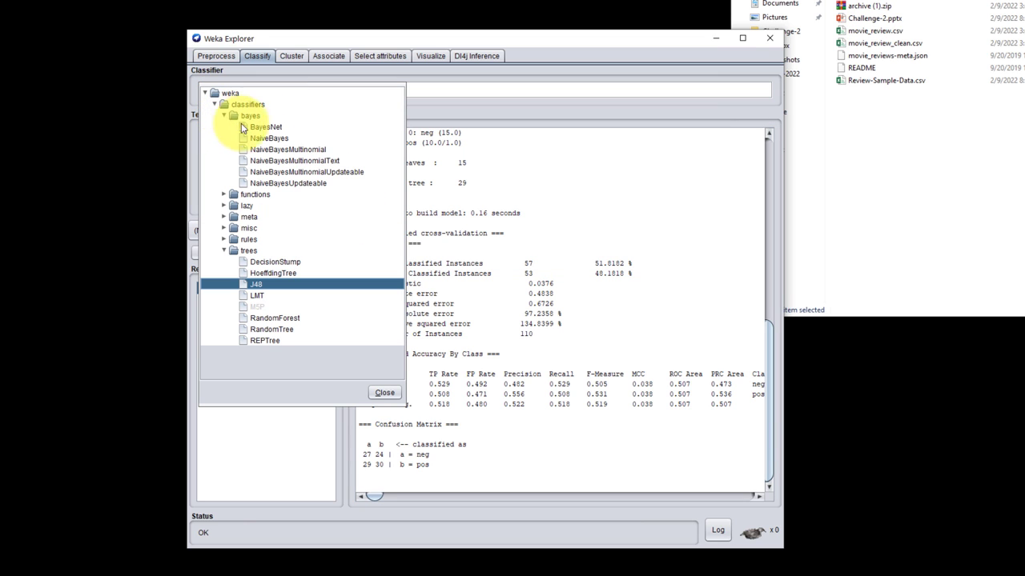
pyautogui.moveTo(288, 150)
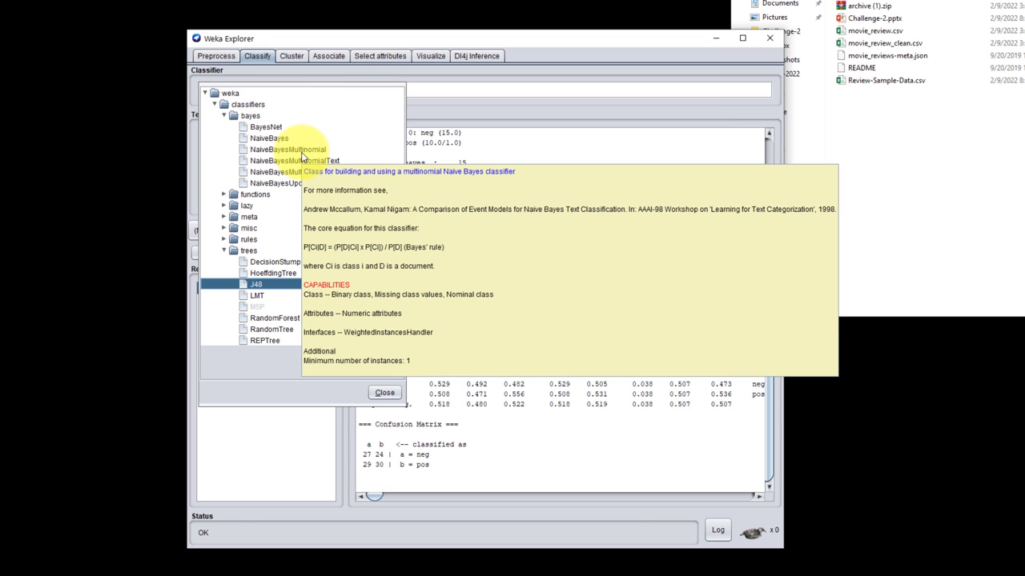
pyautogui.click(260, 137)
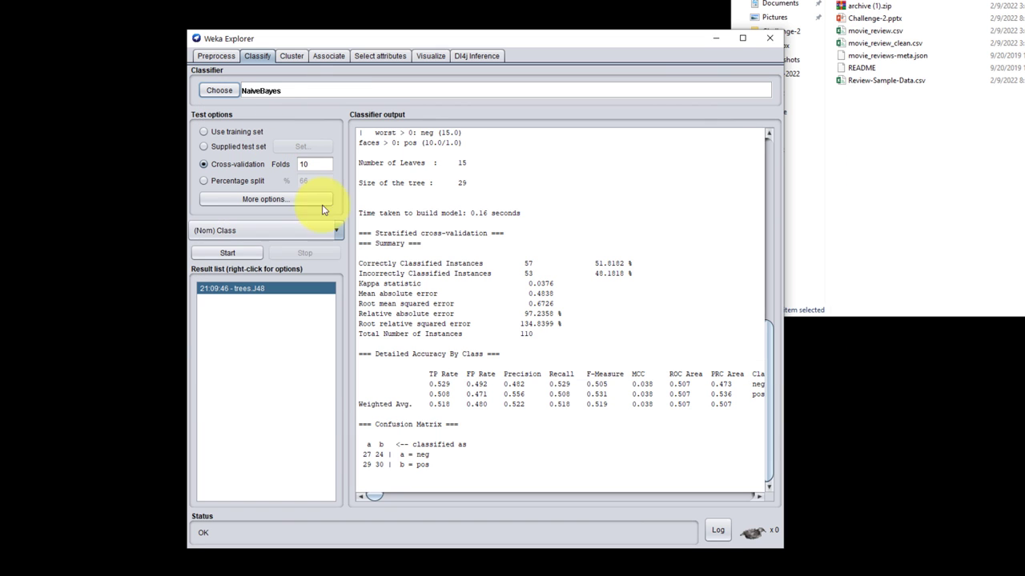
pyautogui.click(227, 253)
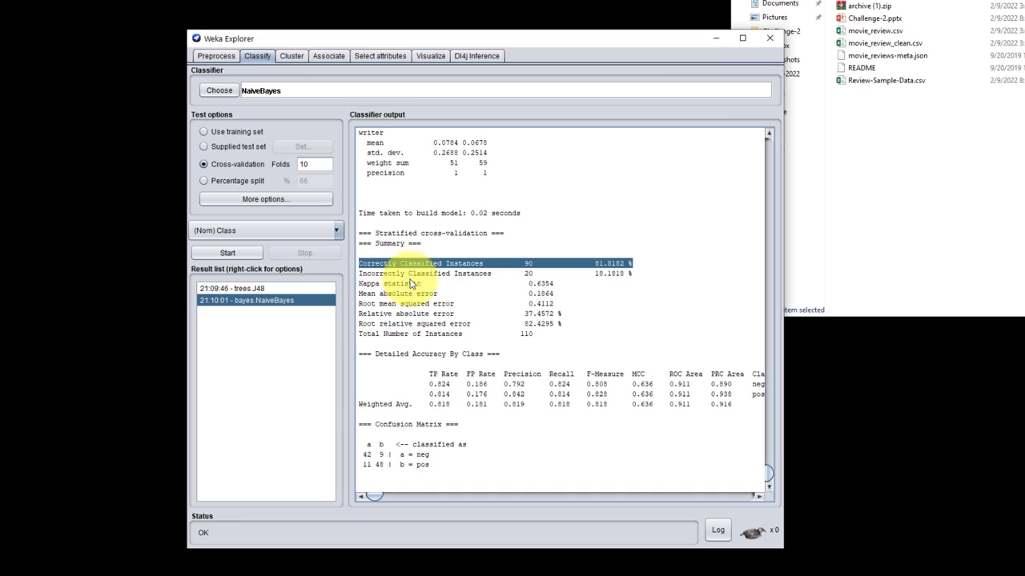
pyautogui.moveTo(595, 343)
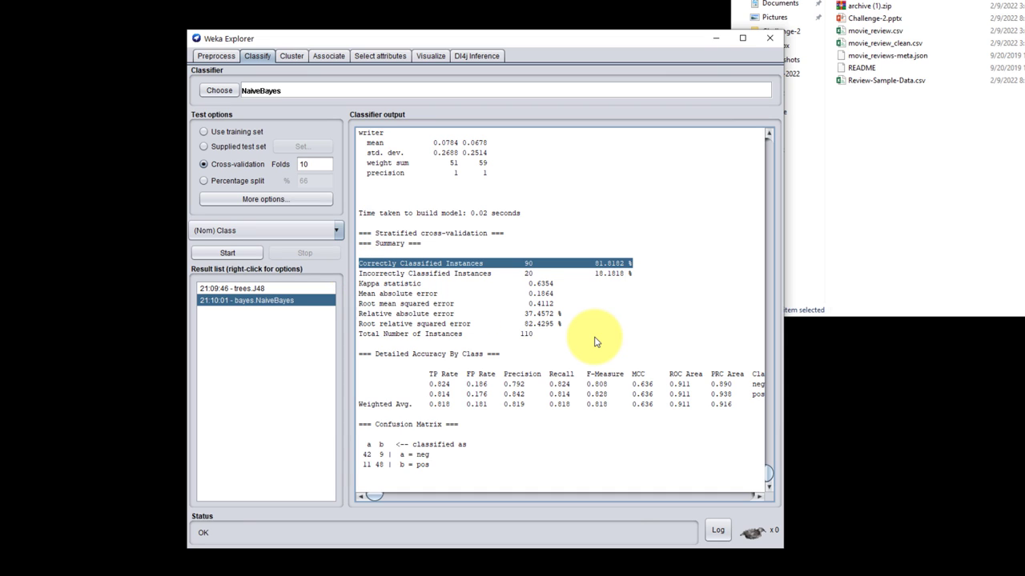
pyautogui.moveTo(568, 330)
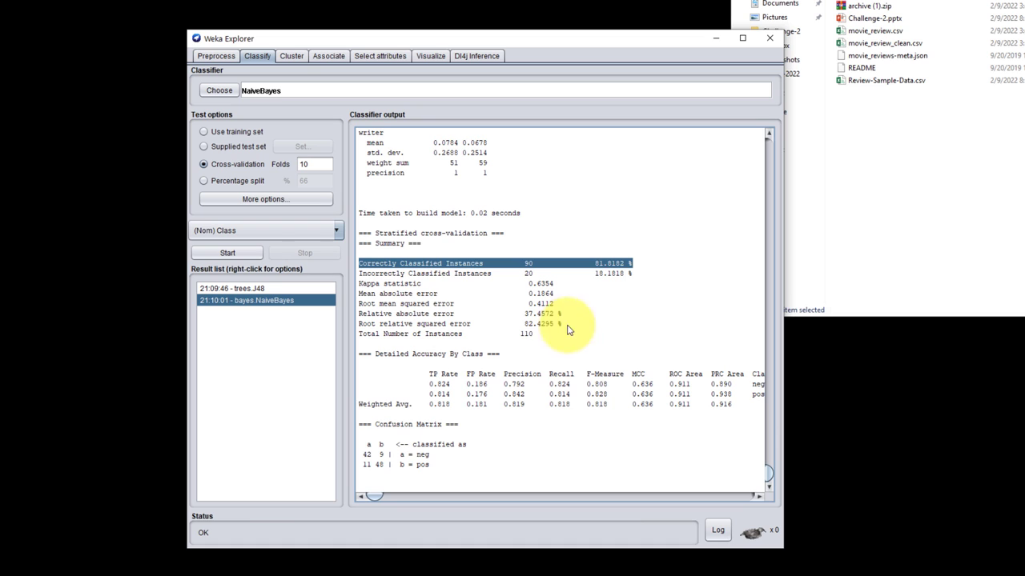
pyautogui.moveTo(605, 264)
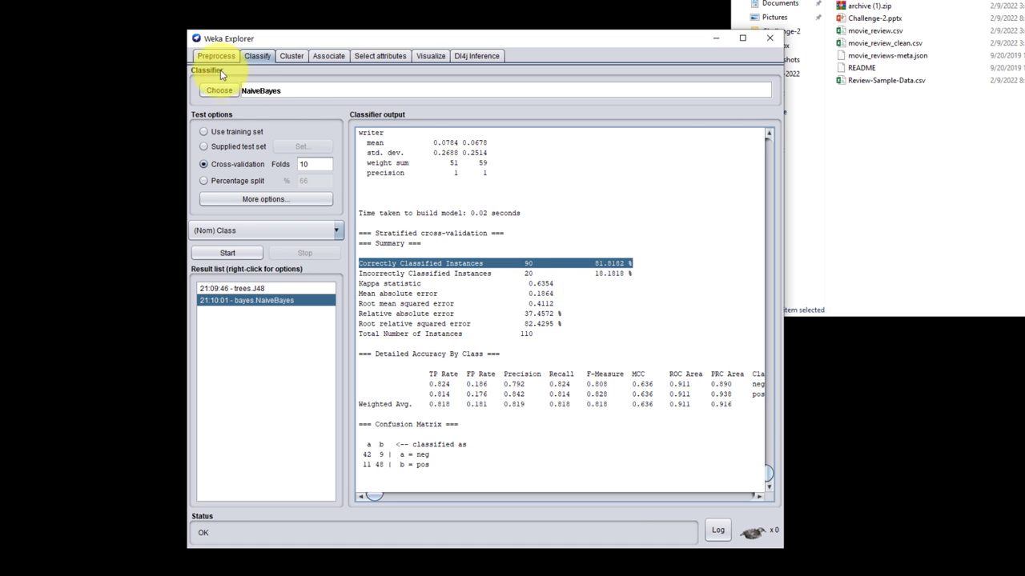
# Browse the 859 word attributes in Preprocess and return to the top of the list
pyautogui.click(215, 54)
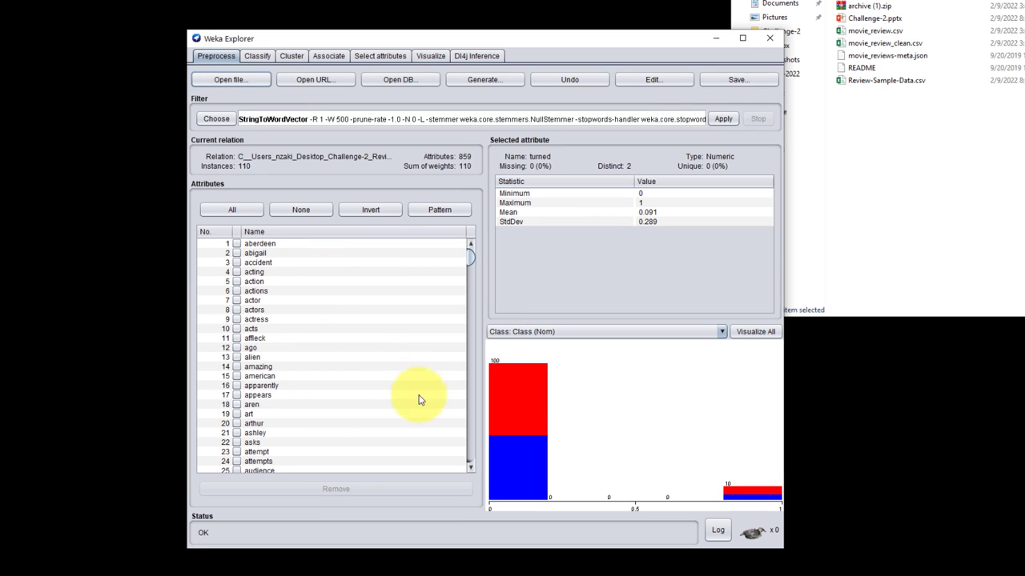
pyautogui.scroll(-3)
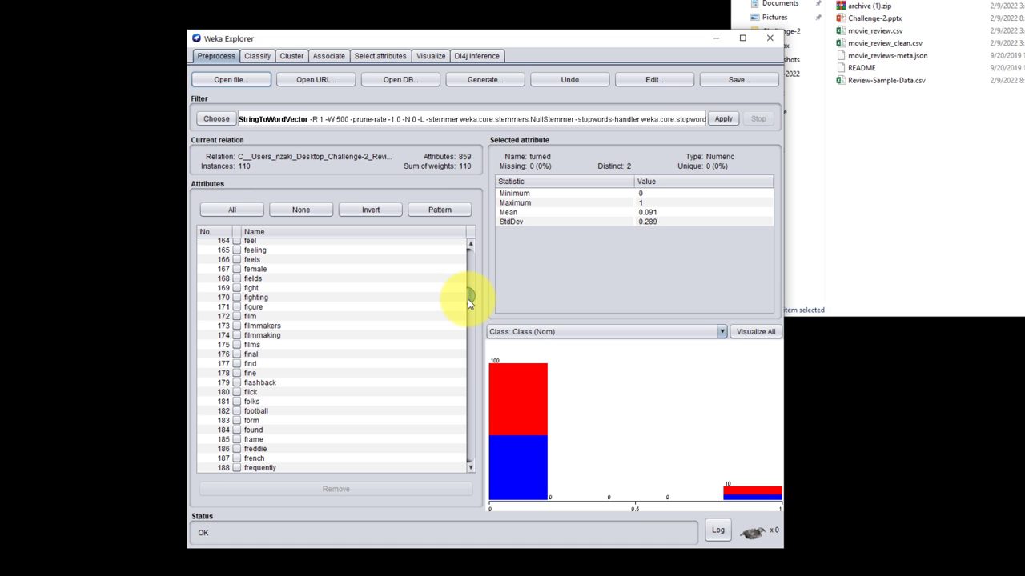
pyautogui.moveTo(304, 296)
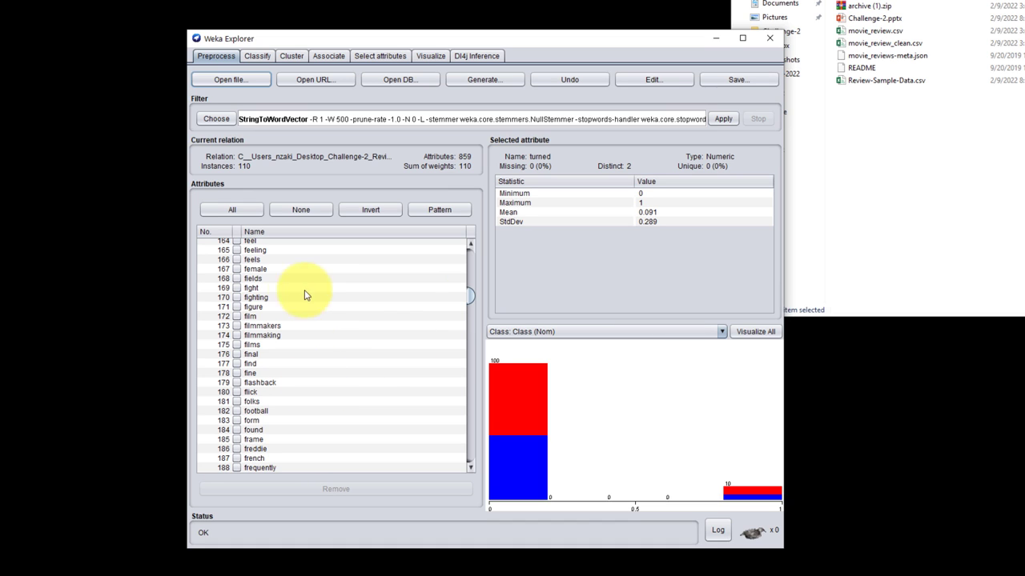
pyautogui.moveTo(430, 349)
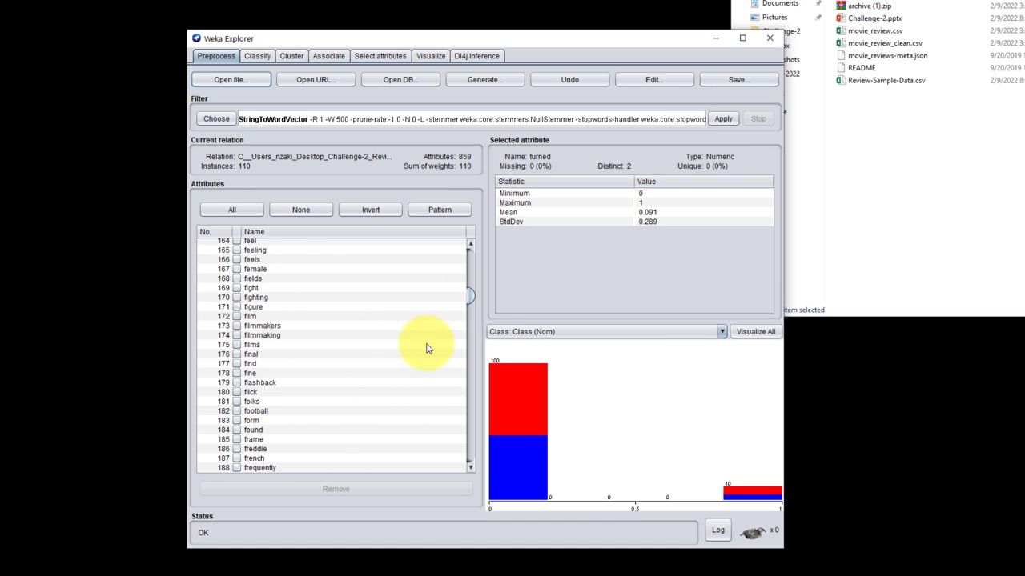
pyautogui.scroll(3)
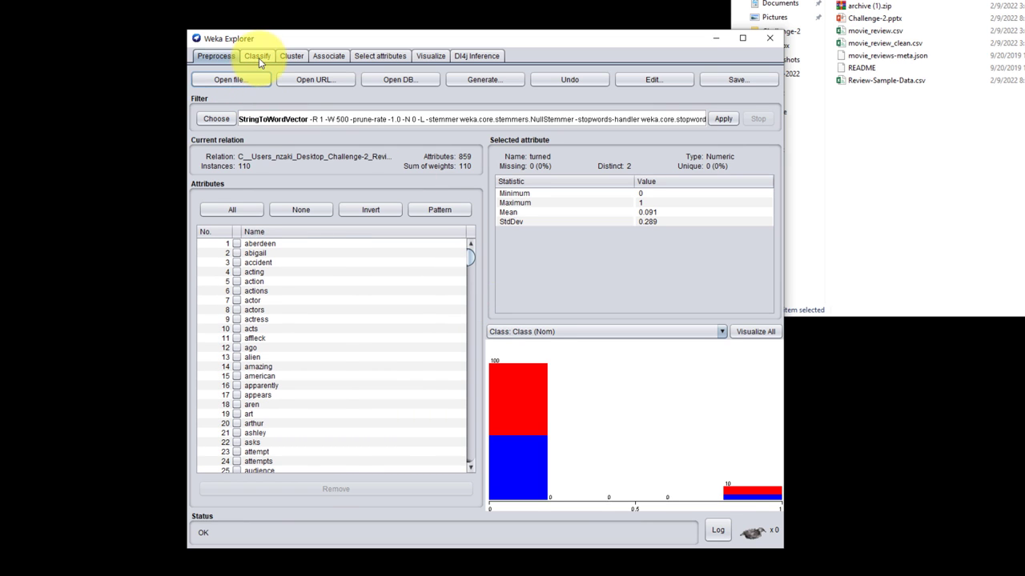
# Run WISARD (functions) with 10-fold cross-validation, giving 72.7273% correct
pyautogui.click(256, 54)
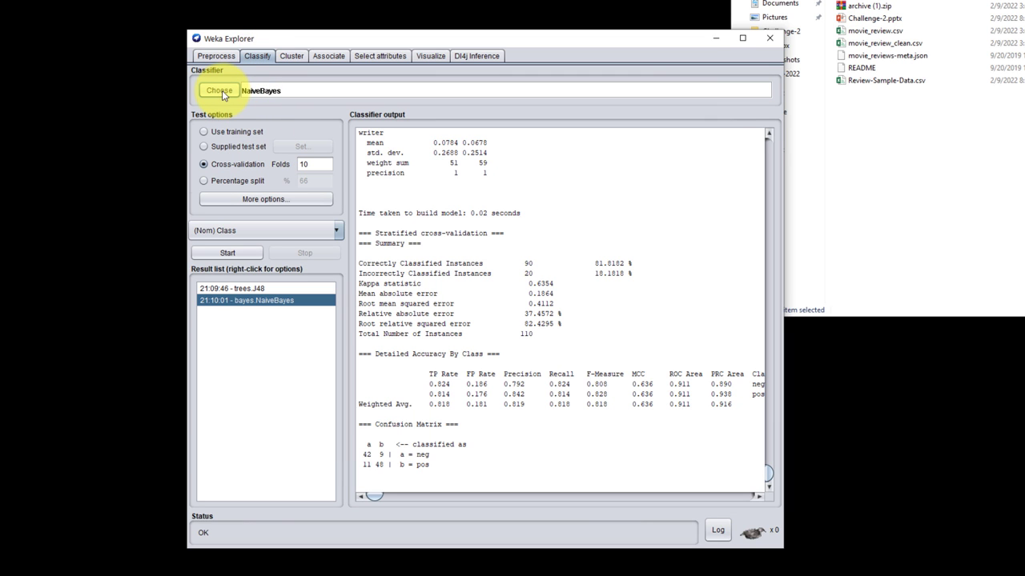
pyautogui.click(217, 90)
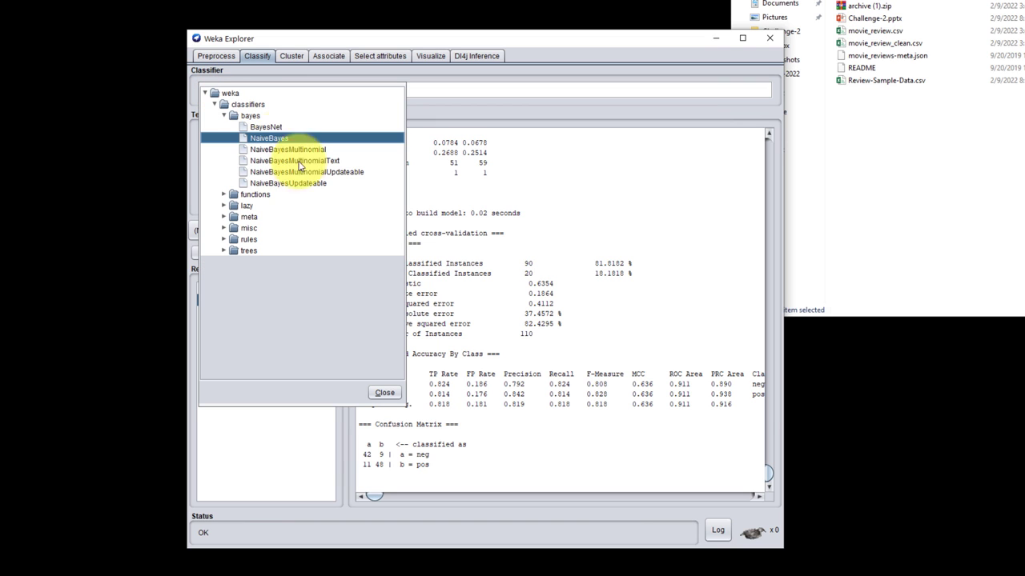
pyautogui.click(225, 193)
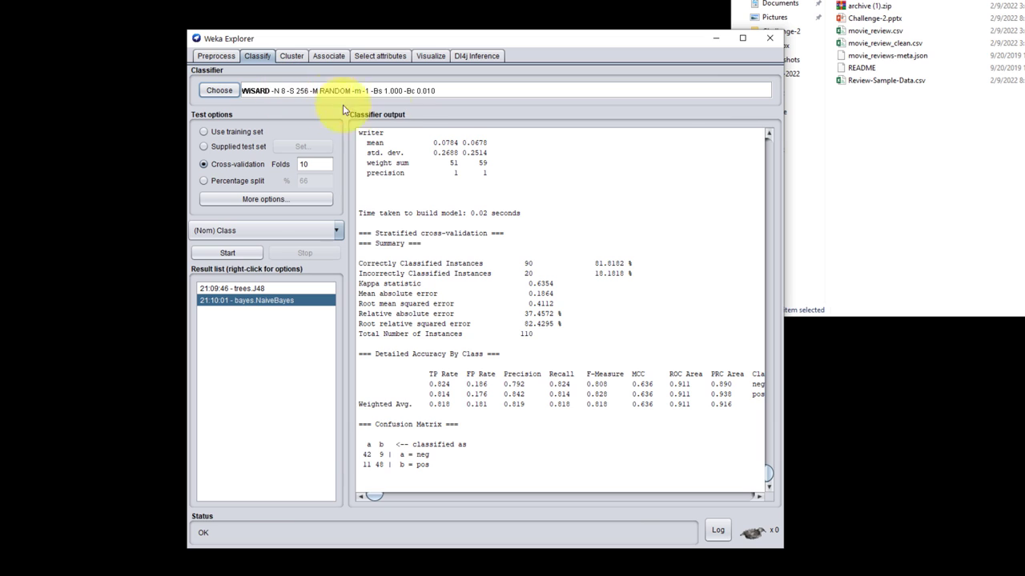
pyautogui.click(227, 253)
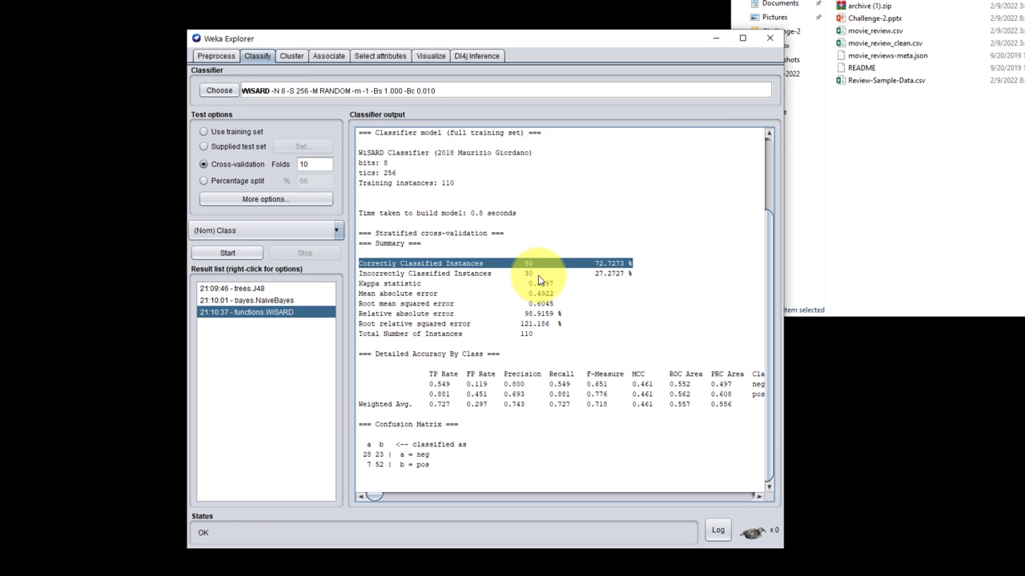
# Apply the supervised AttributeSelection filter (CfsSubsetEval, BestFirst), reducing the reviews from 859 to 53 attributes
pyautogui.click(214, 56)
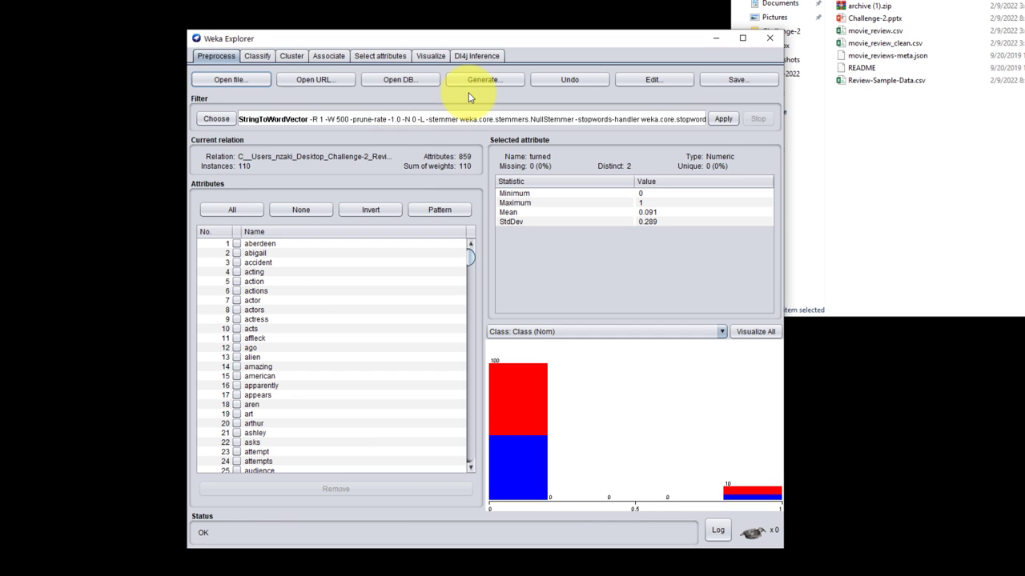
pyautogui.click(216, 118)
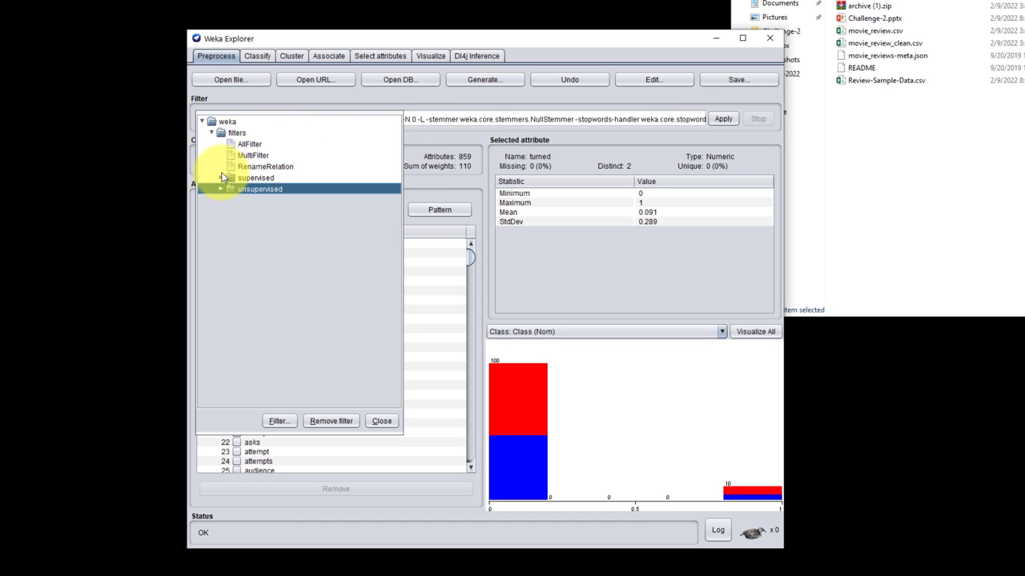
pyautogui.click(221, 177)
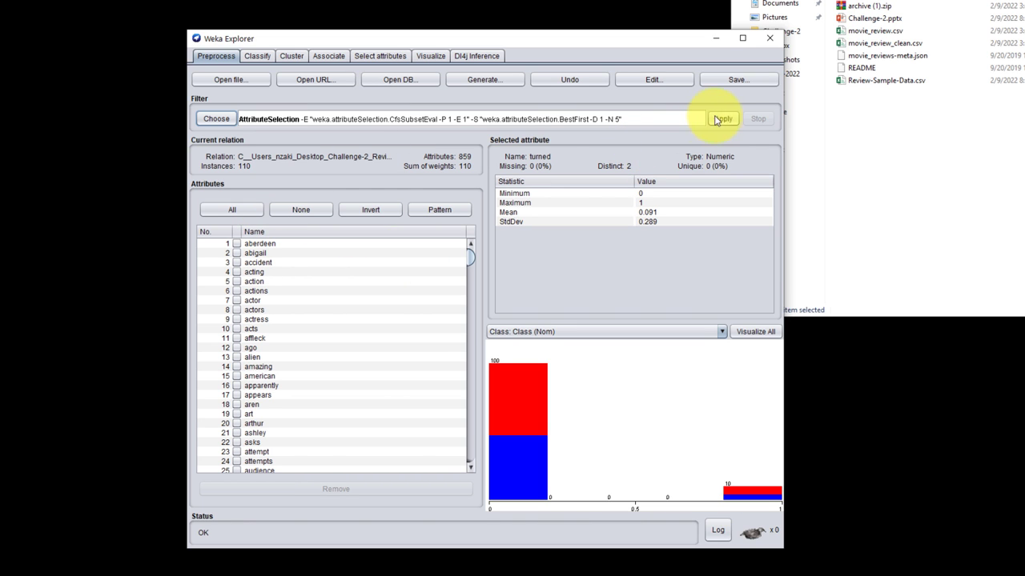
pyautogui.click(721, 119)
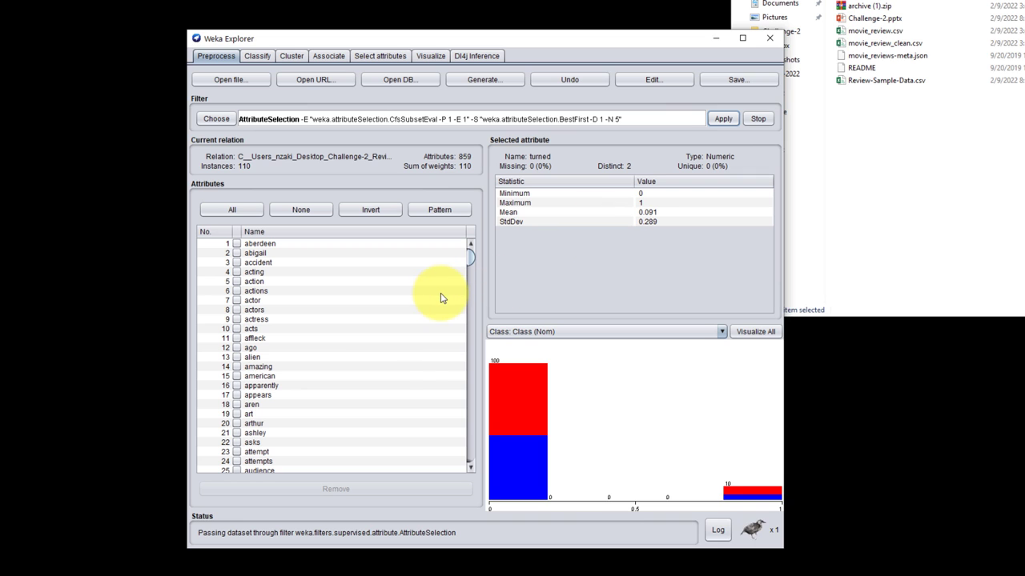
pyautogui.click(722, 119)
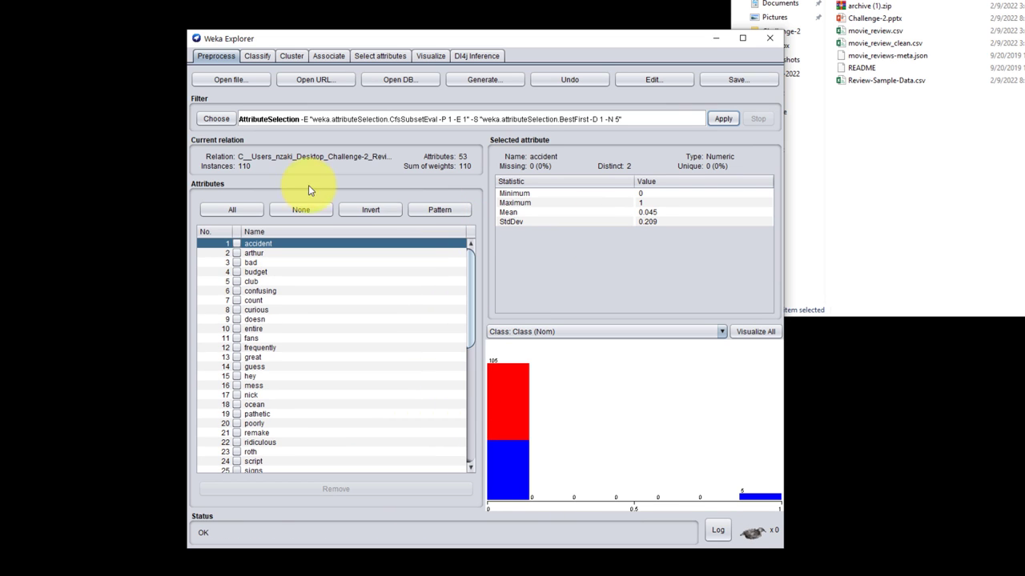
pyautogui.moveTo(467, 164)
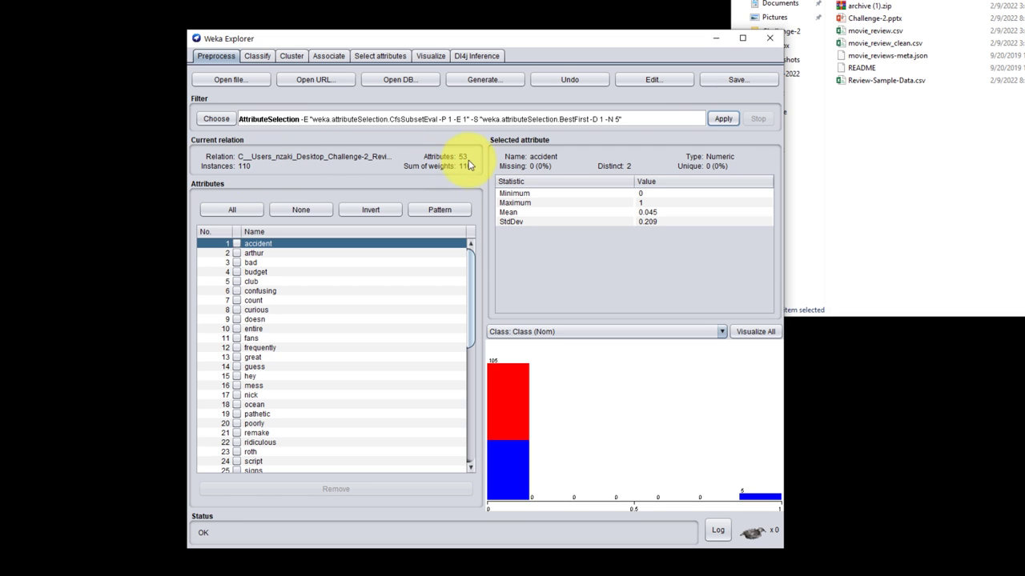
pyautogui.moveTo(381, 312)
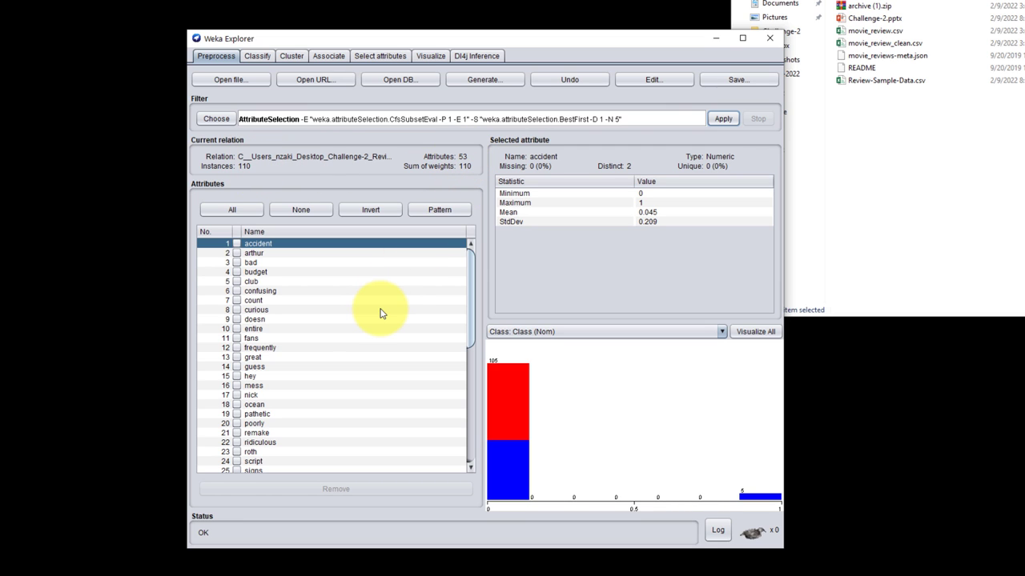
pyautogui.moveTo(372, 322)
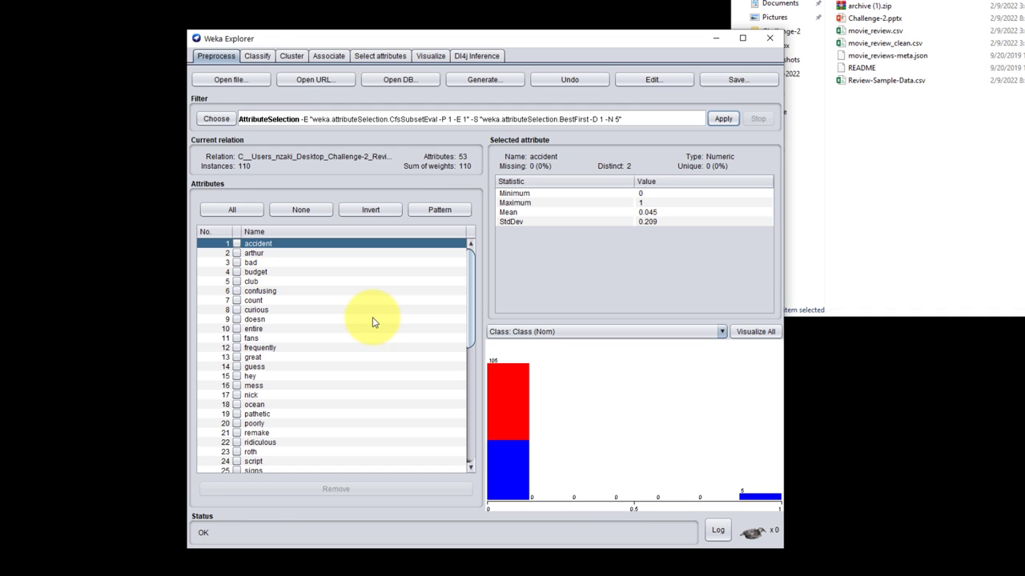
pyautogui.click(256, 56)
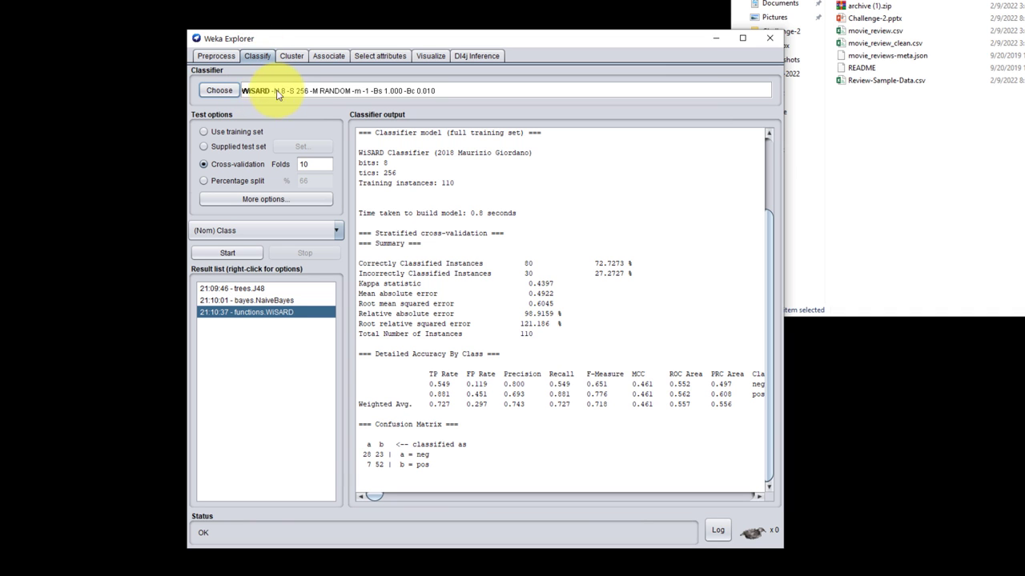
pyautogui.moveTo(227, 253)
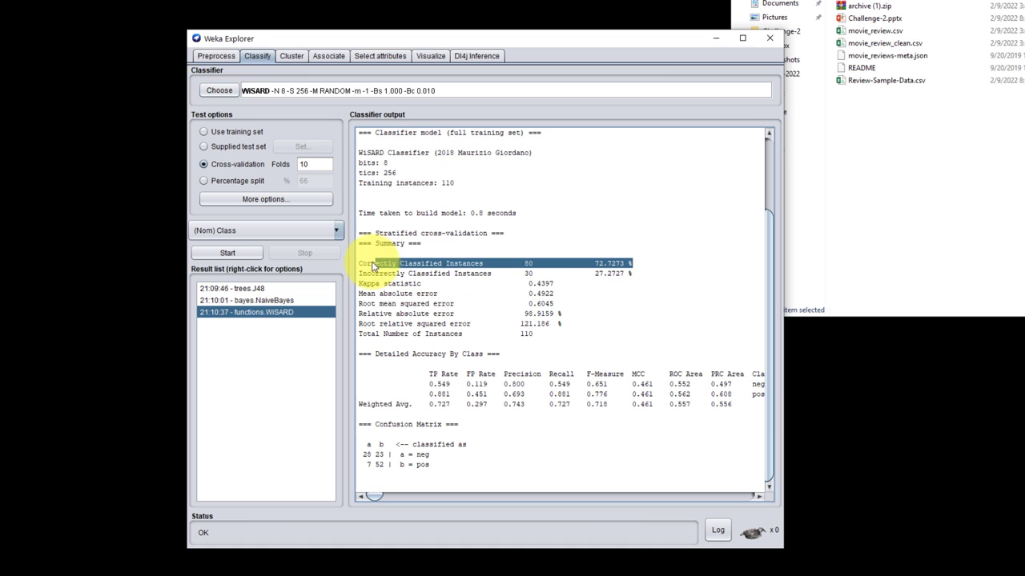
pyautogui.moveTo(659, 282)
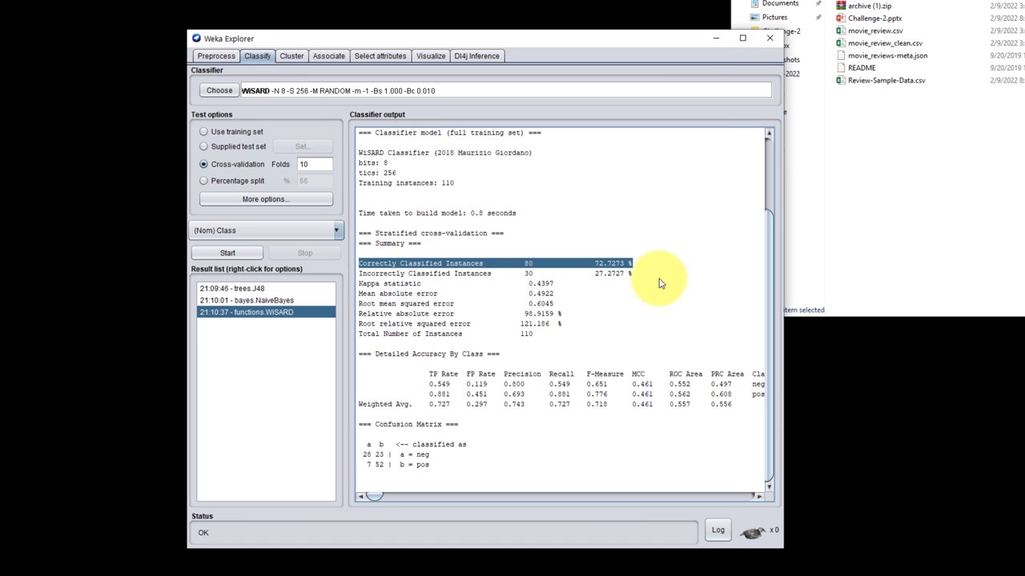
# Rerun WISARD 10-fold cross-validation on the 53 attributes, now 106 of 110 (96.4%) correct
pyautogui.click(228, 253)
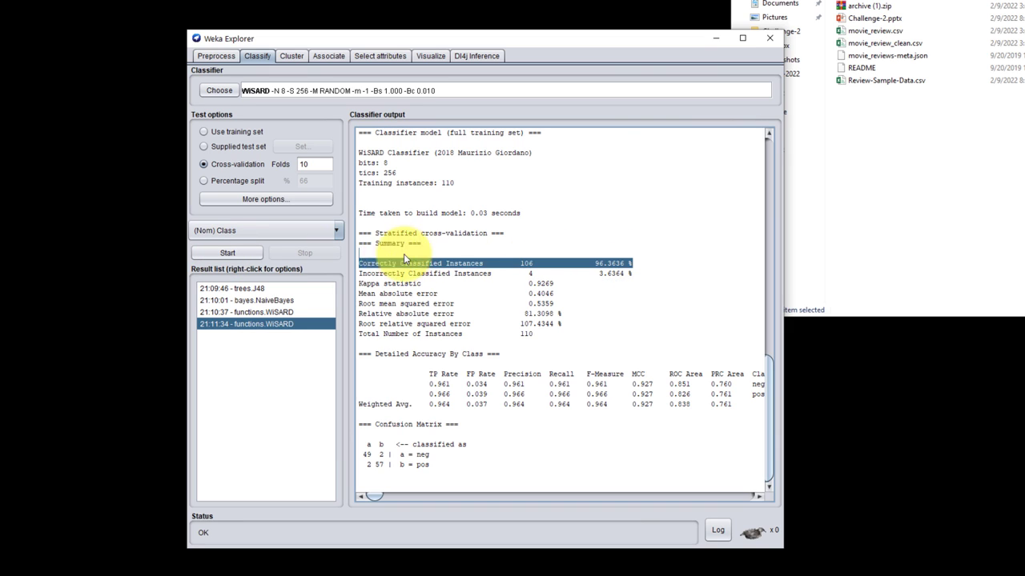
pyautogui.moveTo(633, 296)
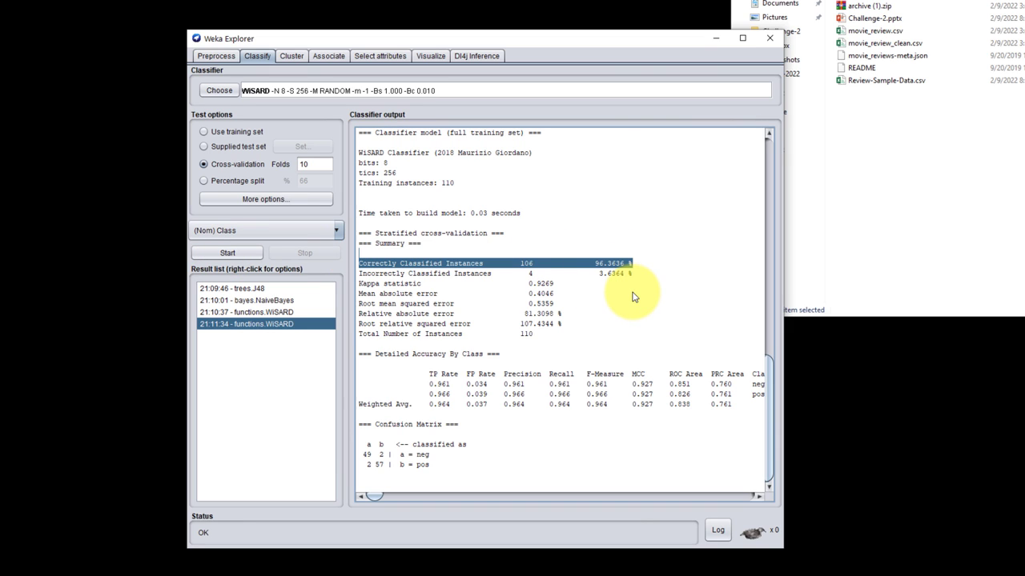
pyautogui.moveTo(634, 407)
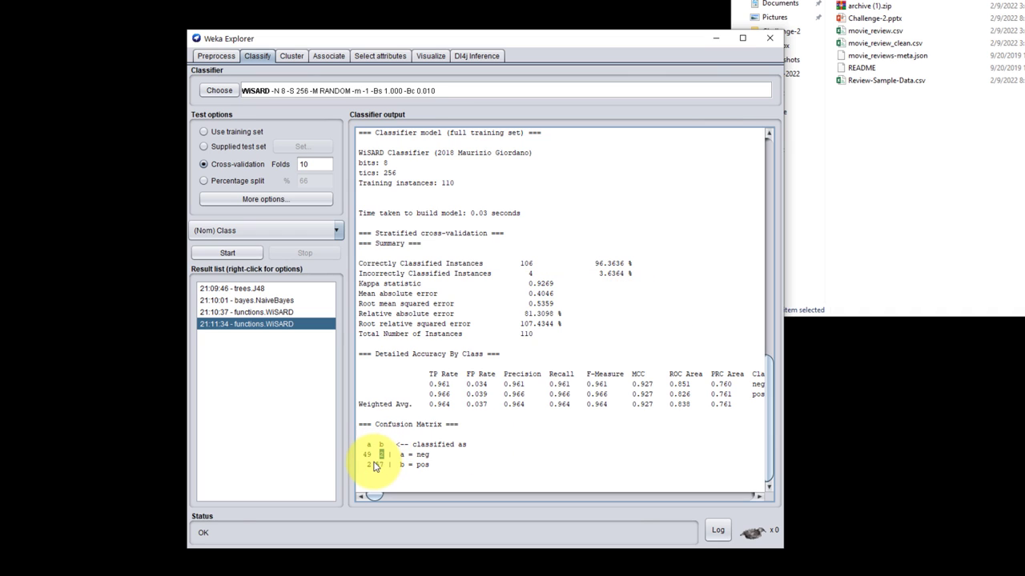
pyautogui.moveTo(558, 417)
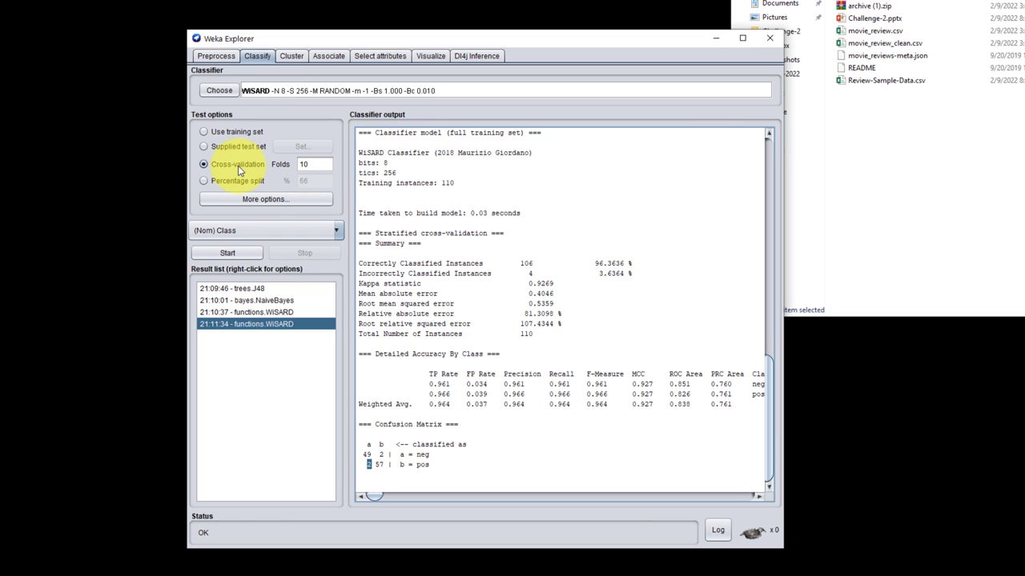
pyautogui.moveTo(237, 163)
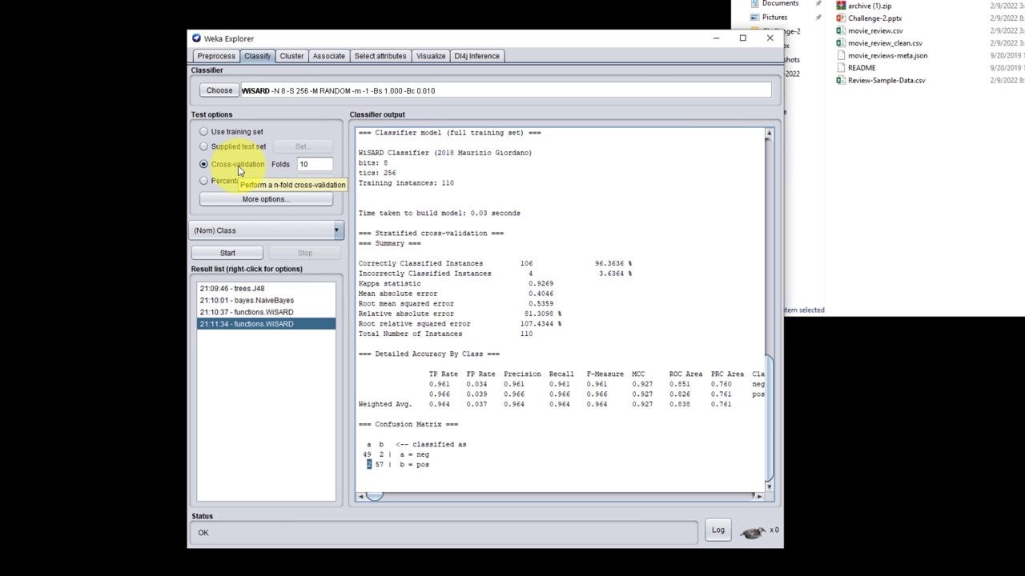
pyautogui.moveTo(392, 472)
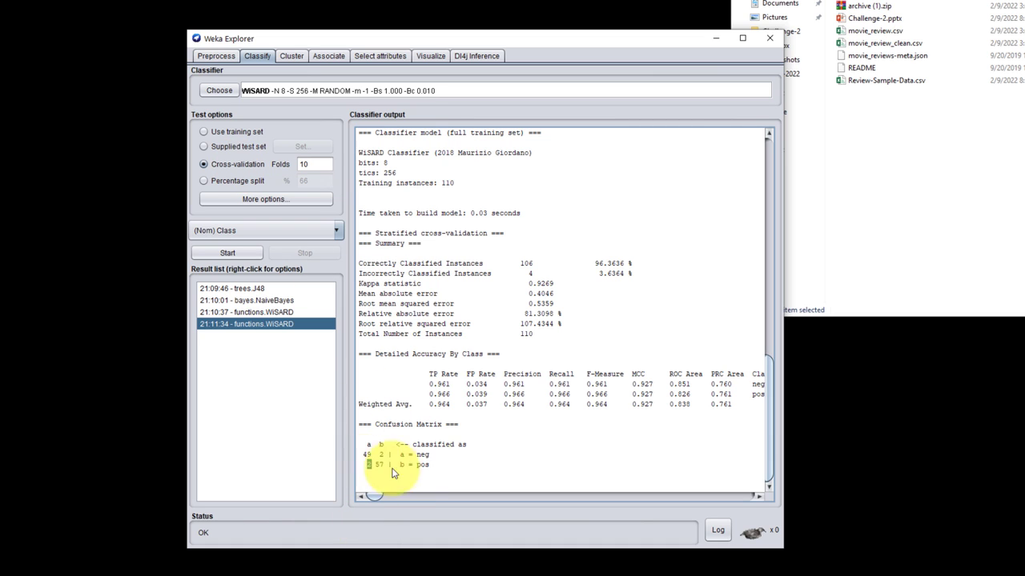
pyautogui.moveTo(474, 442)
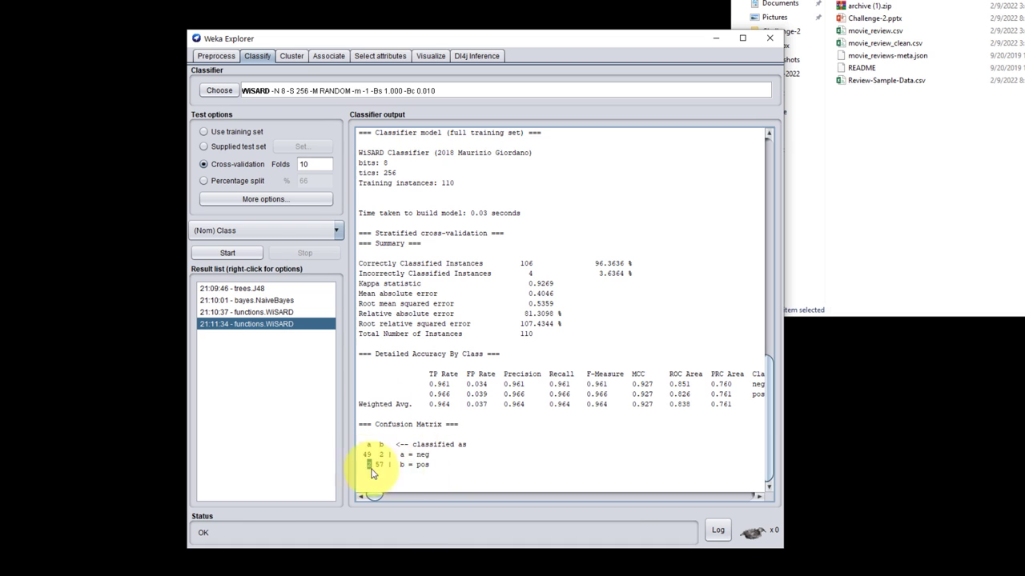
pyautogui.moveTo(579, 328)
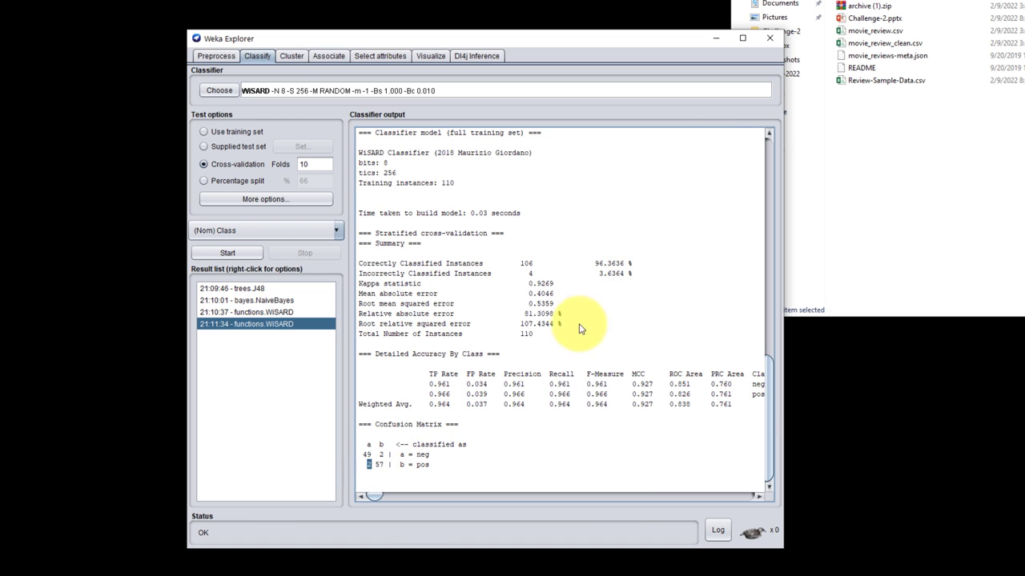
pyautogui.moveTo(535, 359)
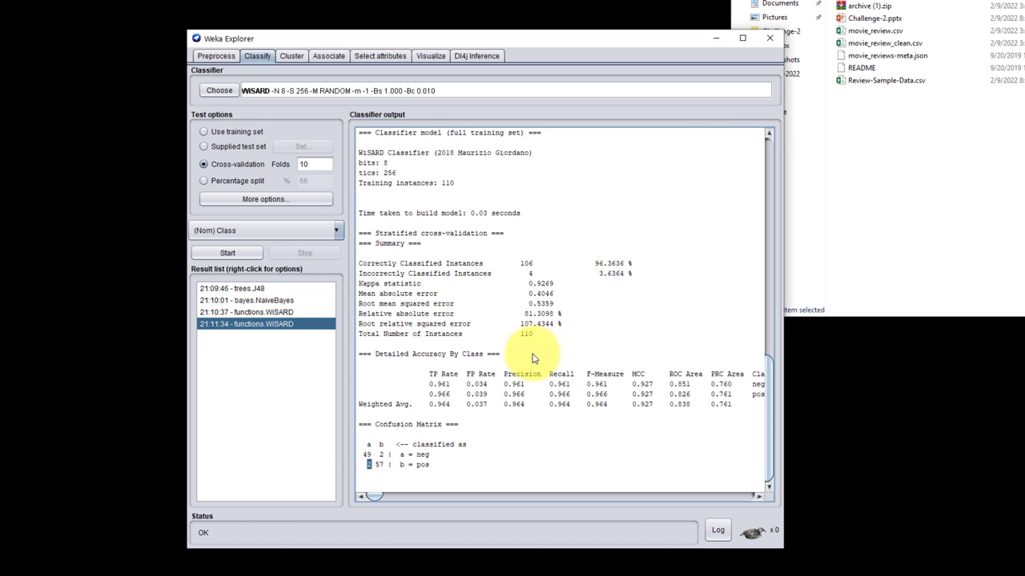
# Cross-validate NaiveBayes on the 53 attributes, reaching 94.5% correct
pyautogui.click(218, 90)
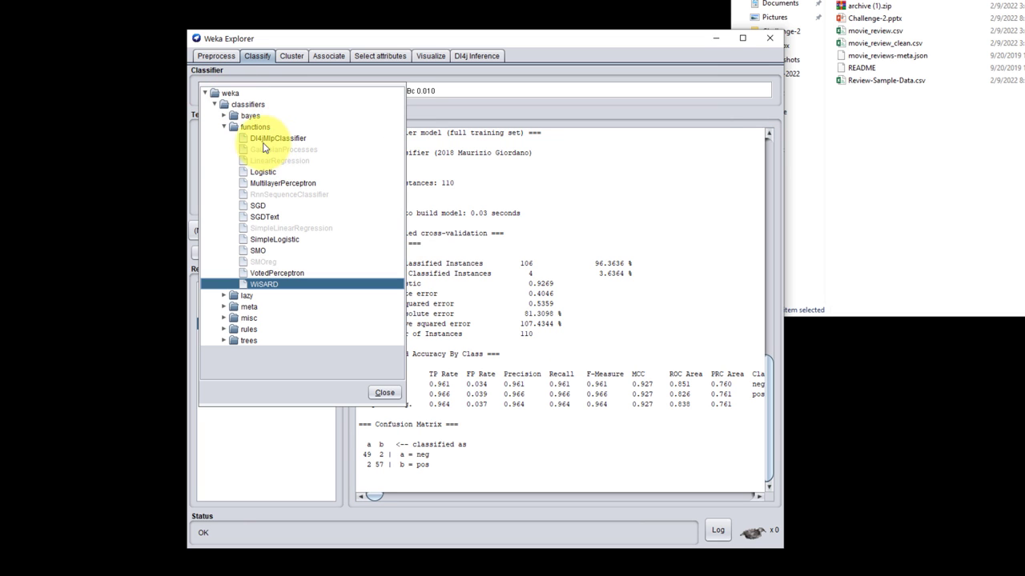
pyautogui.click(235, 115)
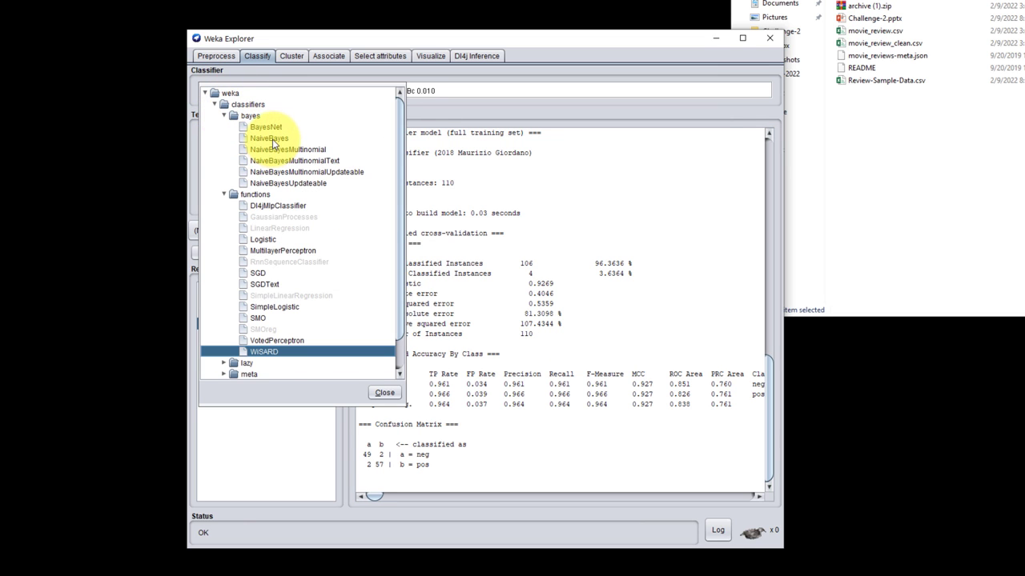
pyautogui.click(269, 138)
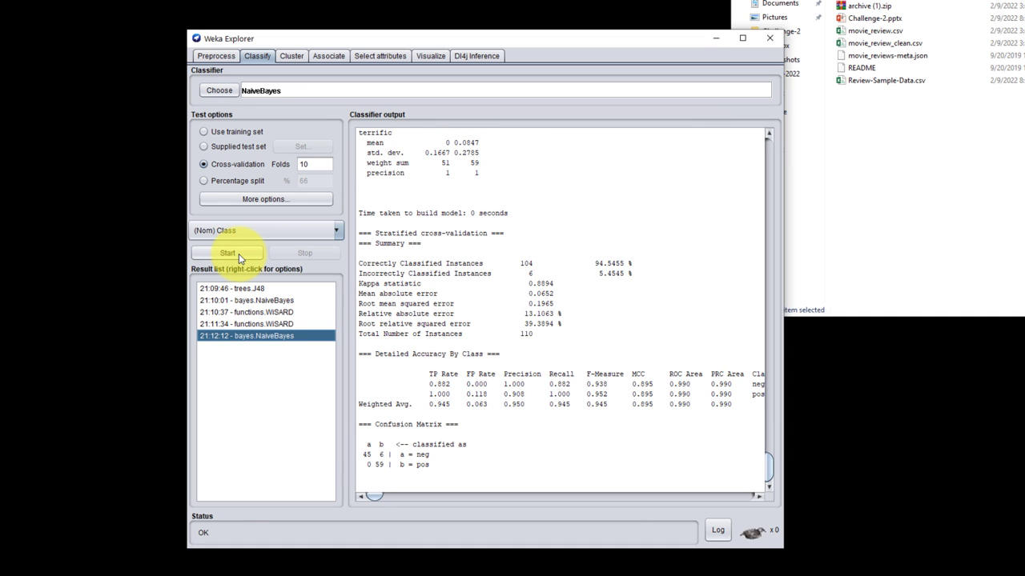
pyautogui.moveTo(264, 170)
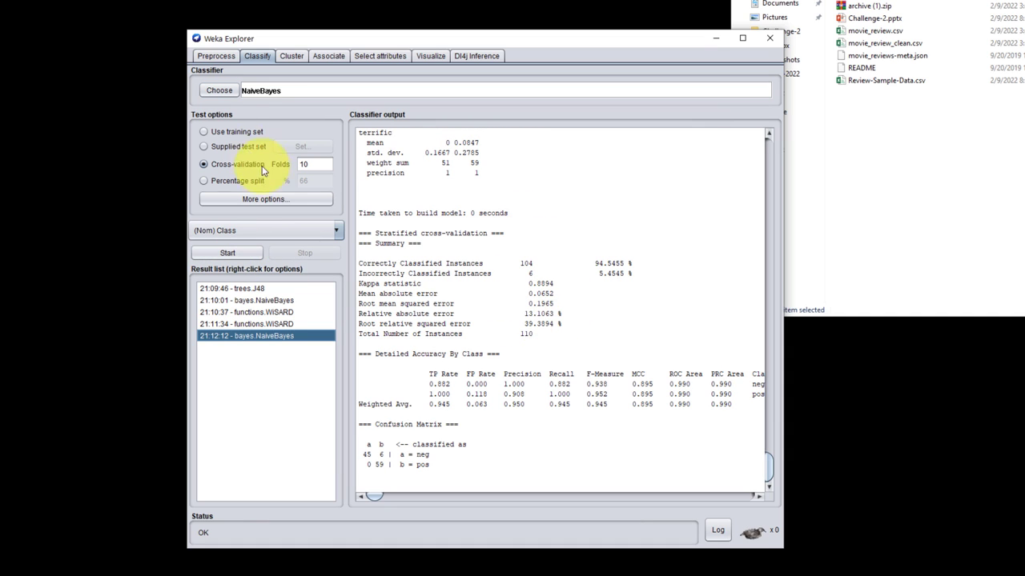
# Cross-validate SMO on the 53 attributes (90.9% correct), then close the Explorer
pyautogui.click(217, 90)
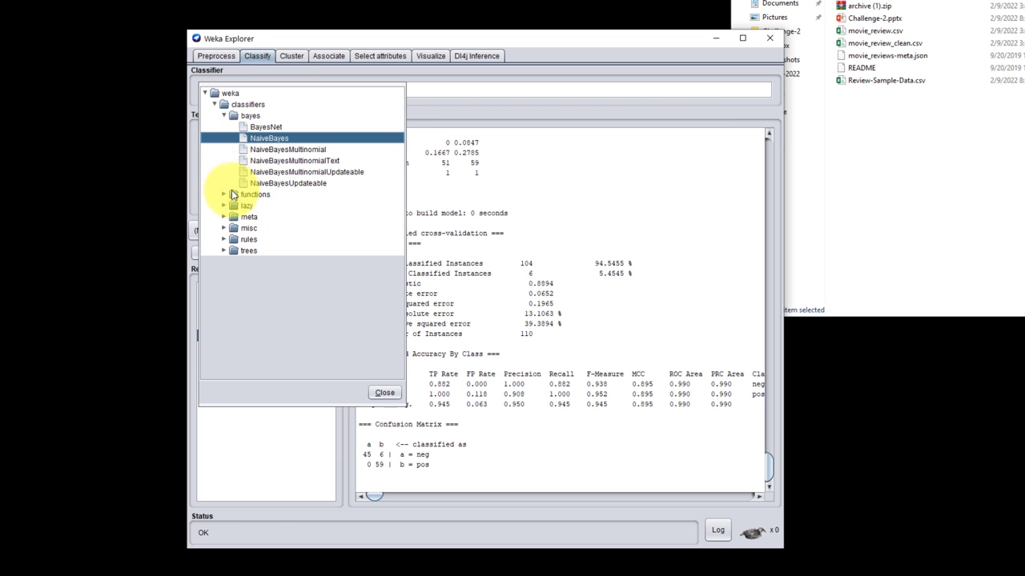
pyautogui.click(224, 196)
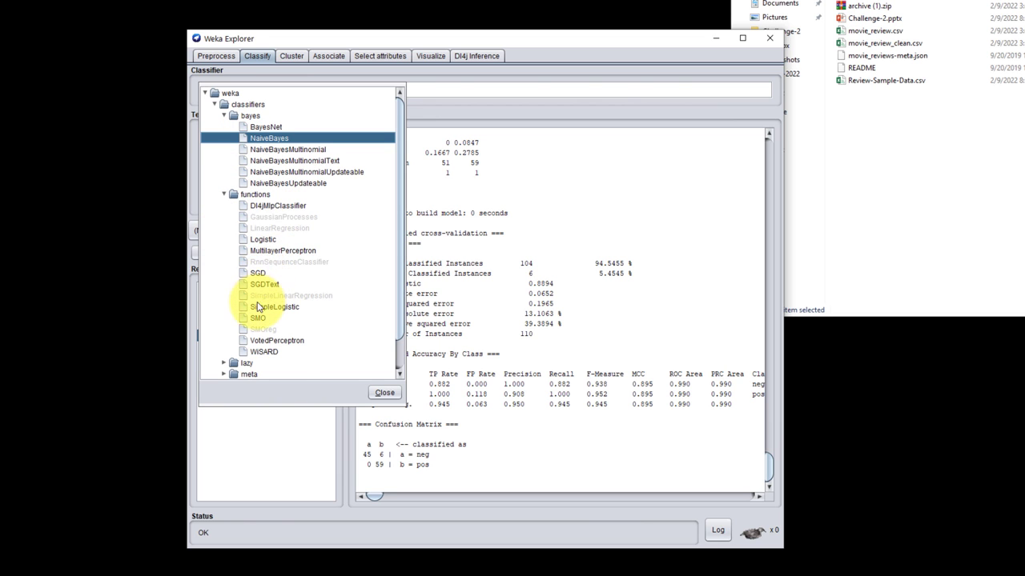
pyautogui.click(259, 317)
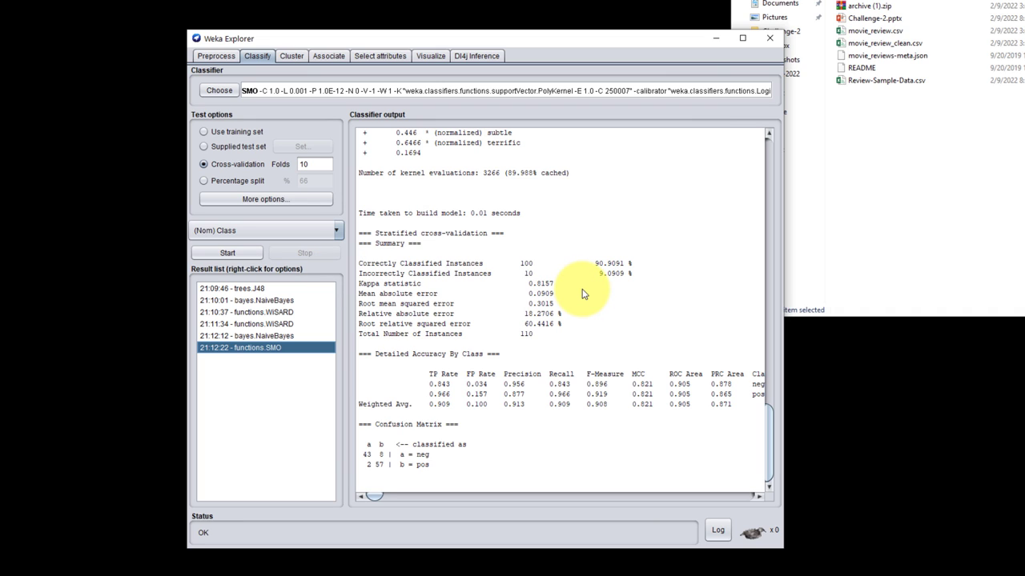
pyautogui.click(768, 38)
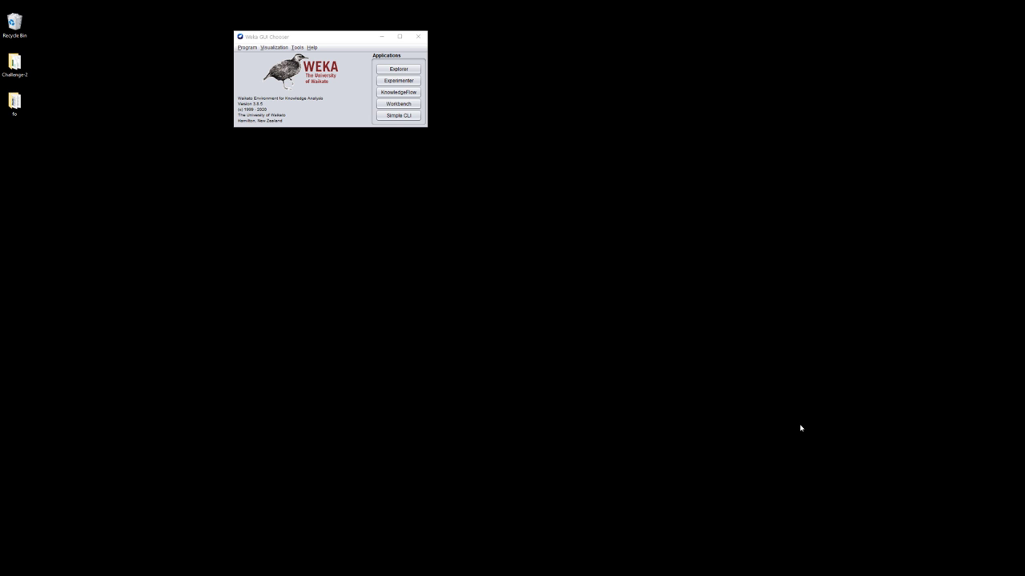